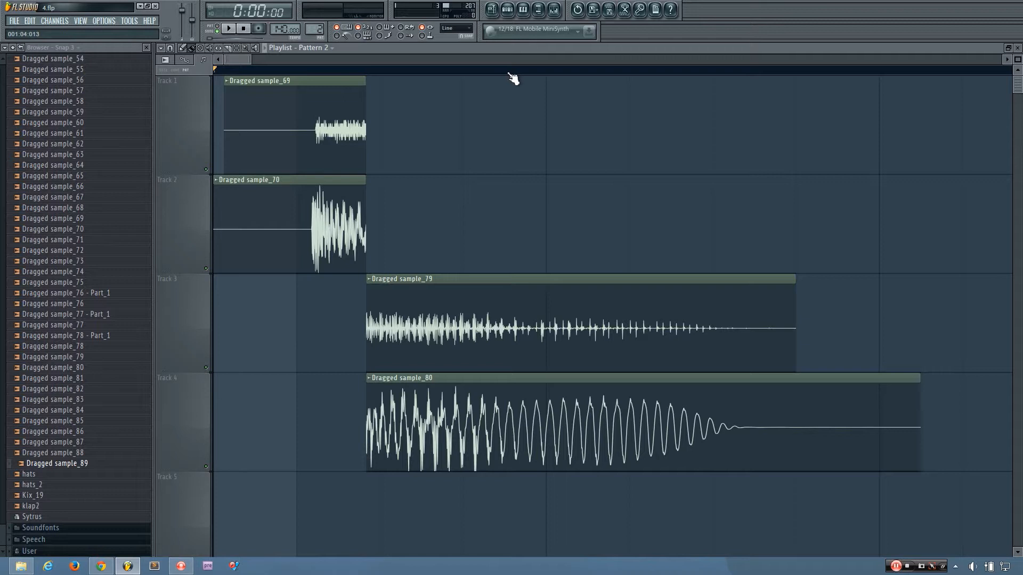
pyautogui.moveTo(515, 91)
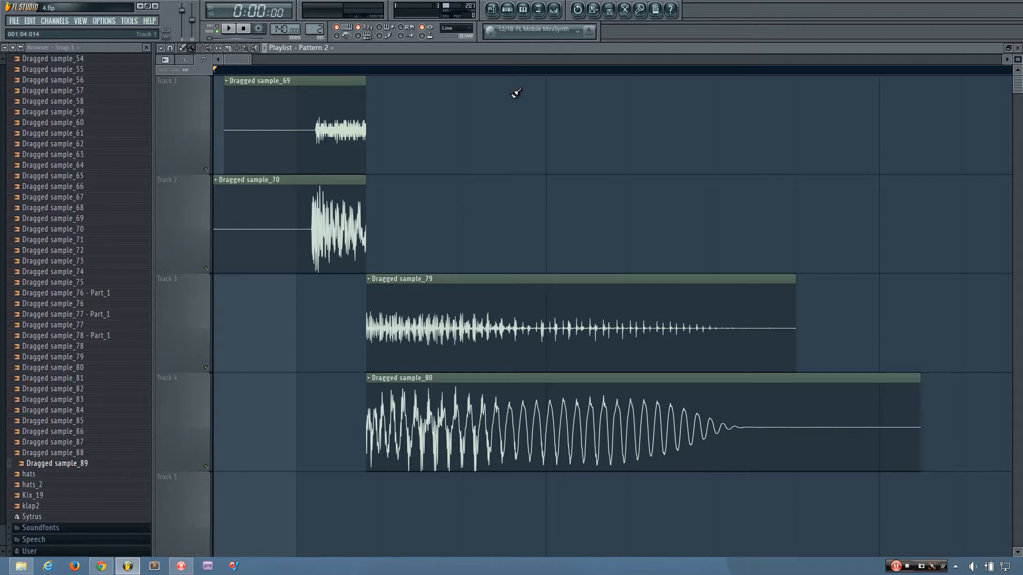
pyautogui.moveTo(339, 110)
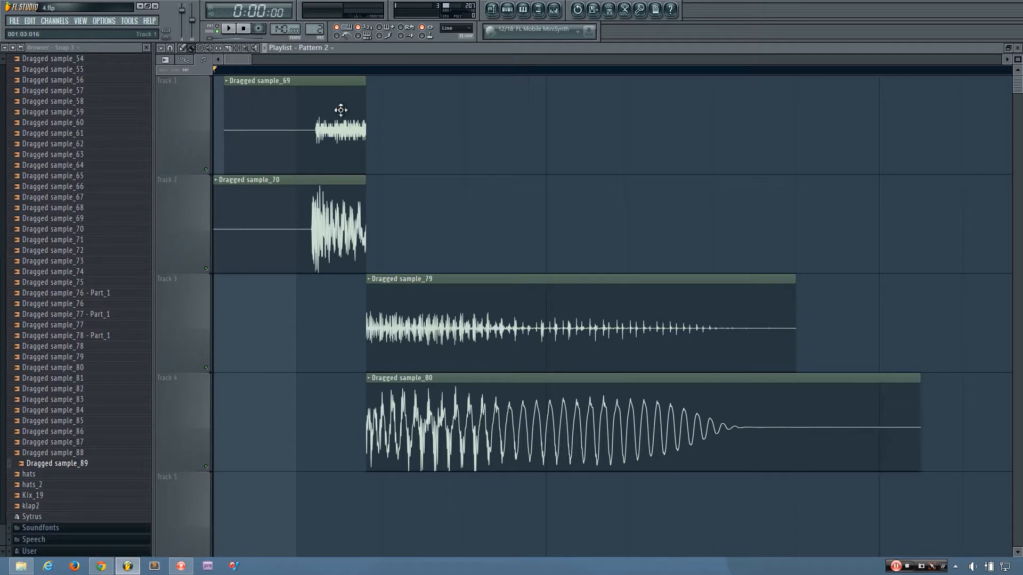
pyautogui.moveTo(401, 211)
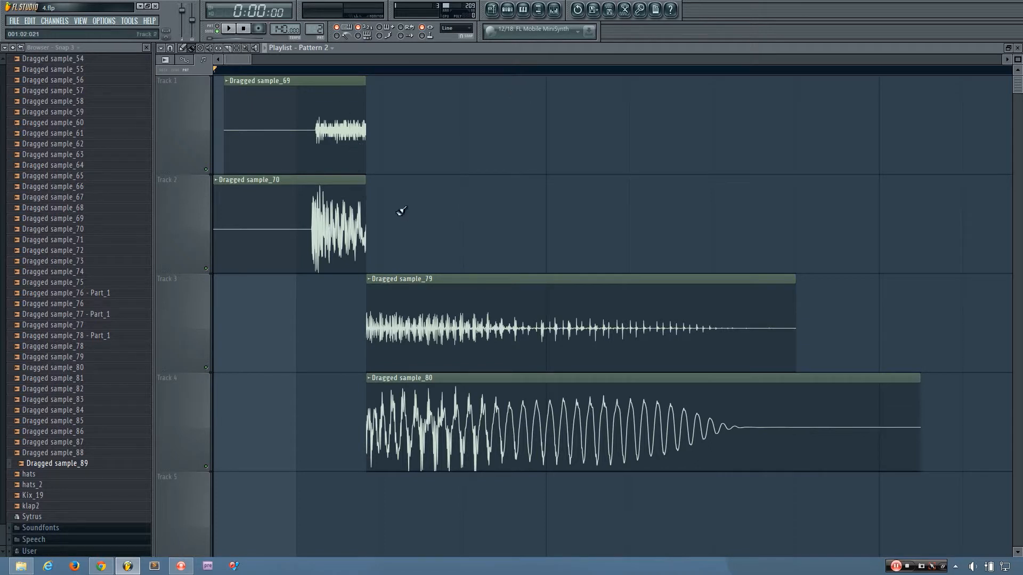
pyautogui.moveTo(443, 311)
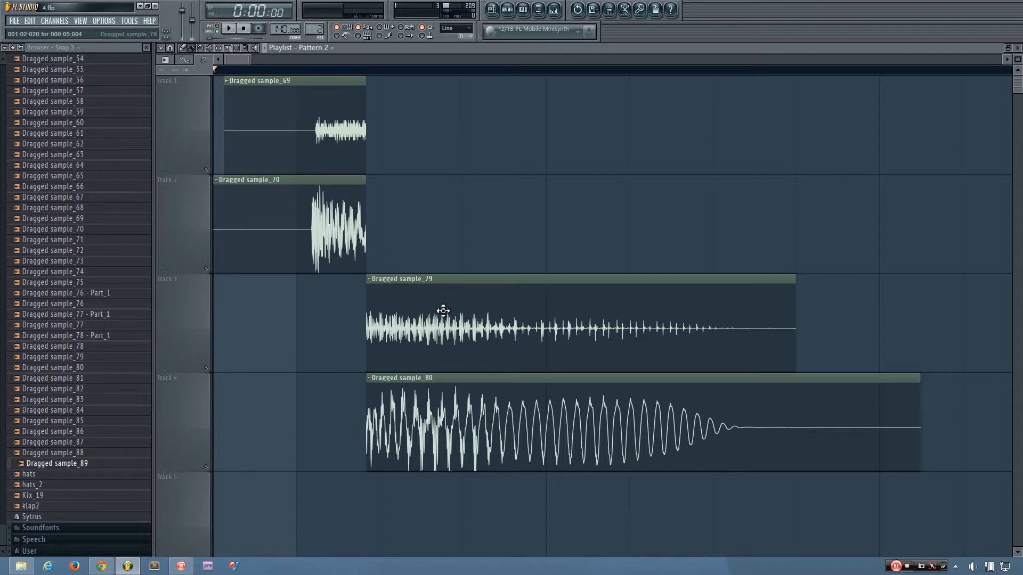
# - Audition the first and third kick layers alone, then layers three and four, then all four together
pyautogui.click(227, 28)
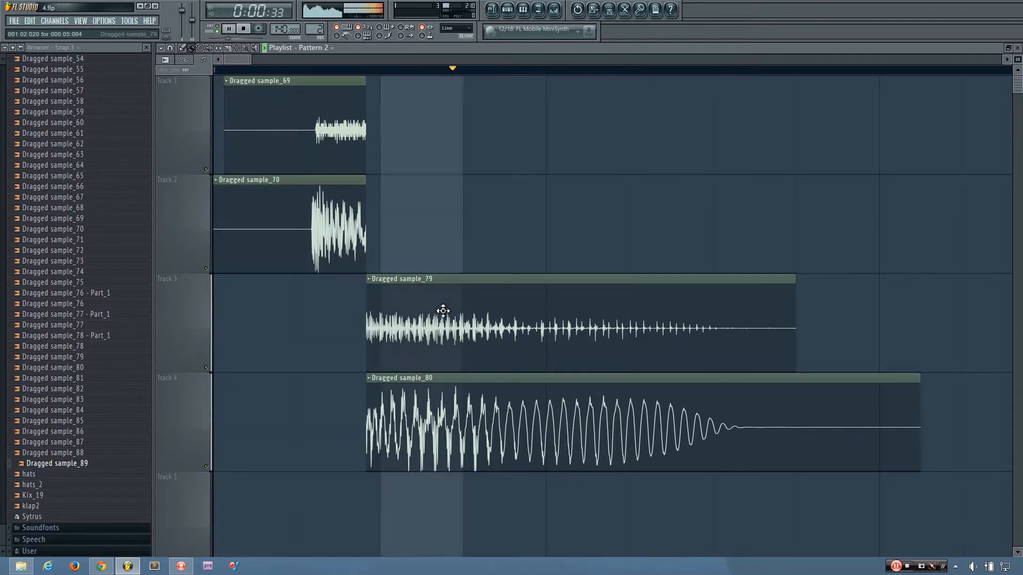
pyautogui.click(244, 28)
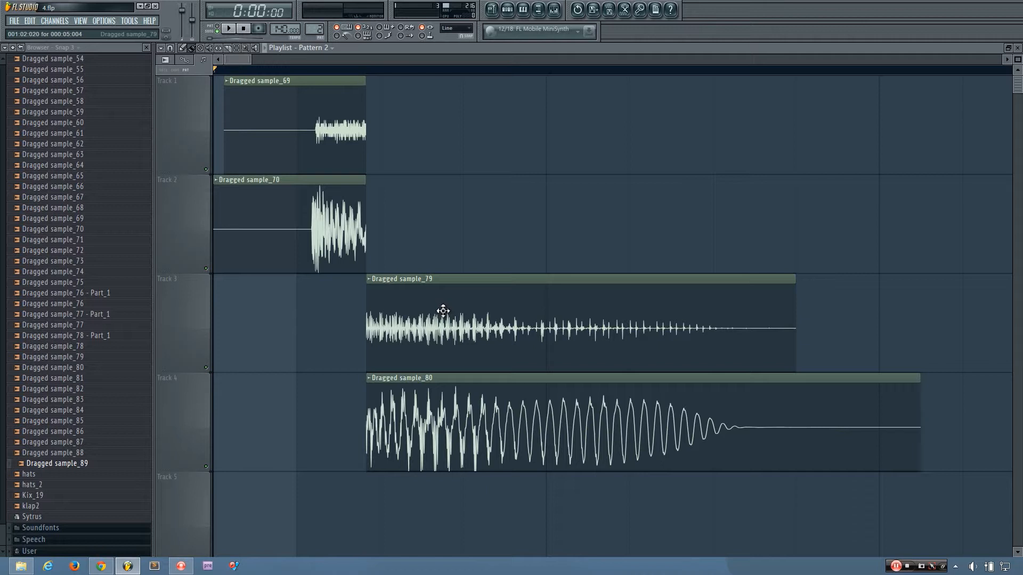
pyautogui.moveTo(254, 75)
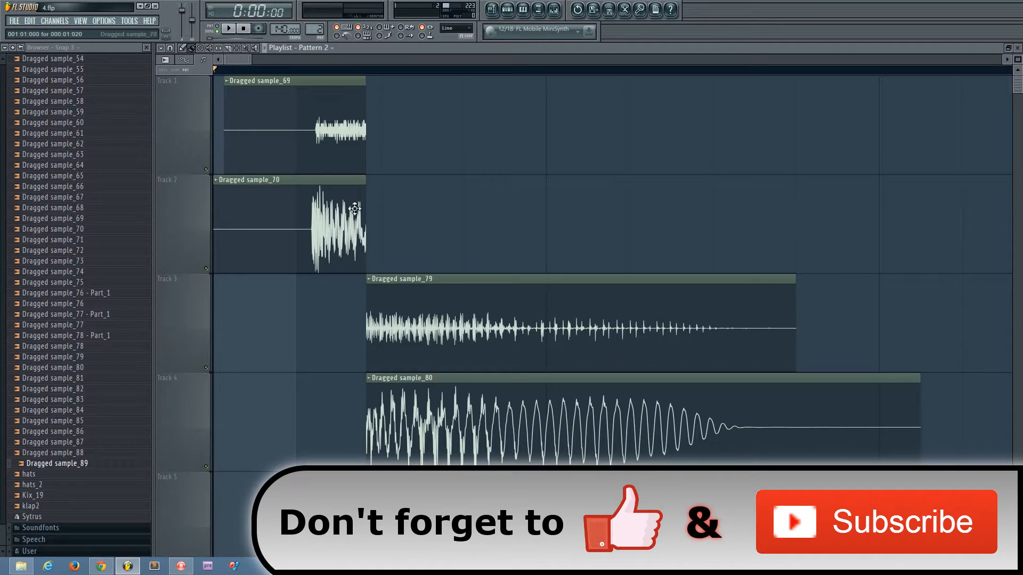
pyautogui.moveTo(332, 228)
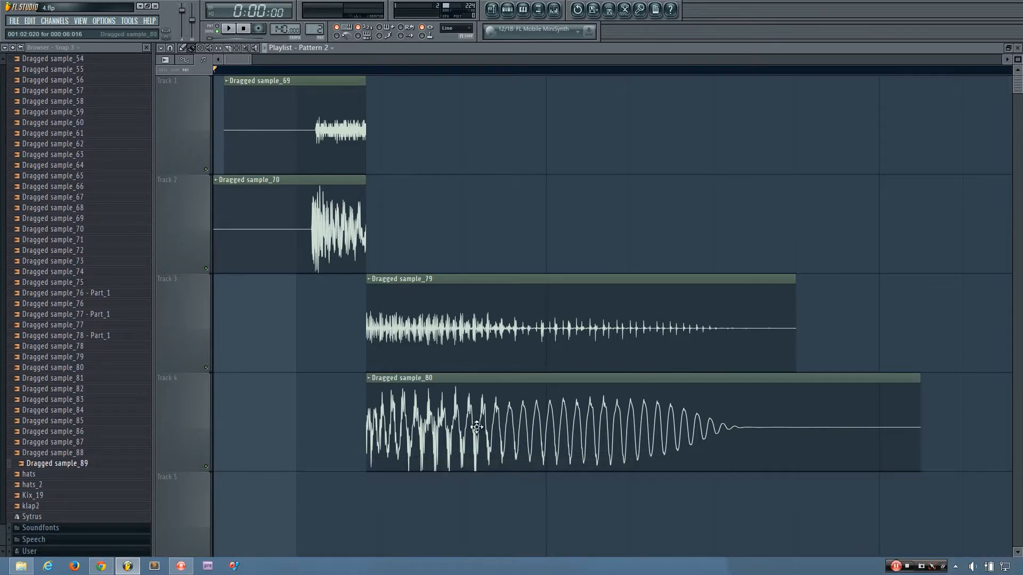
pyautogui.moveTo(230, 307)
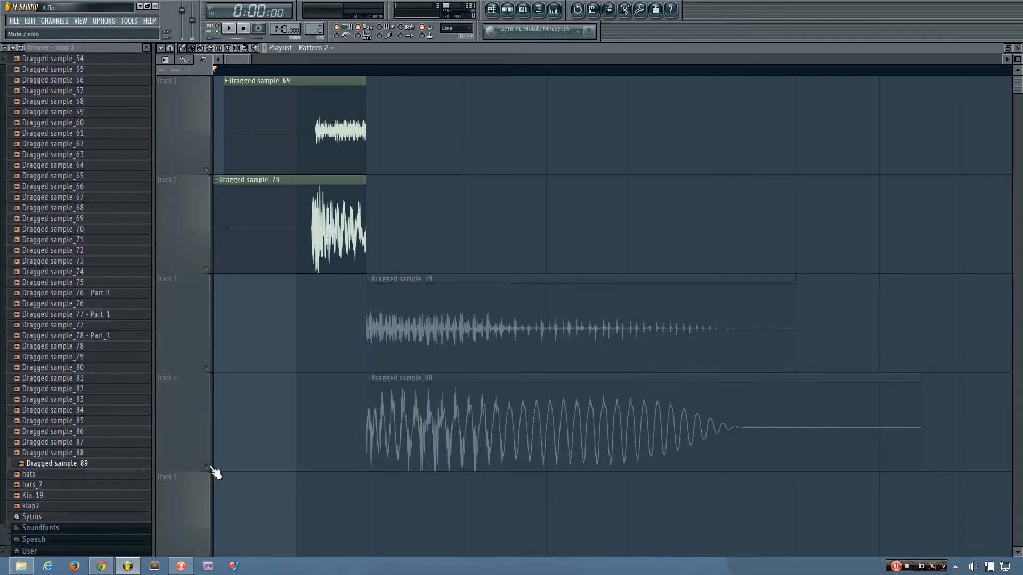
pyautogui.click(228, 28)
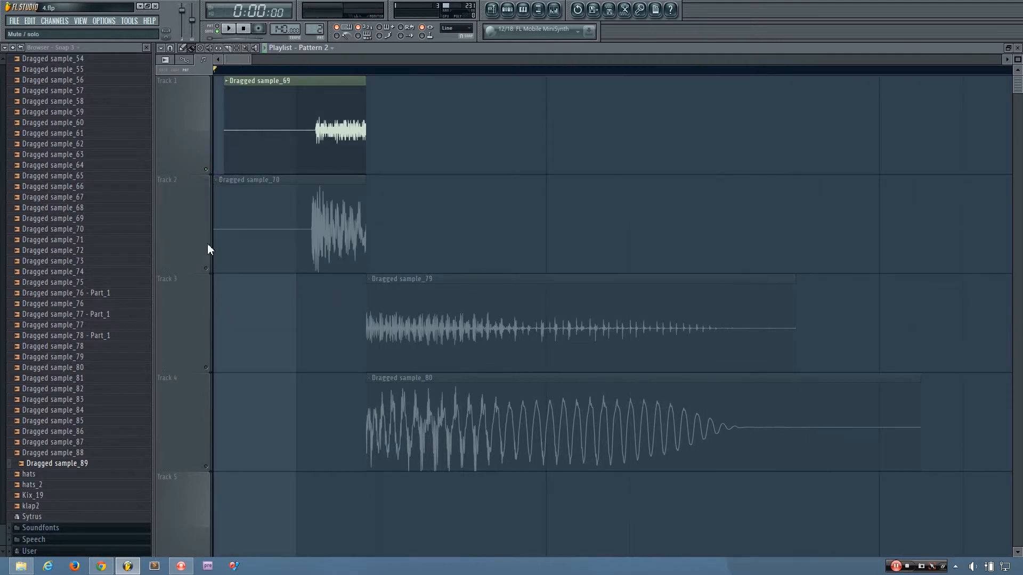
pyautogui.click(522, 322)
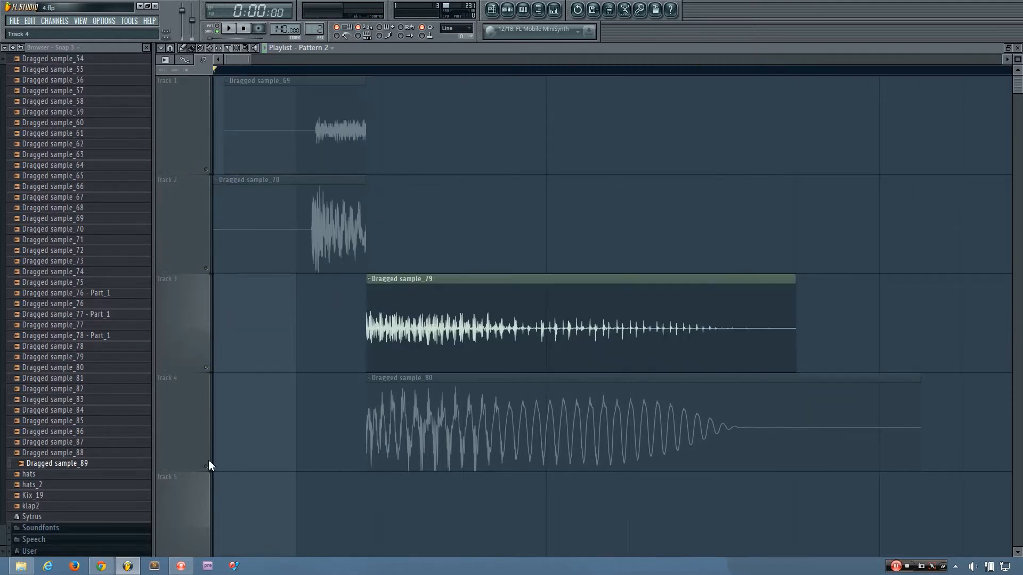
pyautogui.click(228, 28)
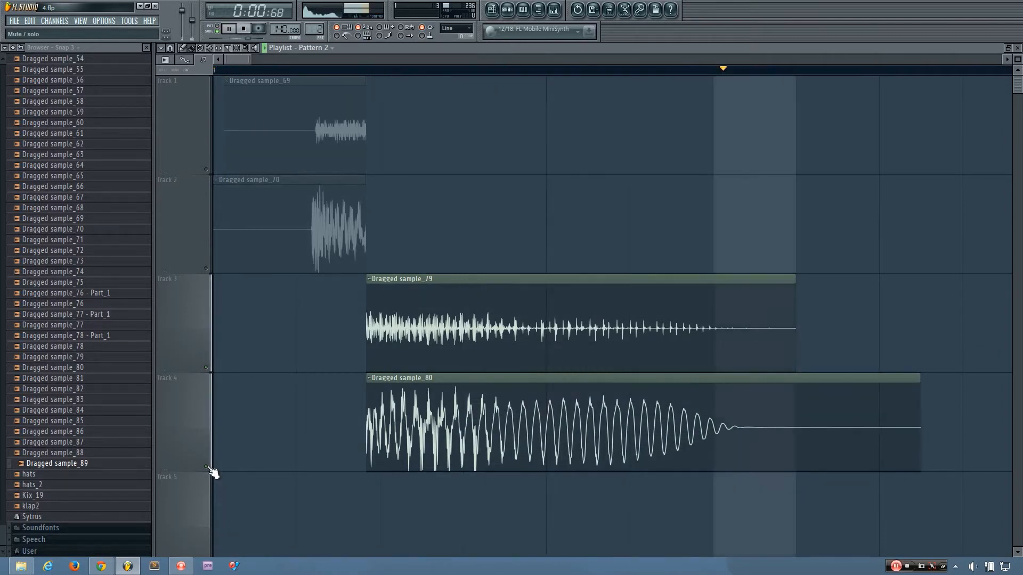
pyautogui.click(243, 29)
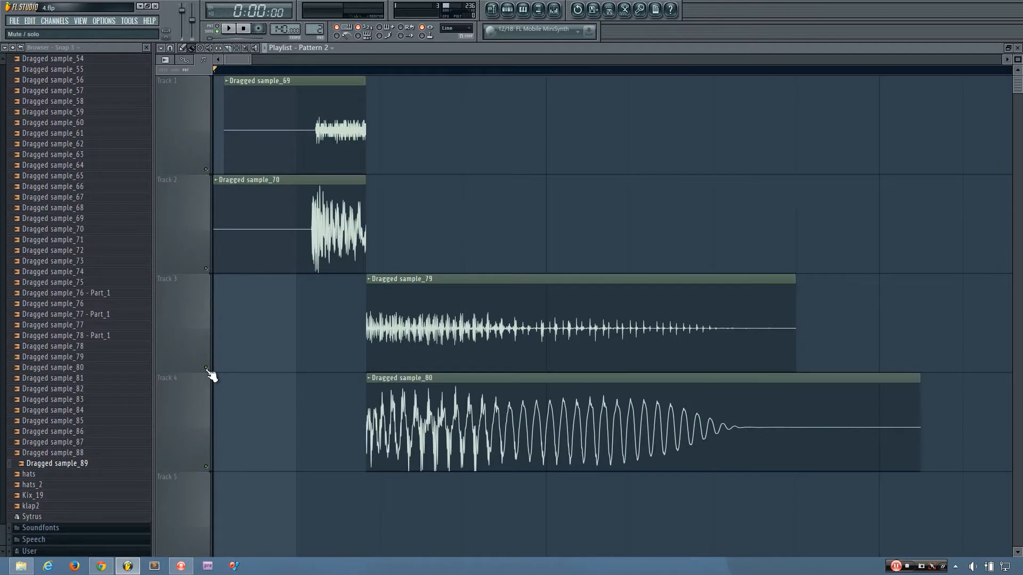
pyautogui.moveTo(209, 273)
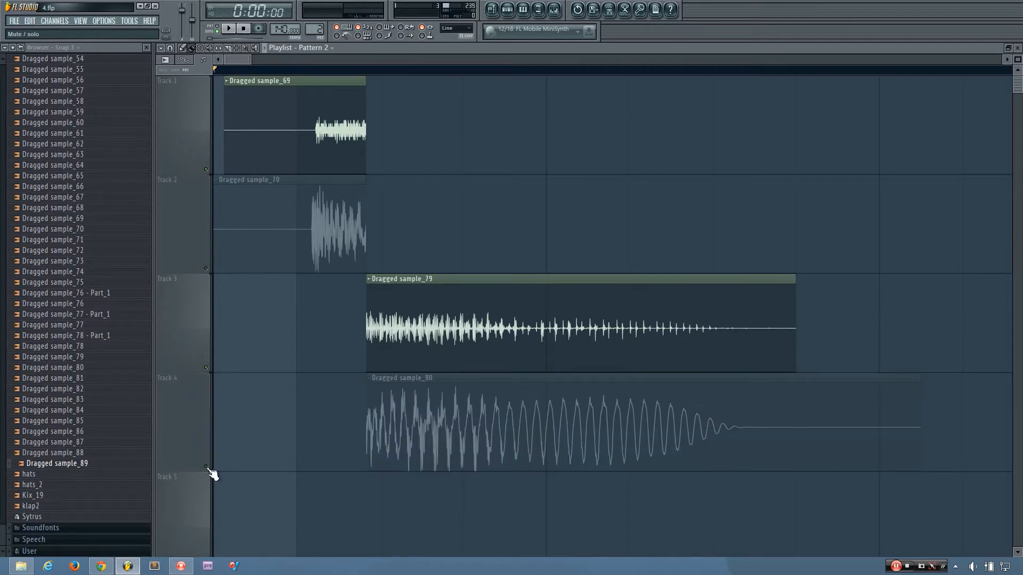
# - Audition layers one and three, then two and four, ending with only Dragged sample_80 active
pyautogui.click(228, 28)
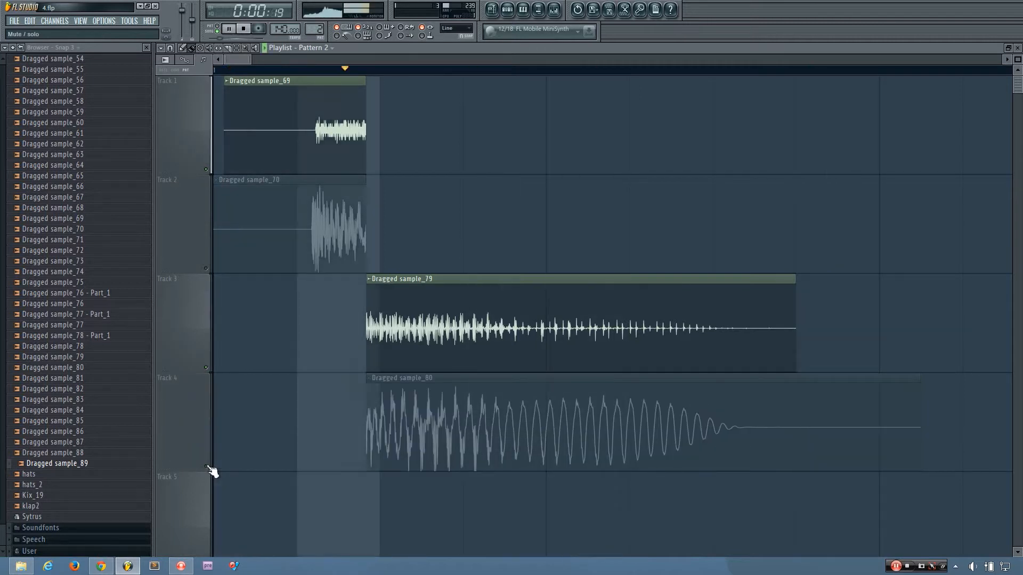
pyautogui.click(227, 28)
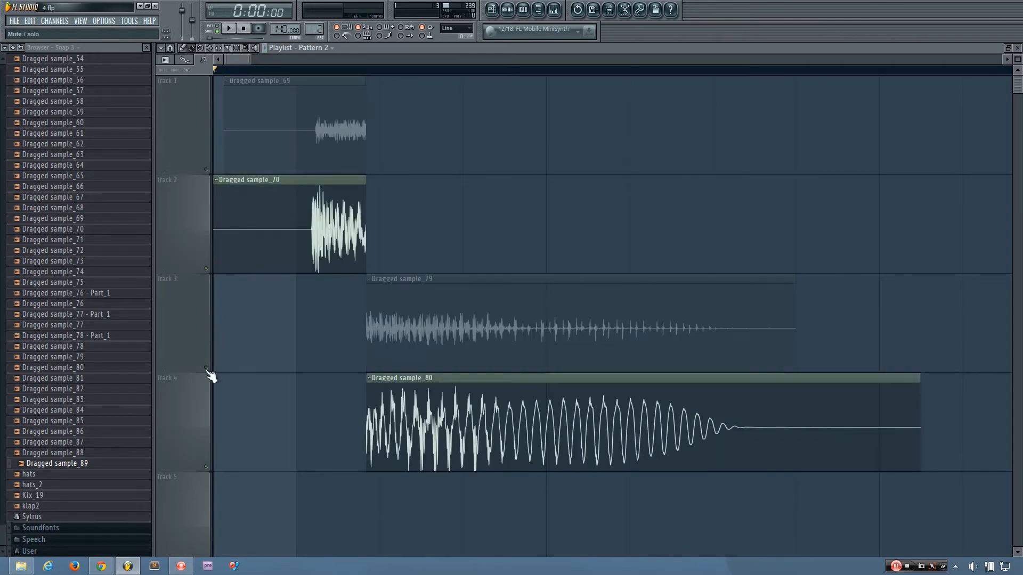
pyautogui.click(229, 28)
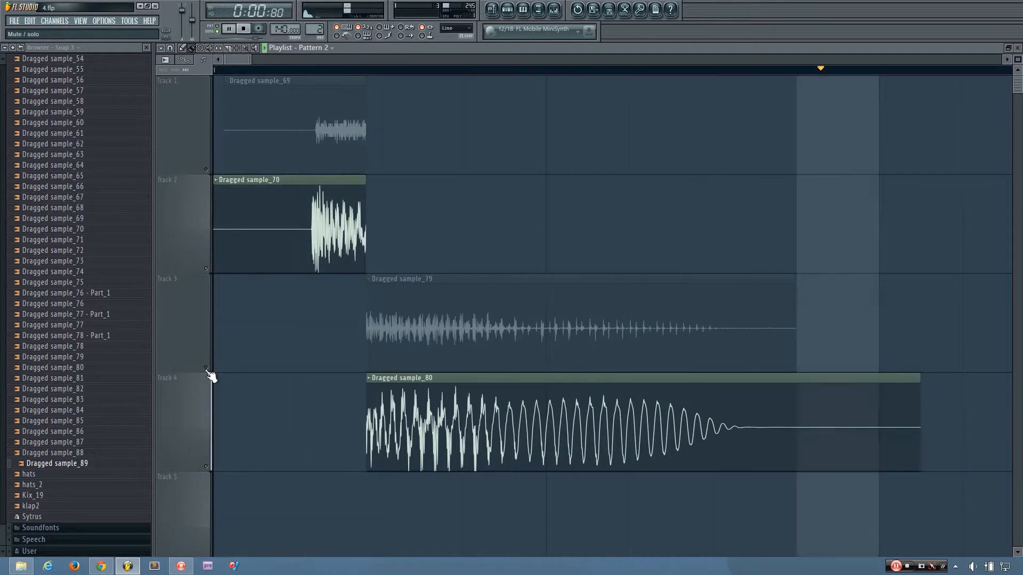
pyautogui.click(242, 28)
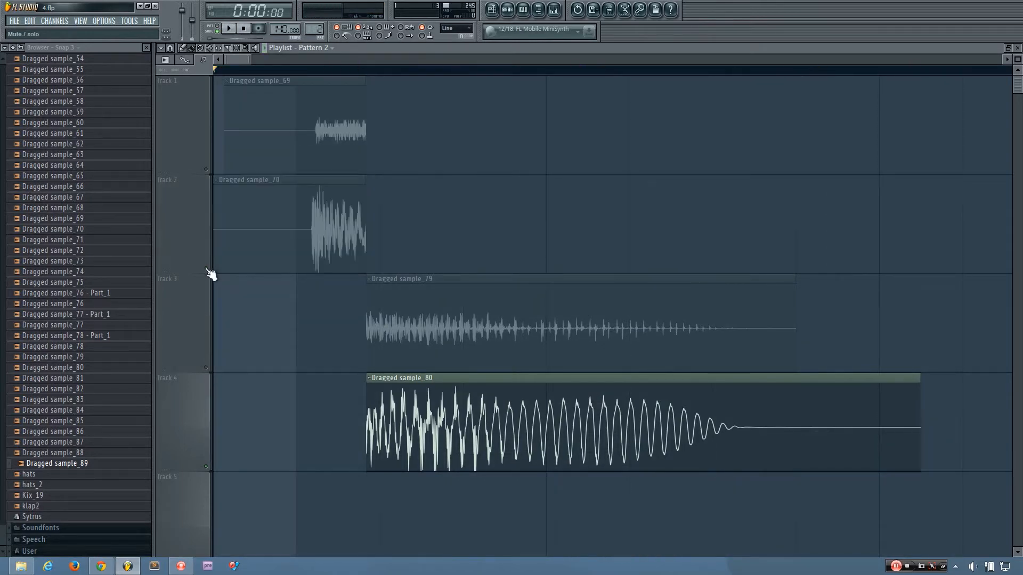
# - Play the fourth layer alone twice, then the third layer alone
pyautogui.click(228, 29)
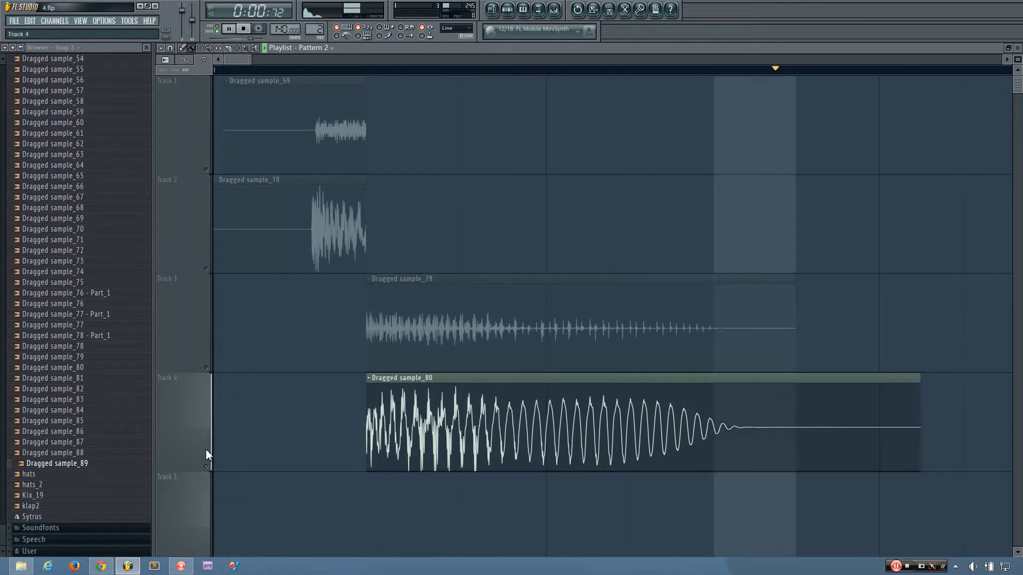
pyautogui.click(242, 29)
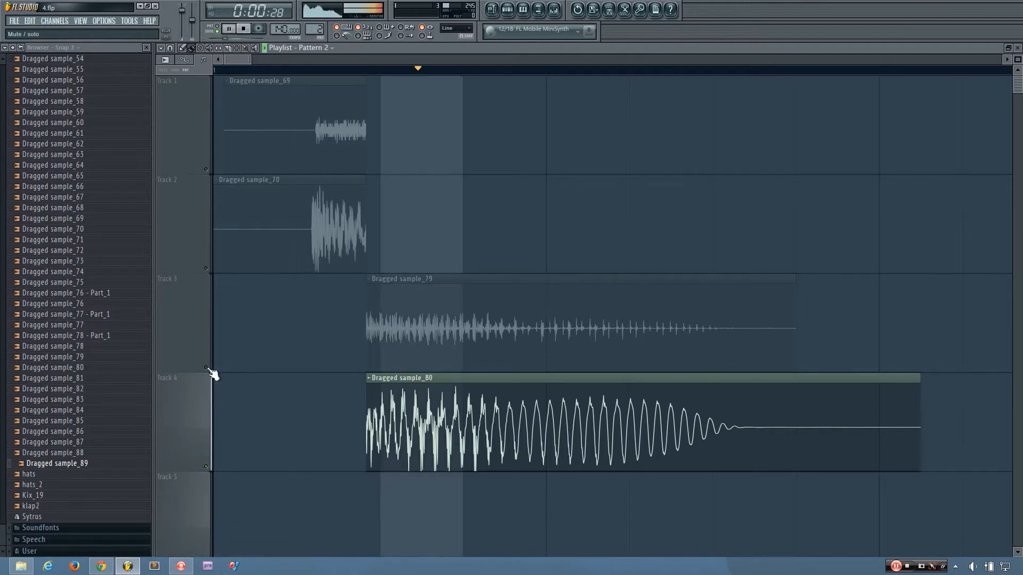
pyautogui.click(227, 28)
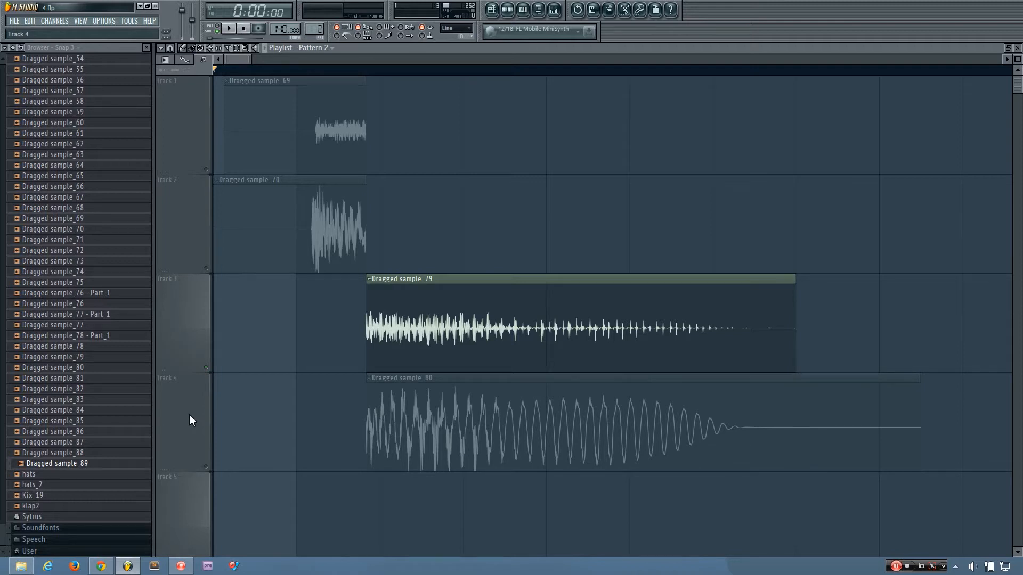
pyautogui.click(228, 28)
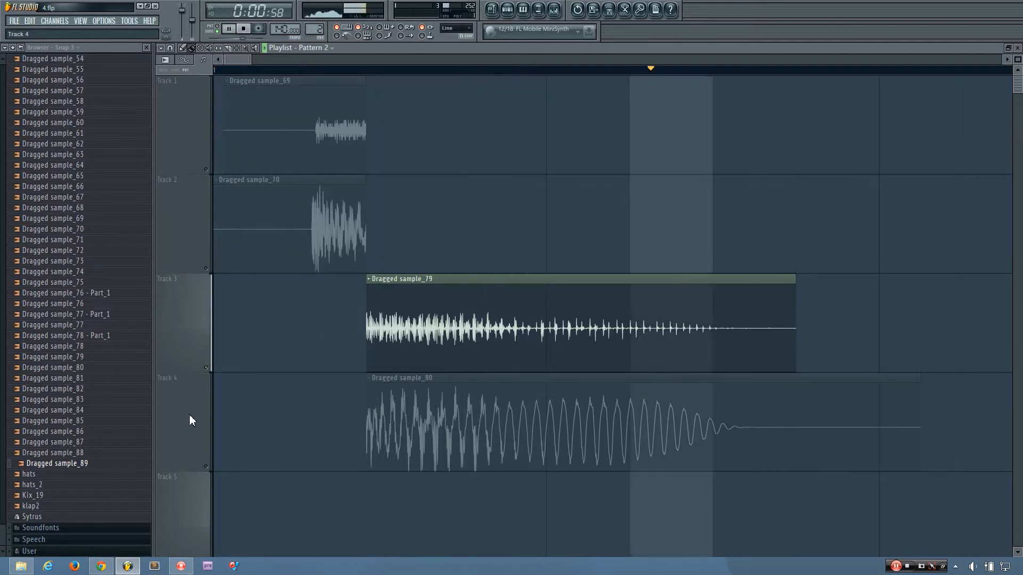
pyautogui.click(243, 29)
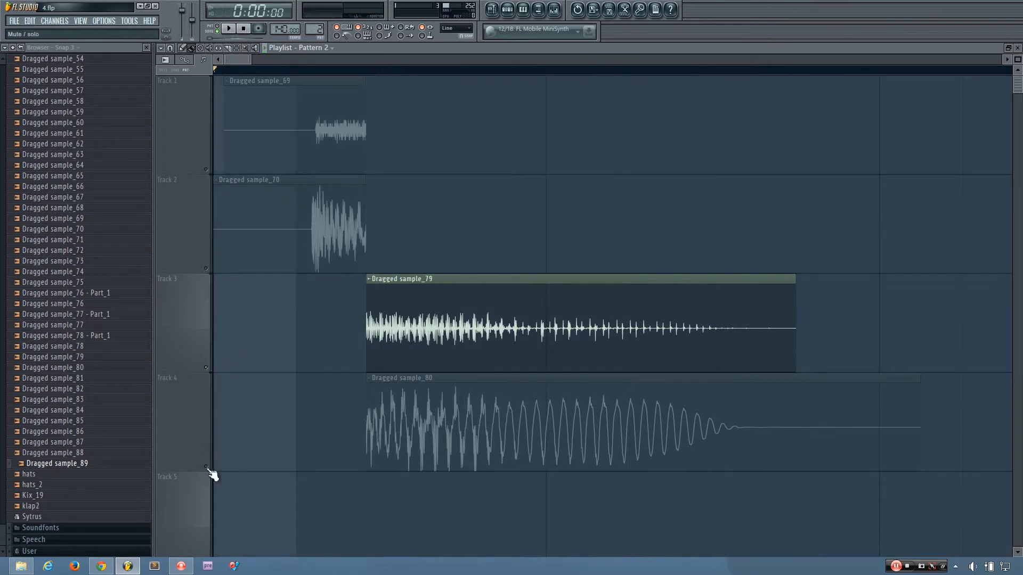
# - Unmute all four kick layers and play them together again
pyautogui.click(587, 427)
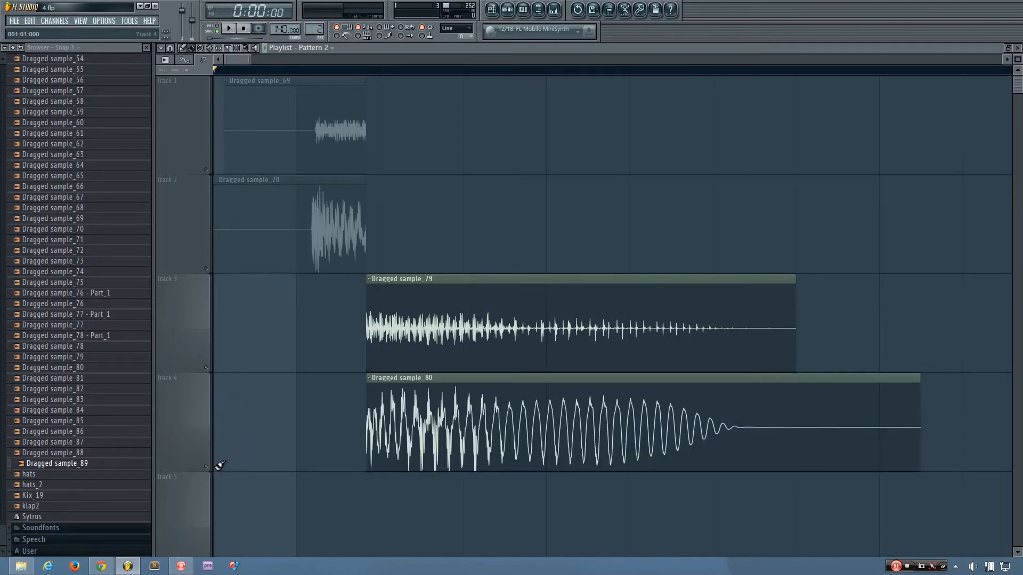
pyautogui.click(227, 28)
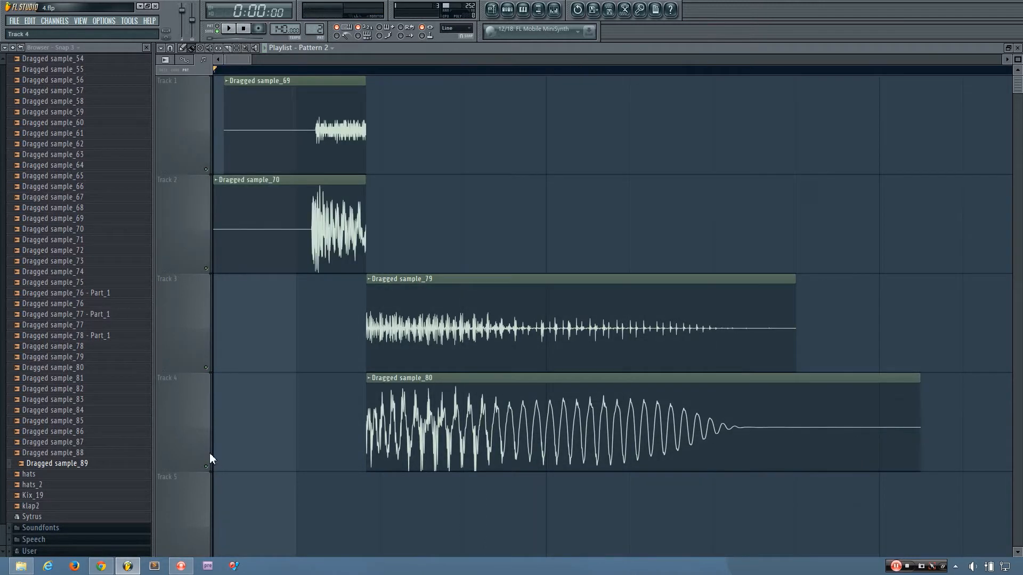
pyautogui.moveTo(215, 276)
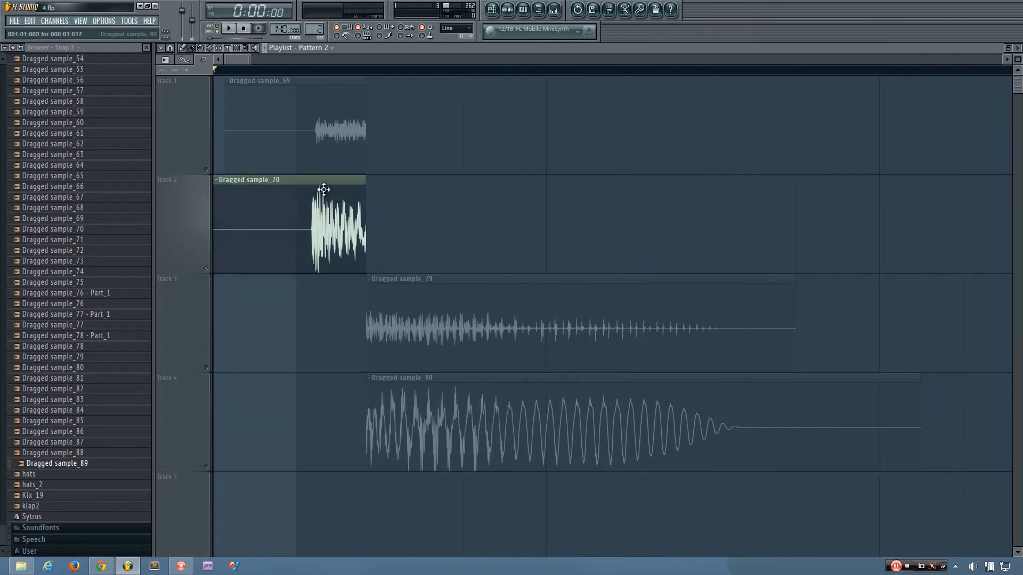
pyautogui.moveTo(276, 256)
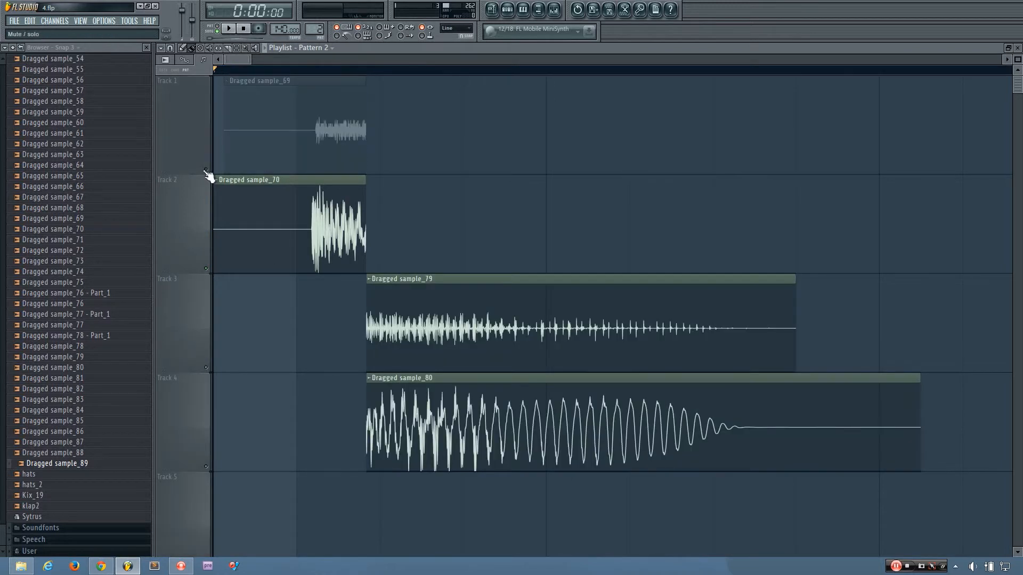
# - Play all layers, then mute the second layer leaving only the first audible
pyautogui.click(229, 28)
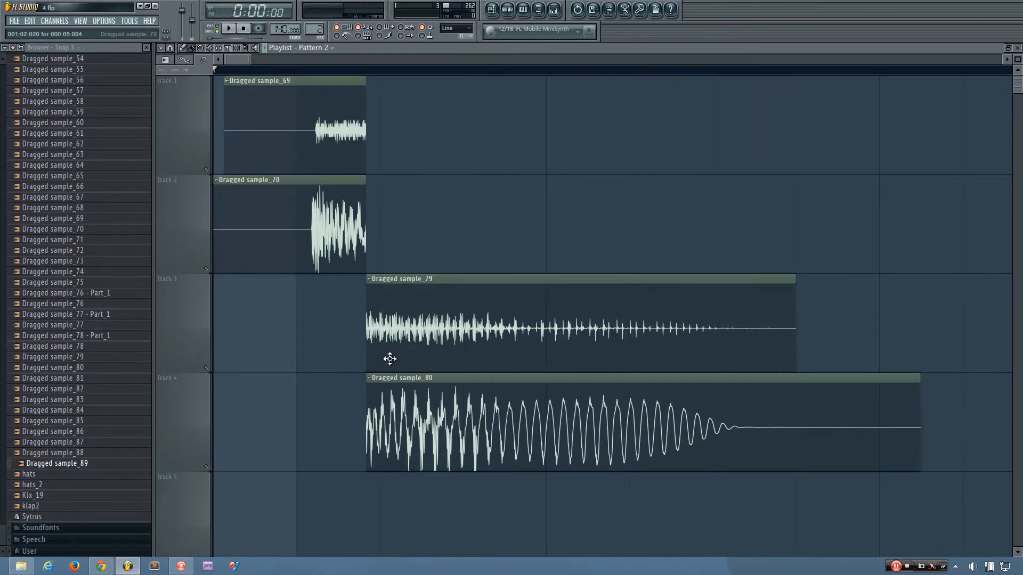
pyautogui.click(228, 28)
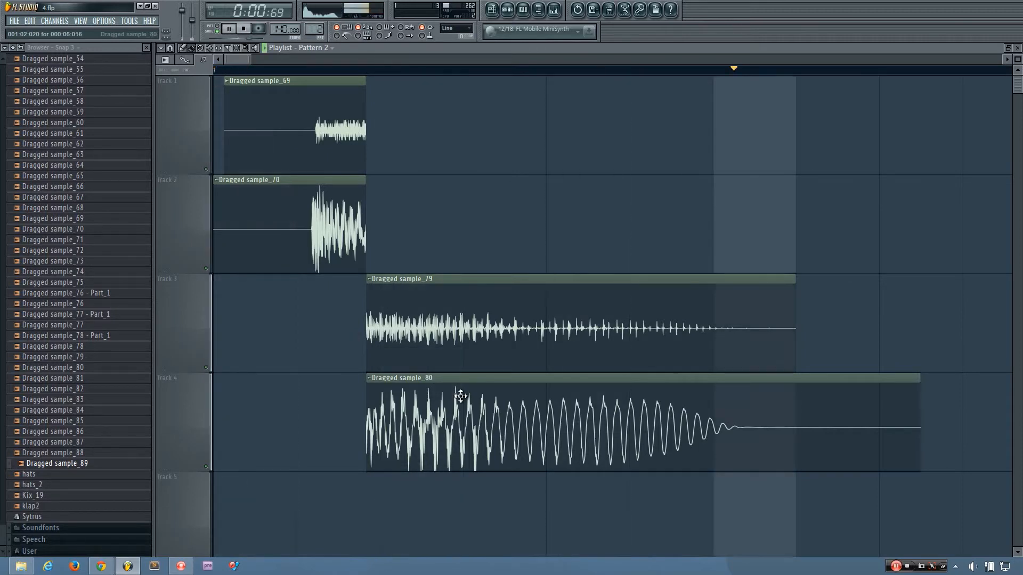
pyautogui.click(243, 28)
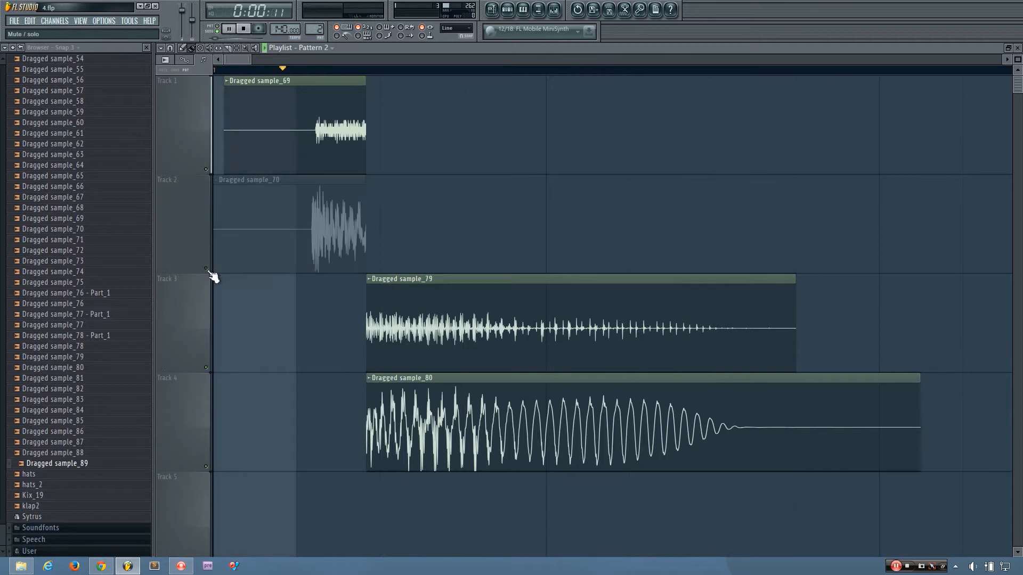
pyautogui.click(228, 29)
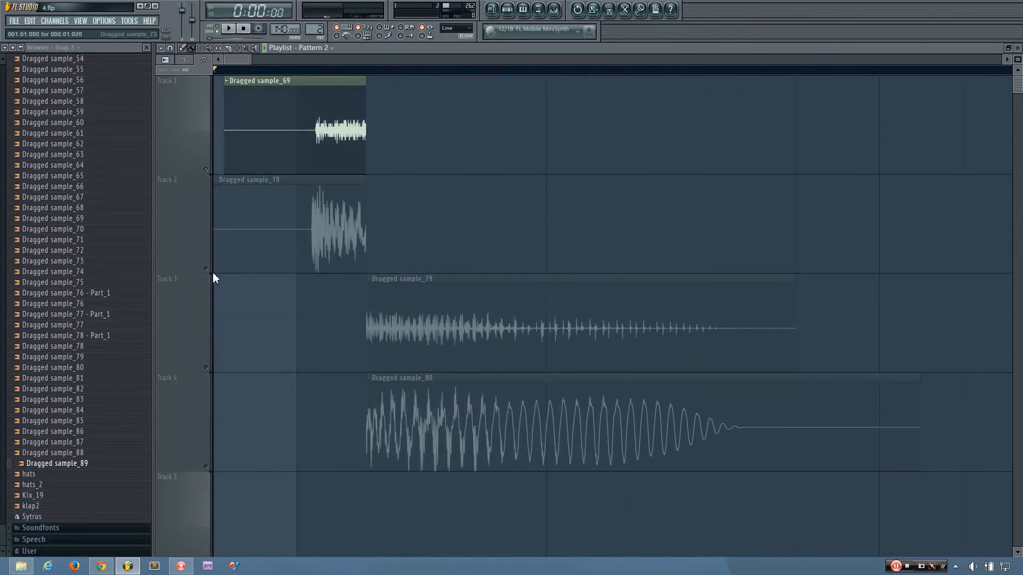
# - Bring the second layer back, unmute the two longer bass layers and play the full kick
pyautogui.click(290, 180)
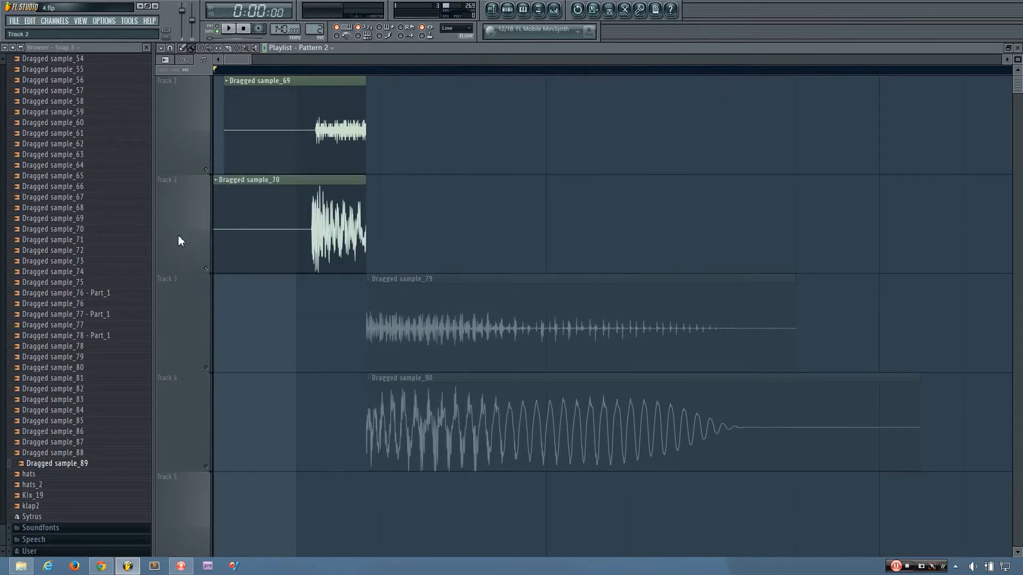
pyautogui.click(228, 28)
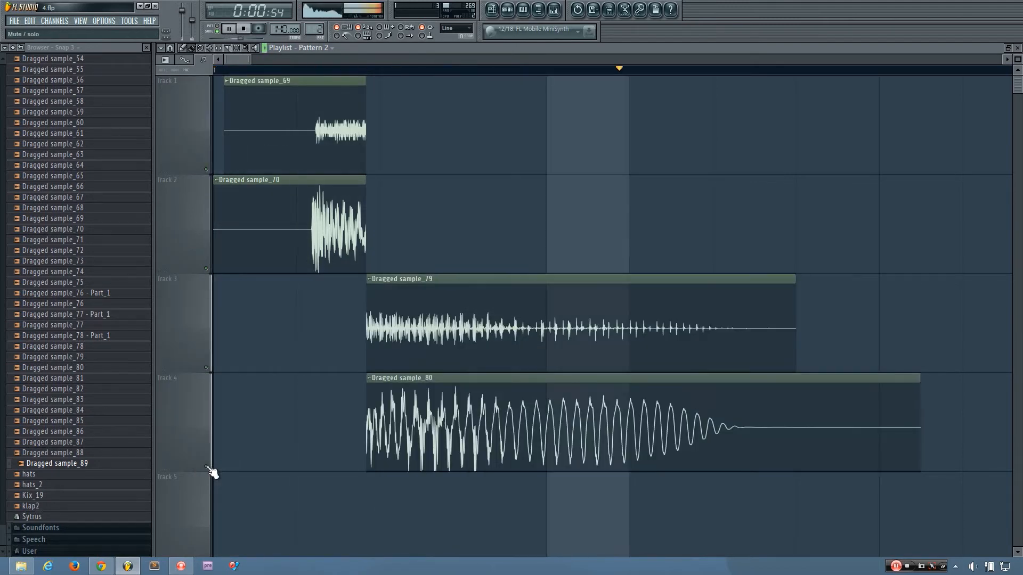
pyautogui.click(243, 28)
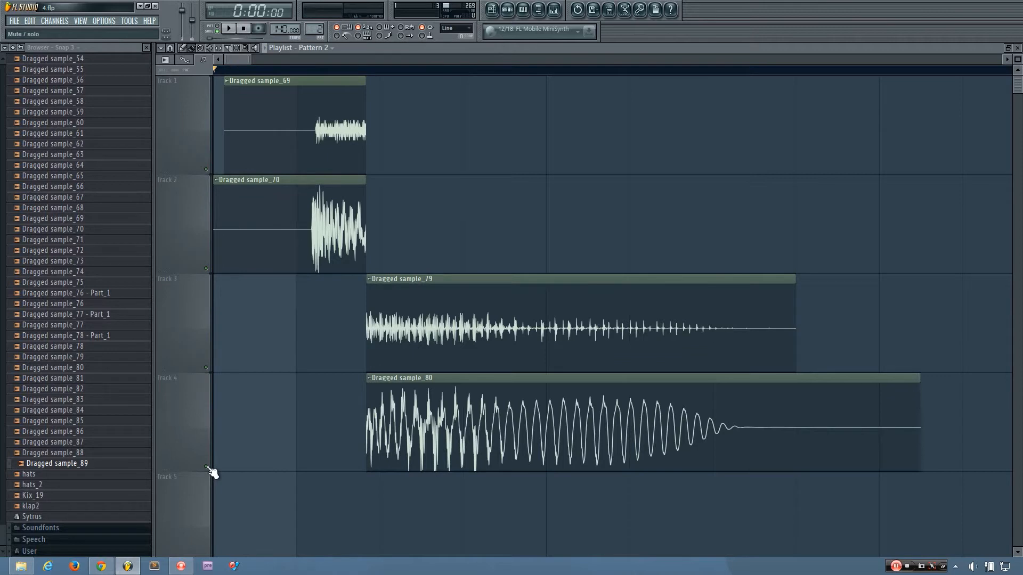
pyautogui.moveTo(208, 467)
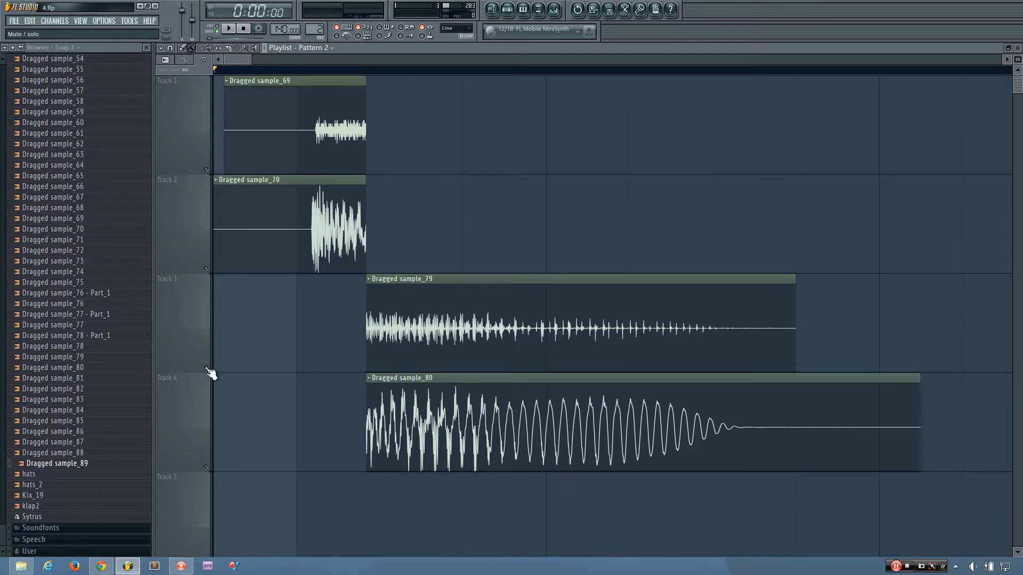
pyautogui.moveTo(214, 473)
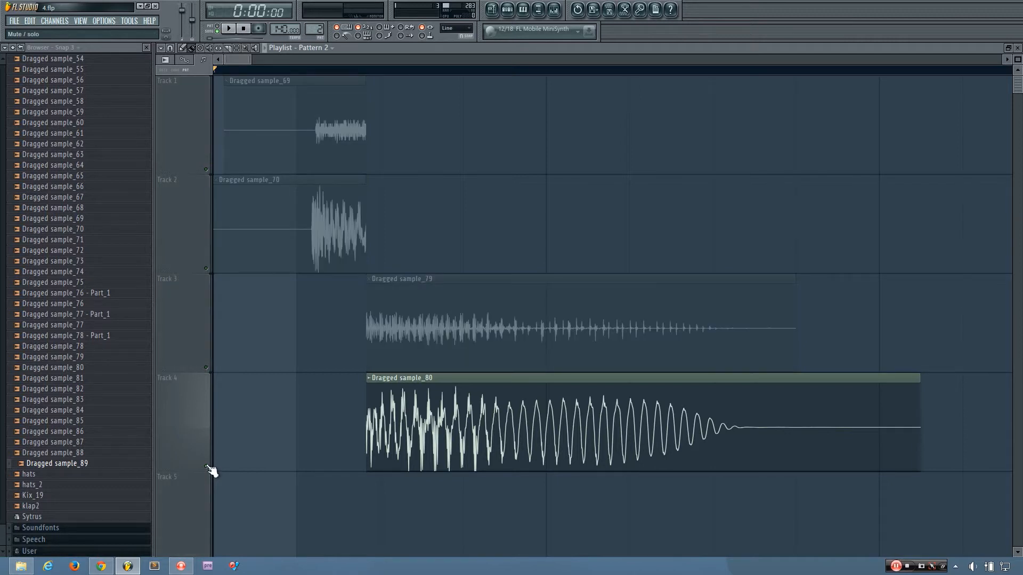
# - Solo track 4 so Dragged sample_80 plays on its own
pyautogui.click(228, 28)
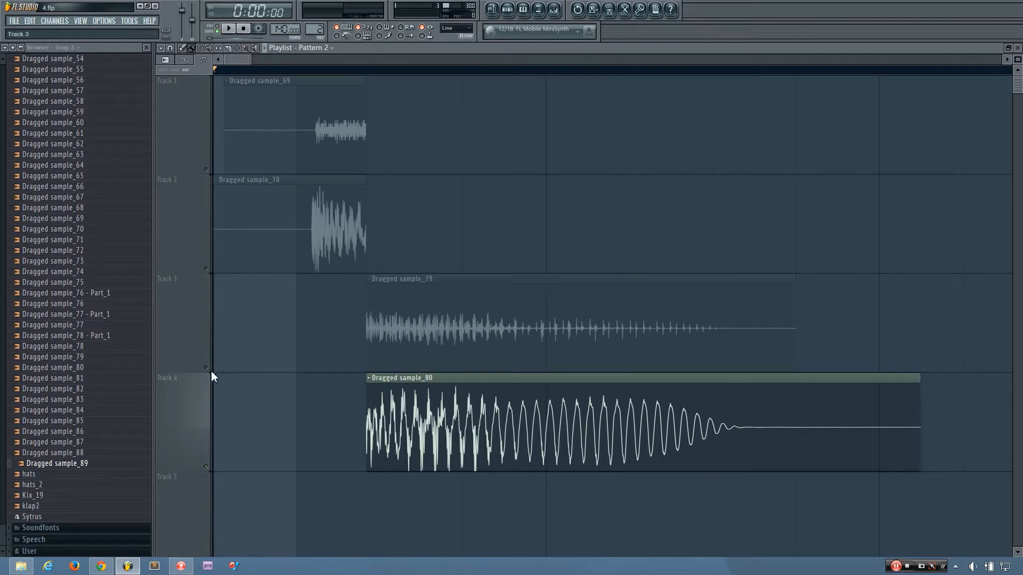
# - Unsolo track 4 so all four kick layers sound together again
pyautogui.click(228, 28)
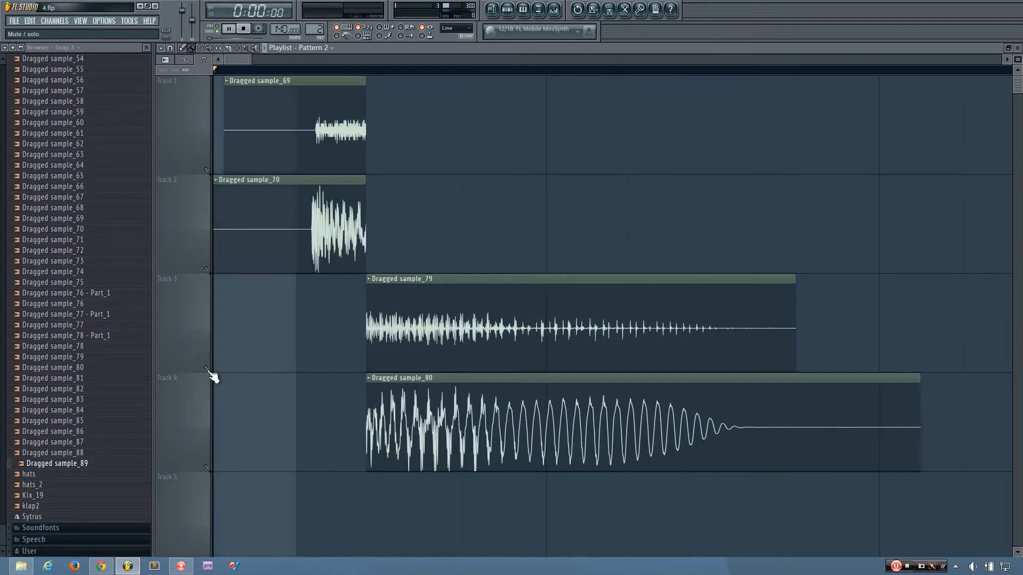
pyautogui.click(228, 29)
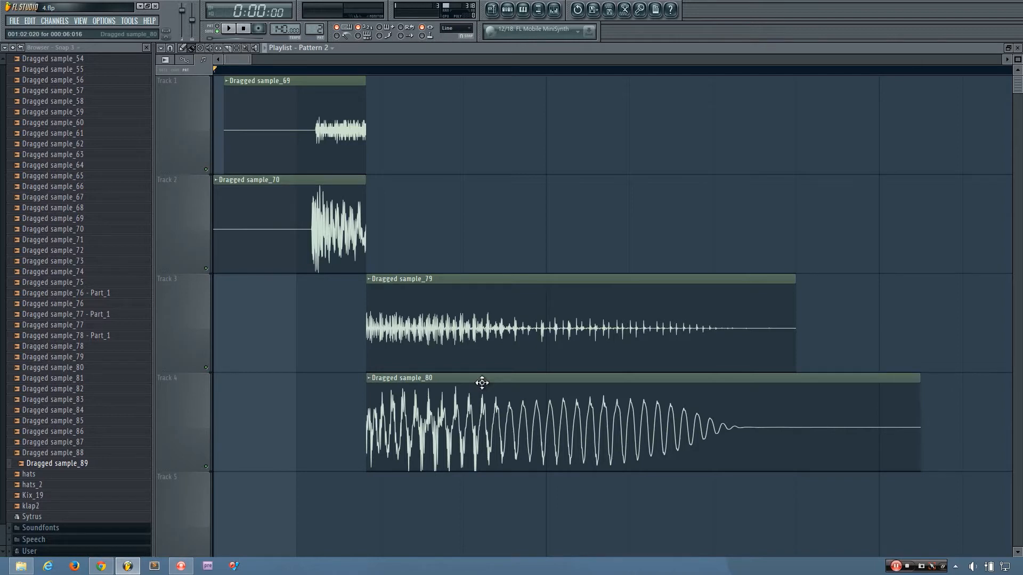
pyautogui.moveTo(517, 341)
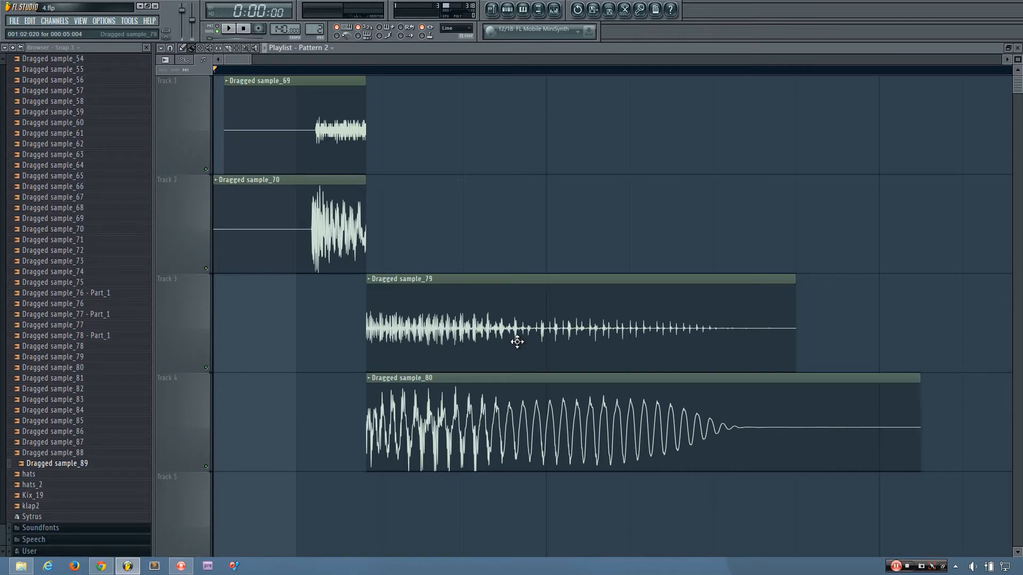
pyautogui.moveTo(516, 311)
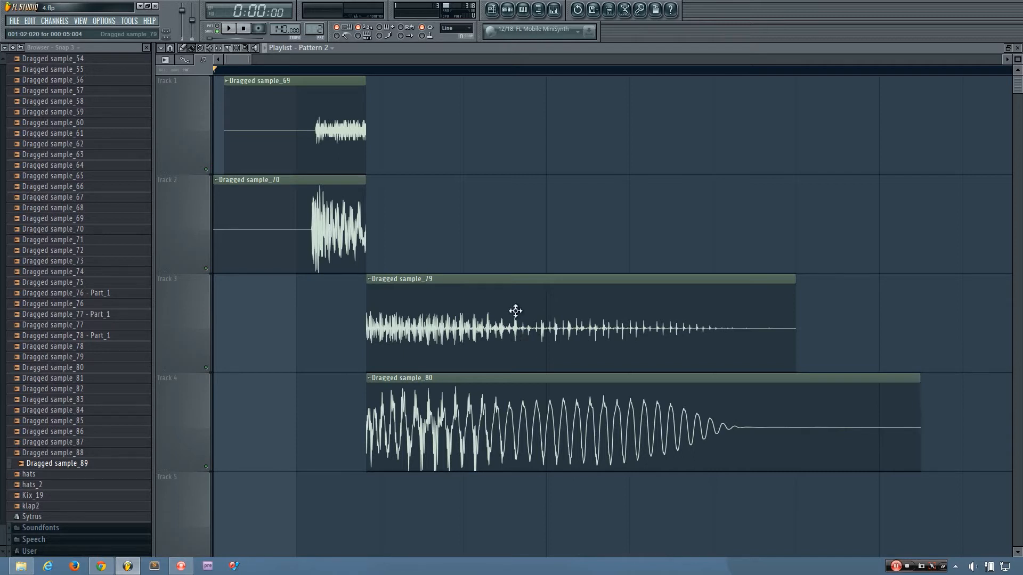
pyautogui.moveTo(493, 313)
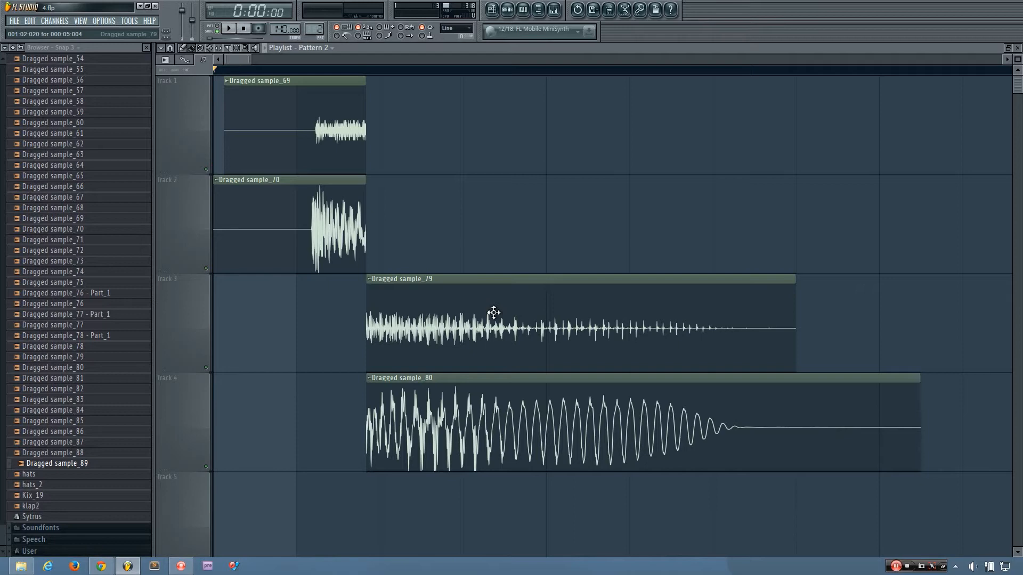
pyautogui.moveTo(459, 325)
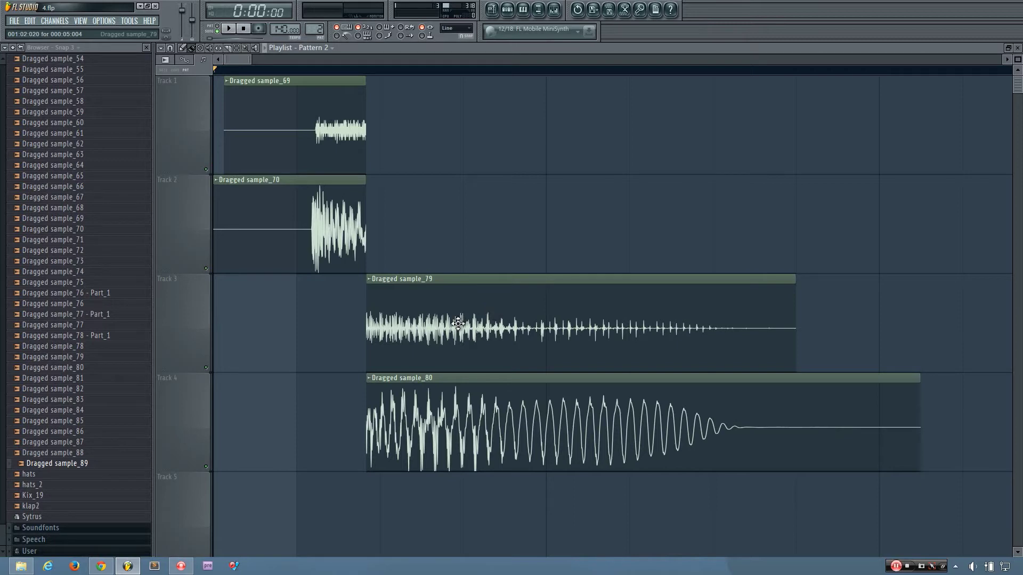
pyautogui.moveTo(450, 325)
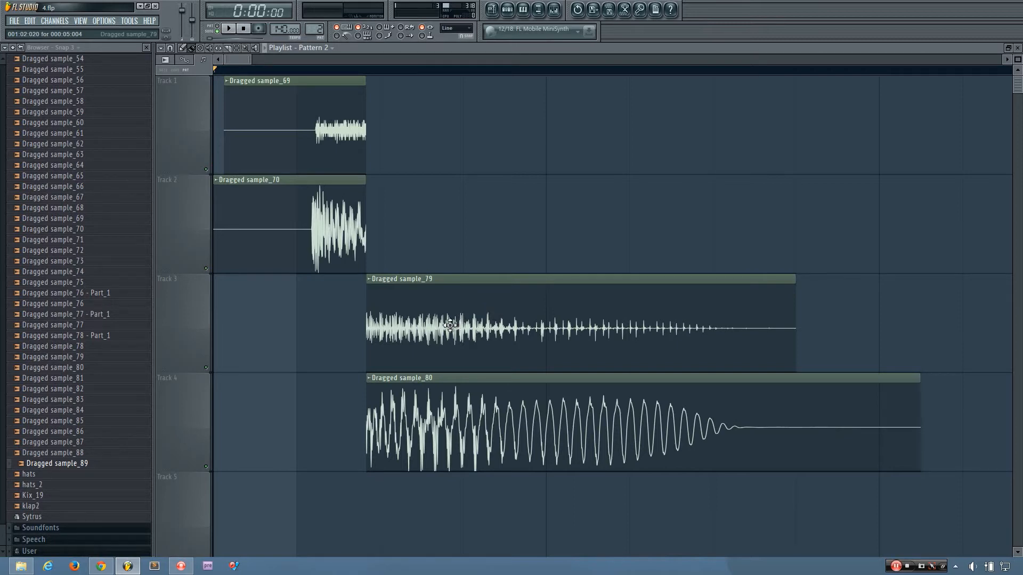
# - Toggle Reverse polarity on Dragged sample_79 in its channel settings while listening
pyautogui.doubleClick(450, 325)
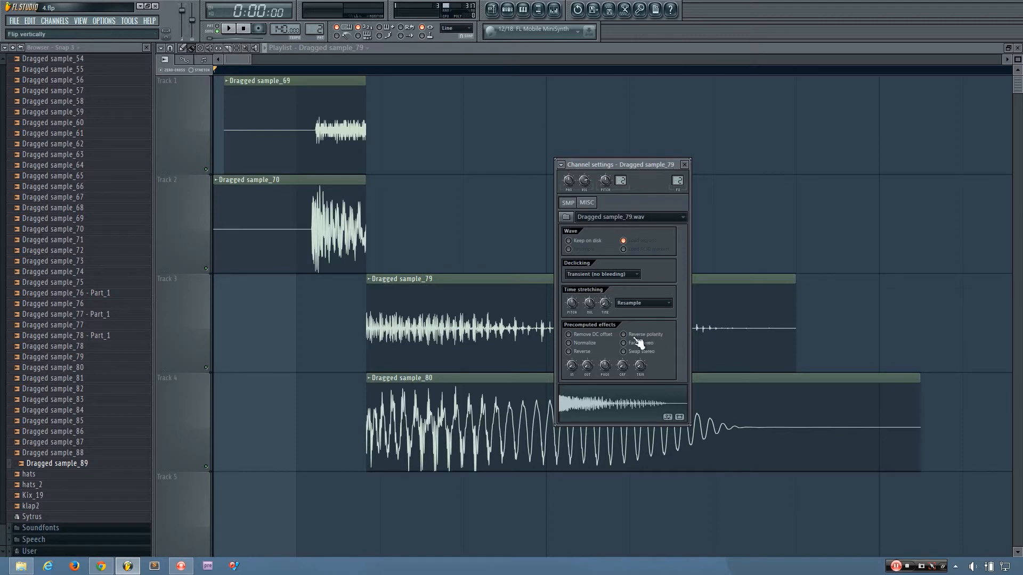
pyautogui.click(622, 334)
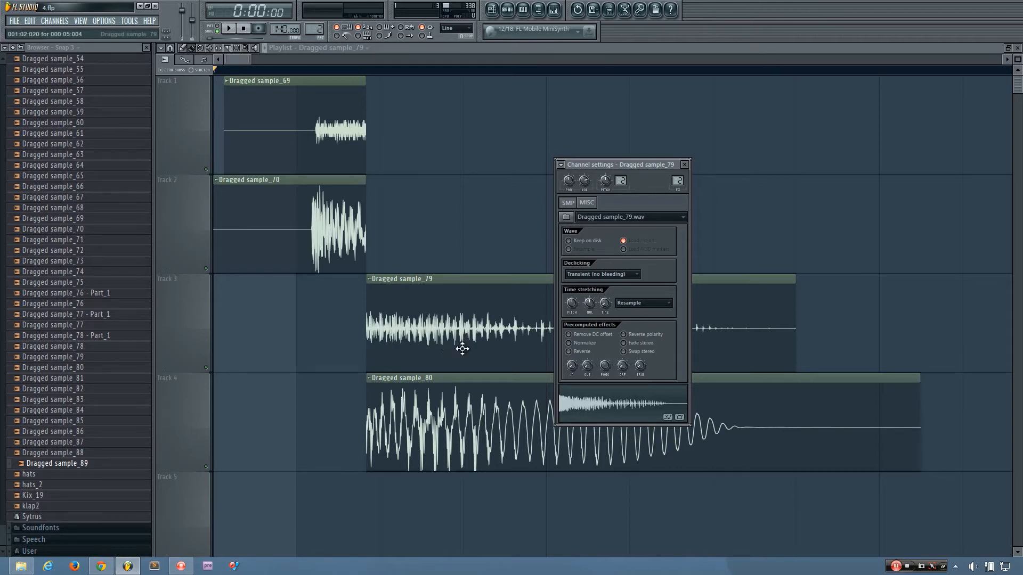
pyautogui.click(623, 334)
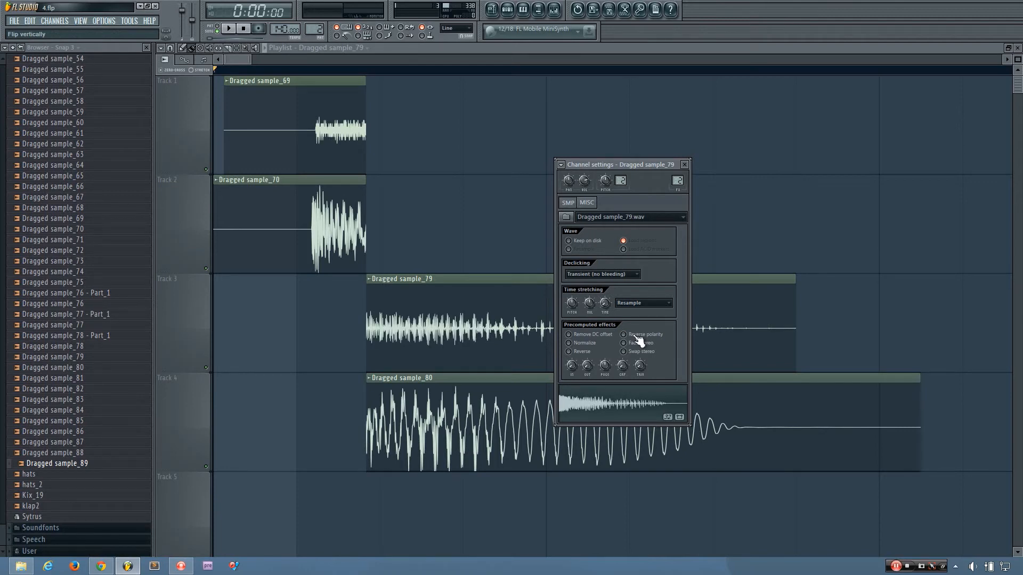
pyautogui.click(625, 334)
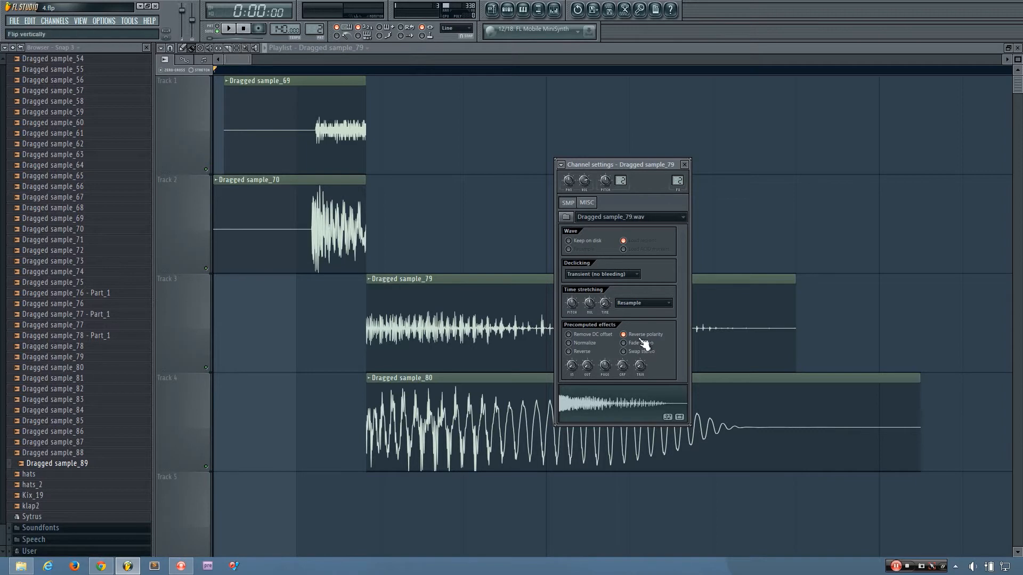
pyautogui.click(685, 164)
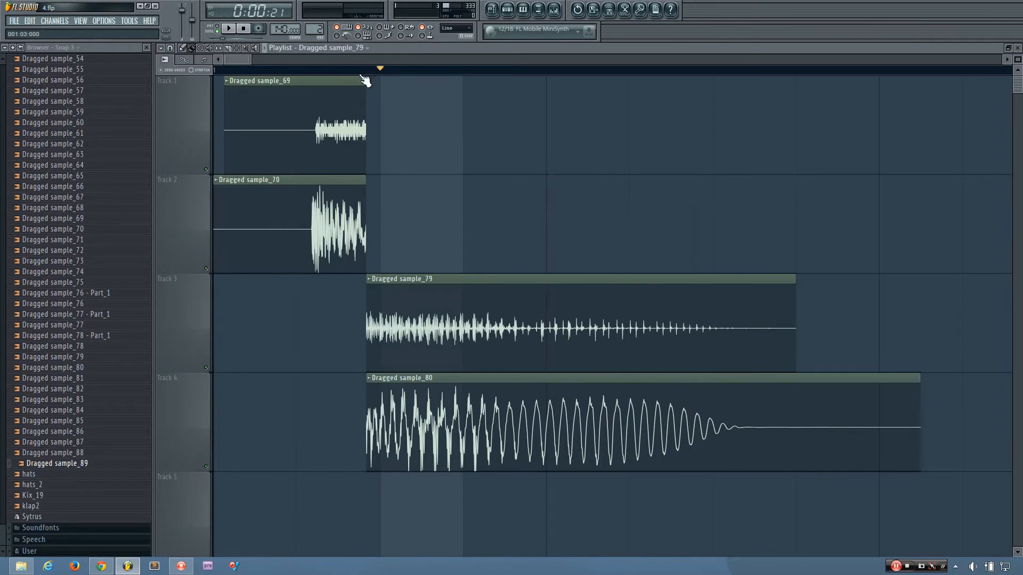
pyautogui.moveTo(336, 71)
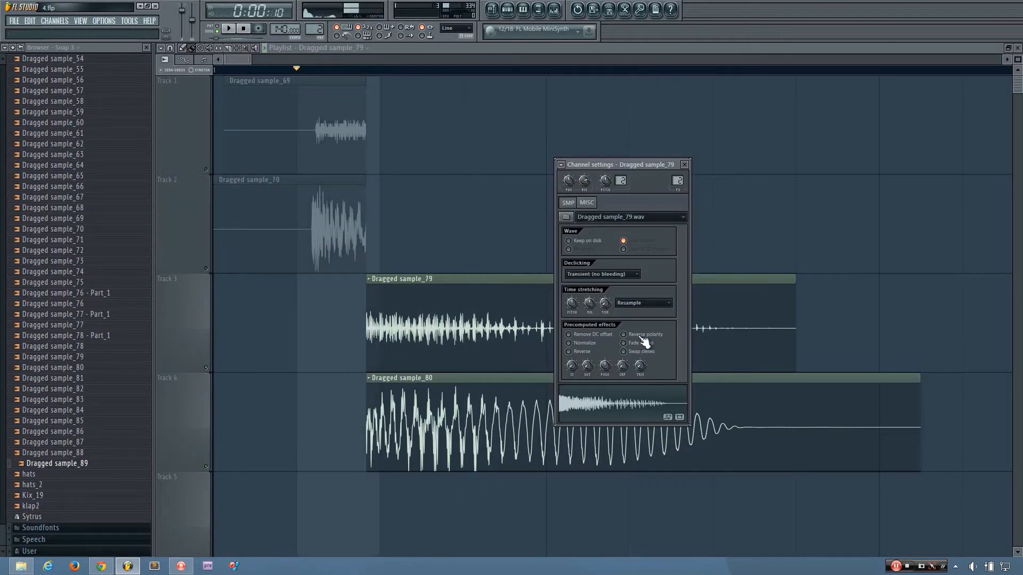
# - Re-enable polarity reversal on Dragged sample_79 and play layers three and four
pyautogui.click(624, 334)
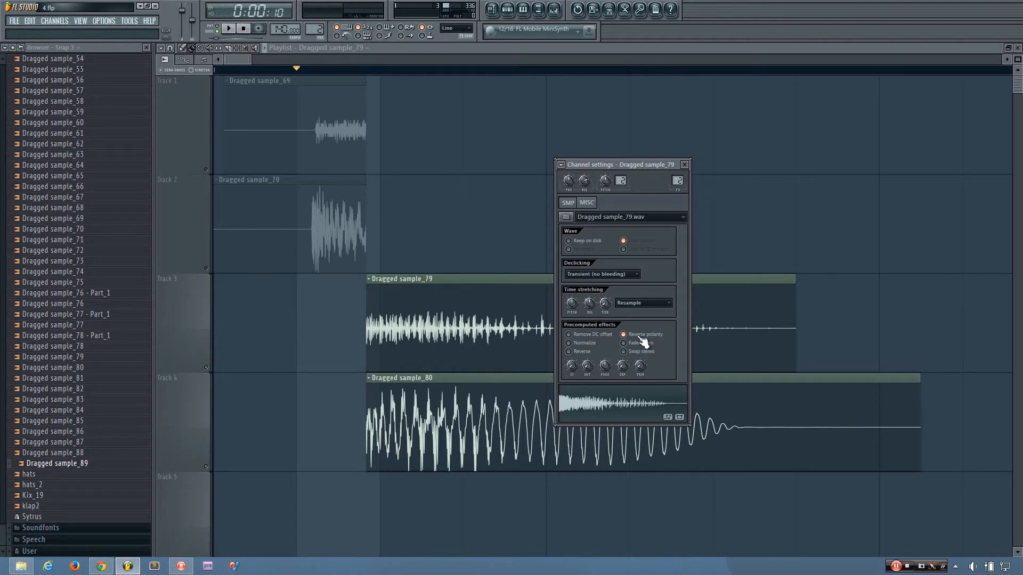
pyautogui.click(228, 28)
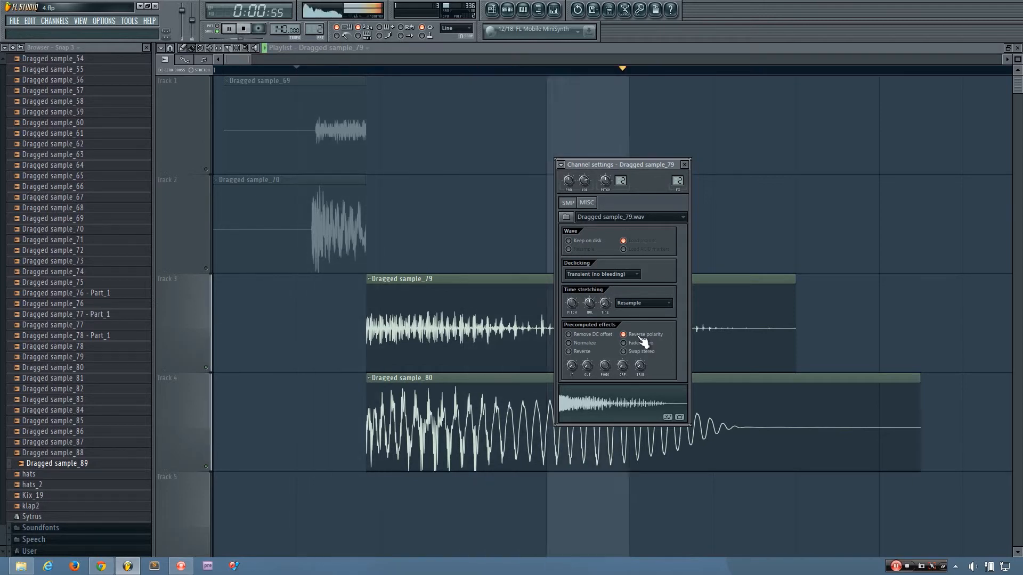
pyautogui.click(229, 28)
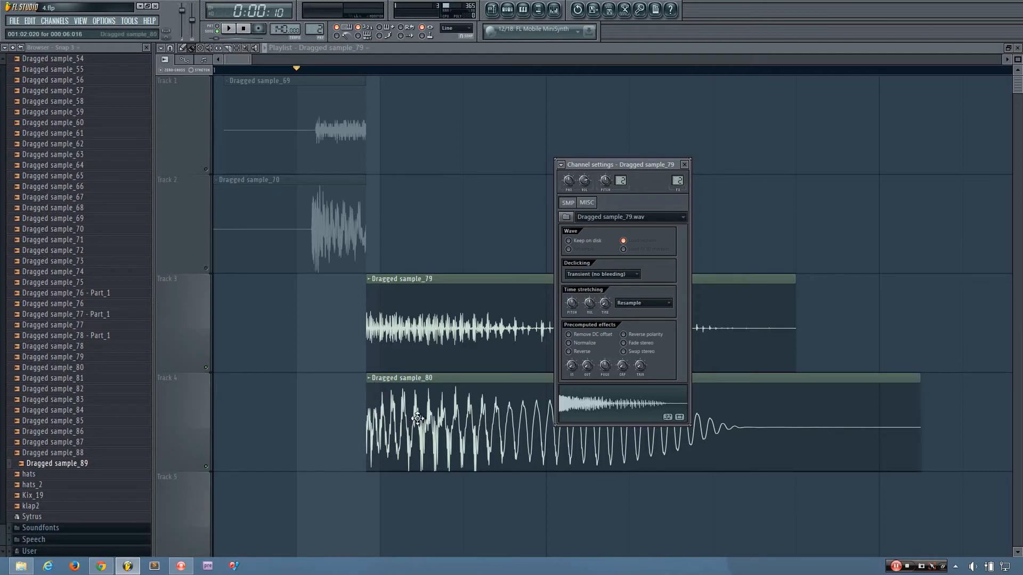
# - Close the channel settings, play layers one and two alone, then three and four, and stop
pyautogui.click(684, 164)
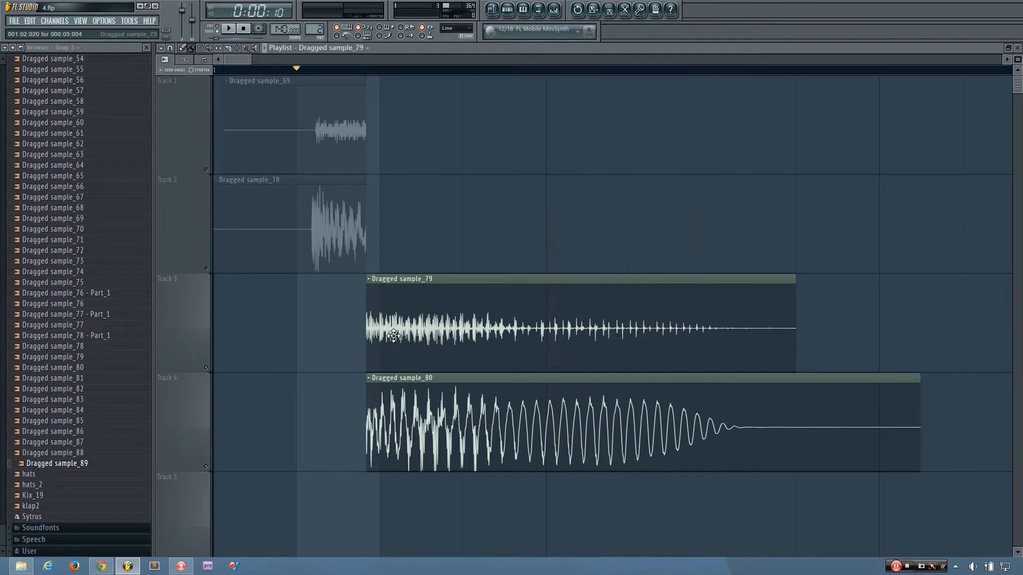
pyautogui.moveTo(398, 333)
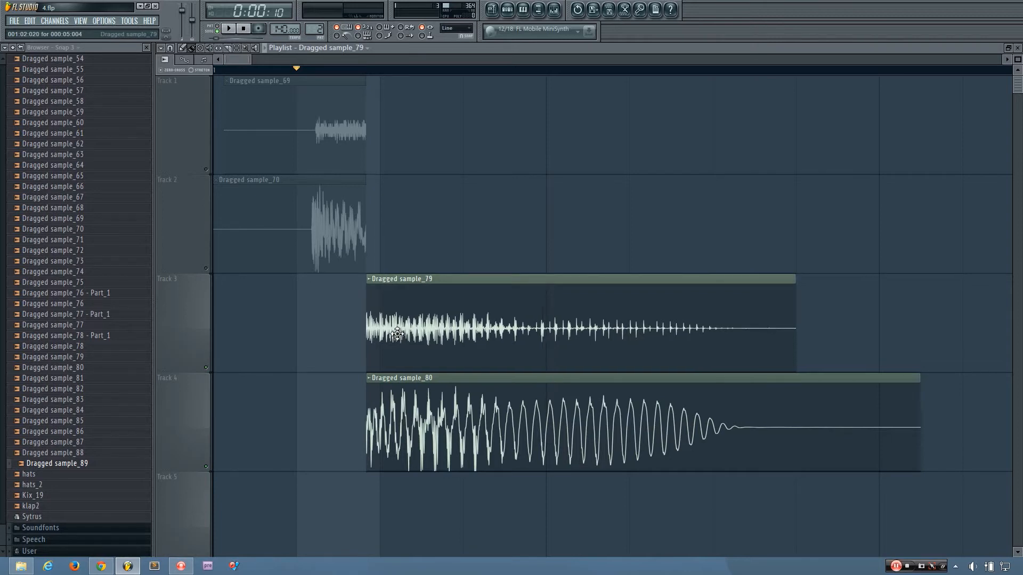
pyautogui.moveTo(406, 336)
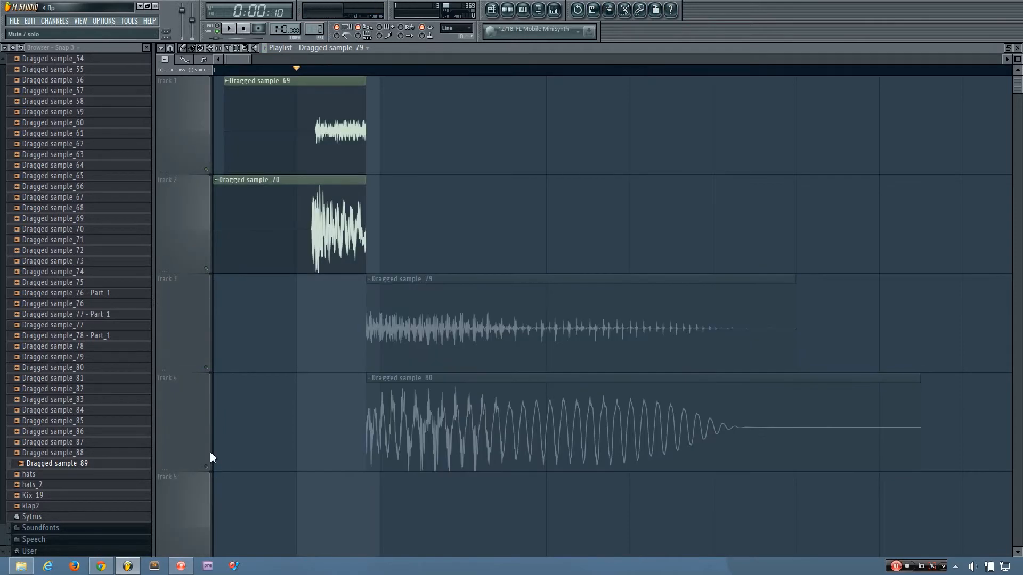
pyautogui.click(228, 28)
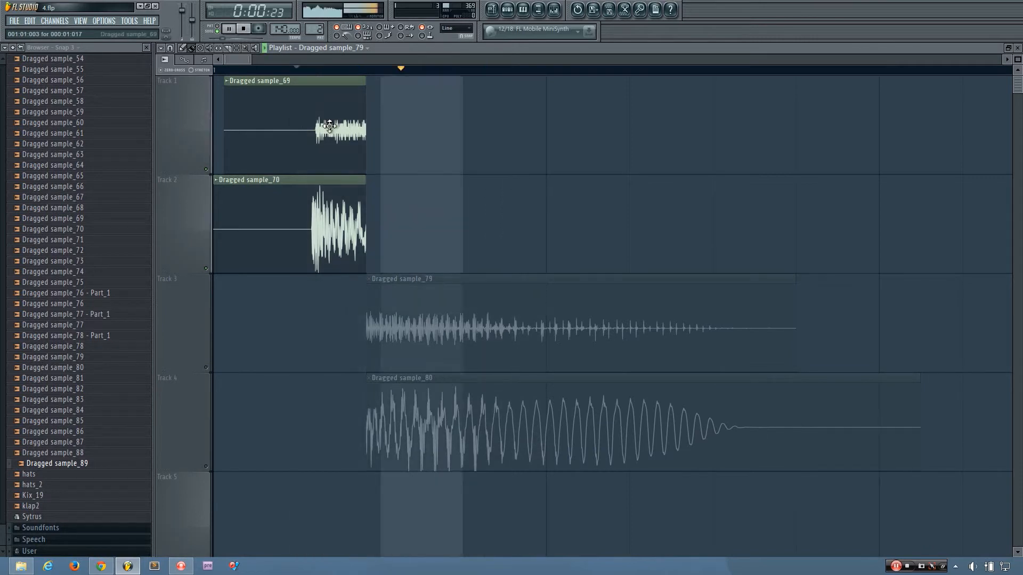
pyautogui.click(228, 28)
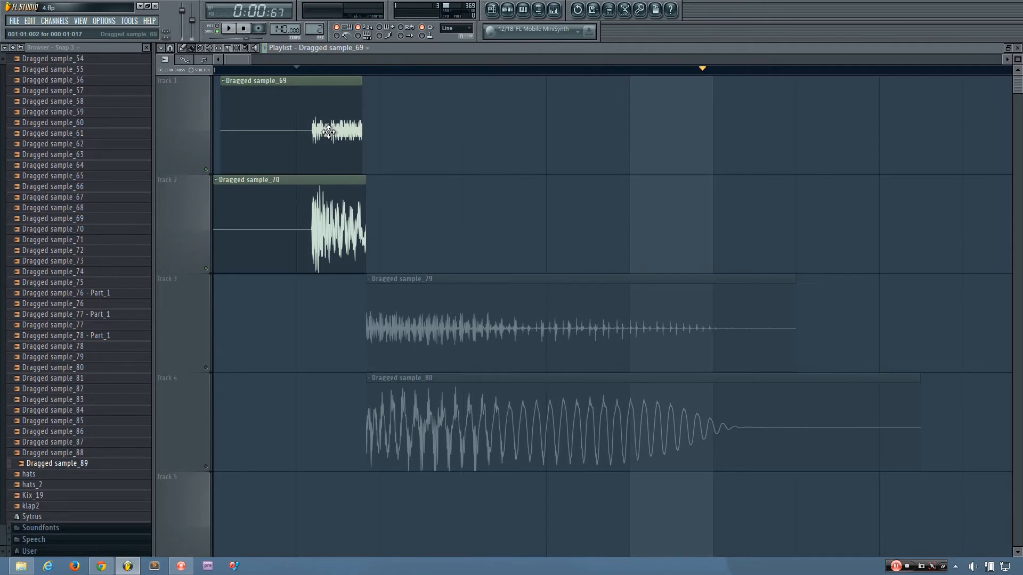
pyautogui.click(229, 28)
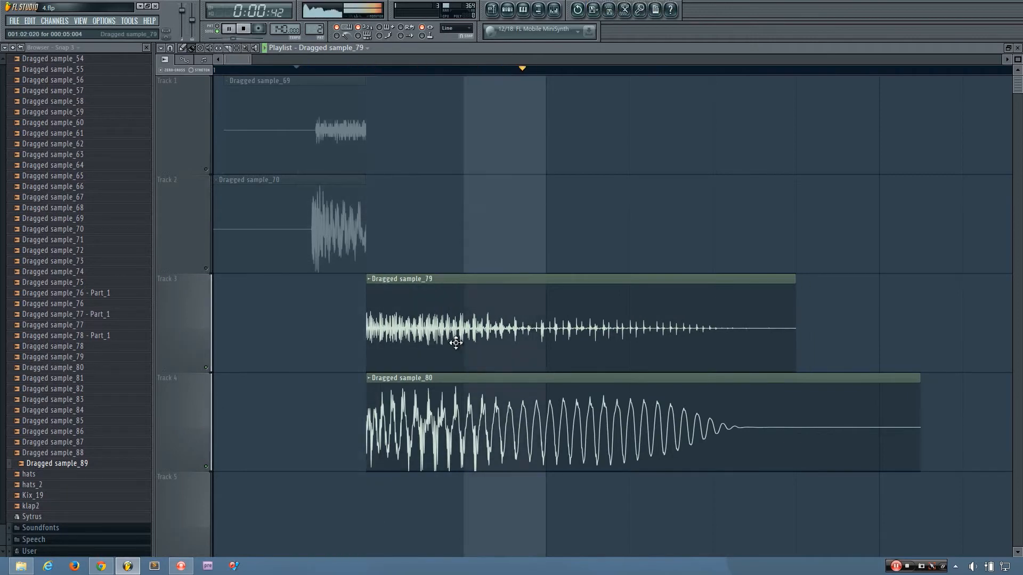
pyautogui.press('ctrl+z')
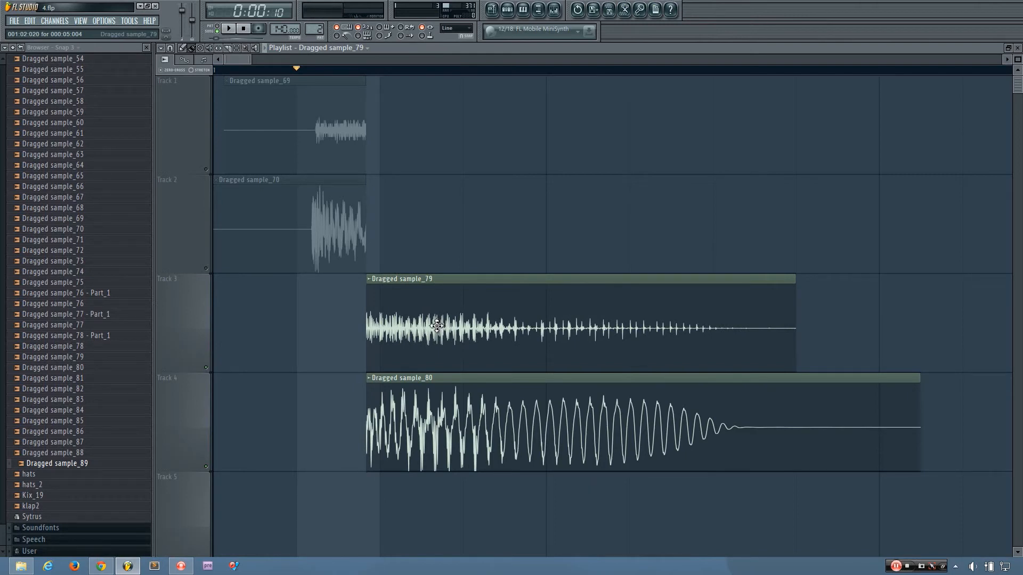
pyautogui.moveTo(434, 411)
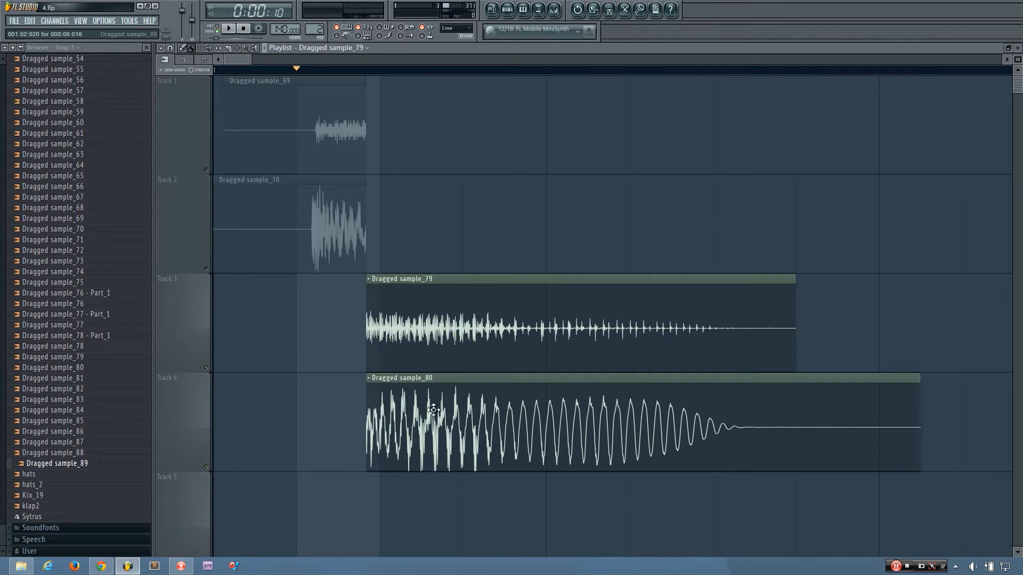
# - Raise Dragged sample_79's pitch by a few cents while auditioning, then reset it to zero
pyautogui.doubleClick(416, 332)
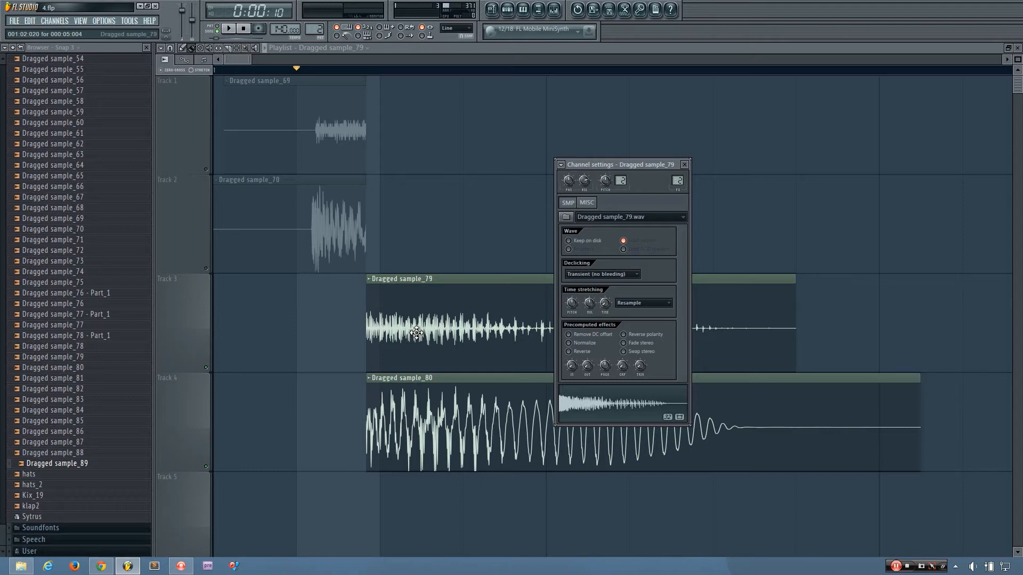
pyautogui.moveTo(542, 300)
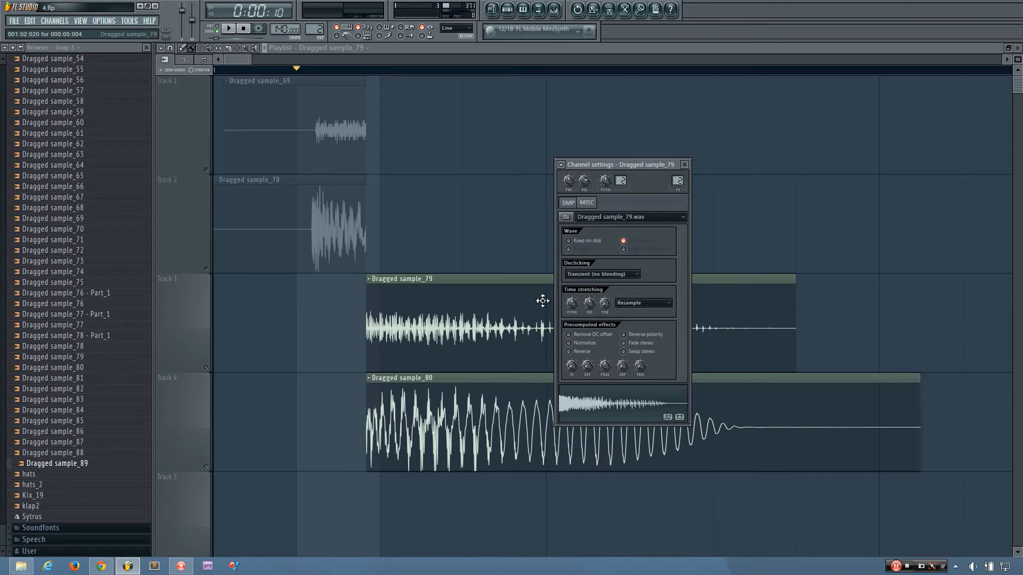
pyautogui.moveTo(648, 241)
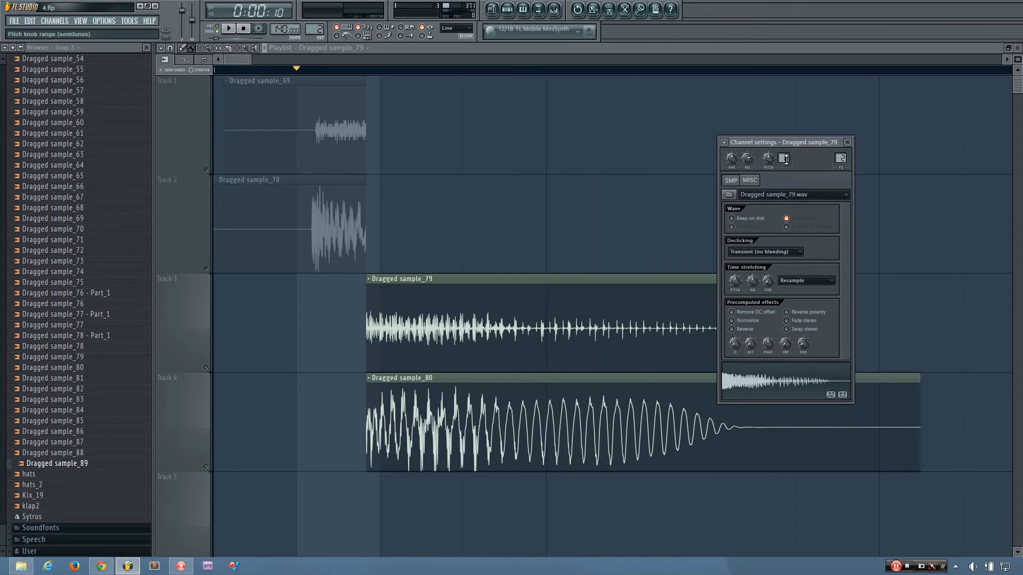
pyautogui.moveTo(768, 159)
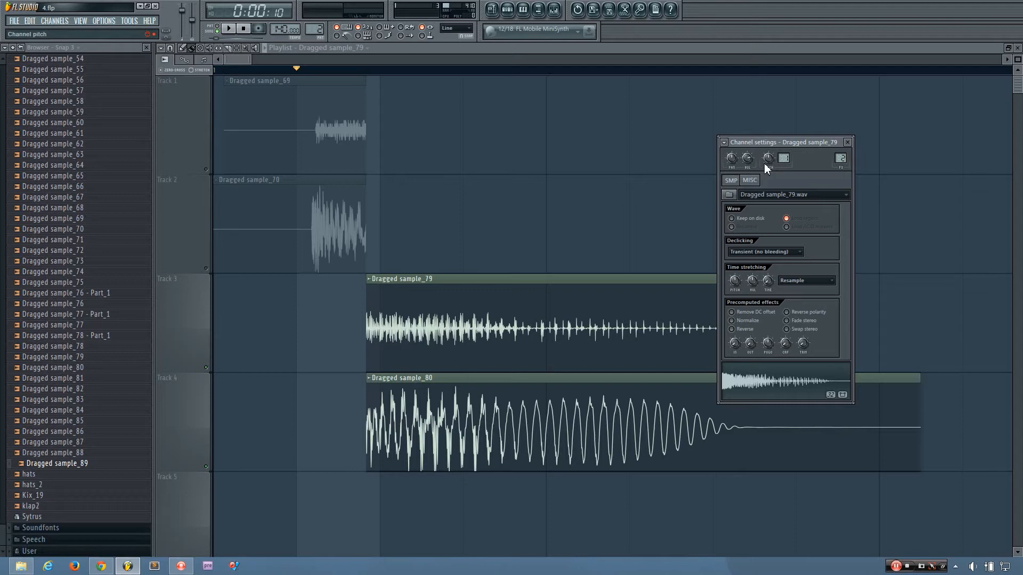
pyautogui.moveTo(768, 157)
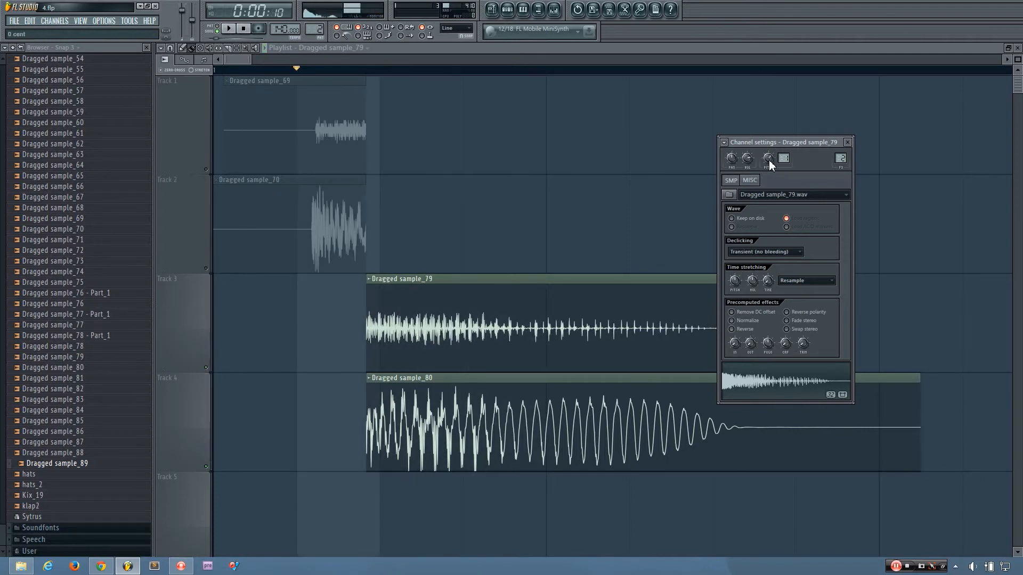
pyautogui.click(227, 29)
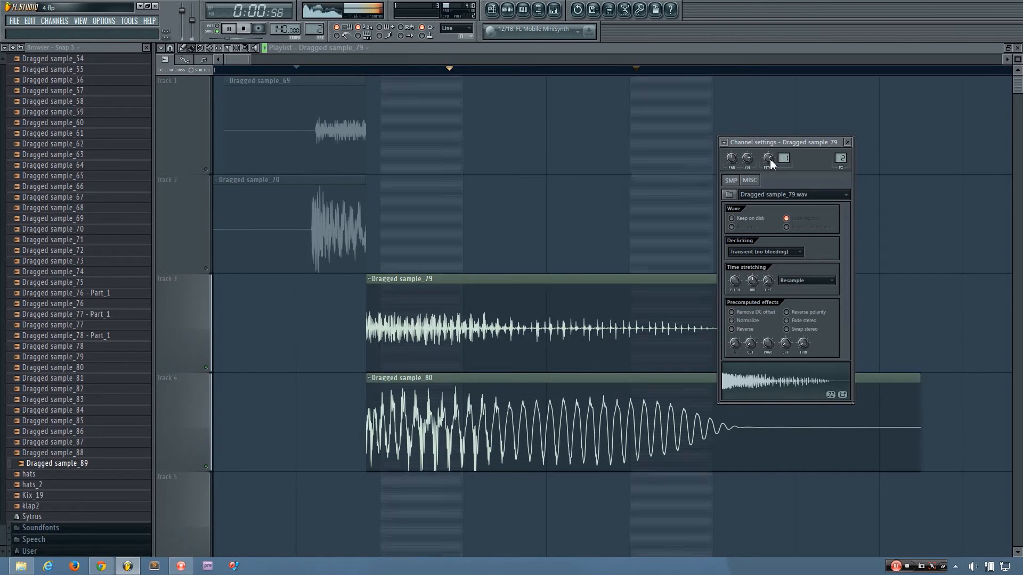
pyautogui.click(229, 28)
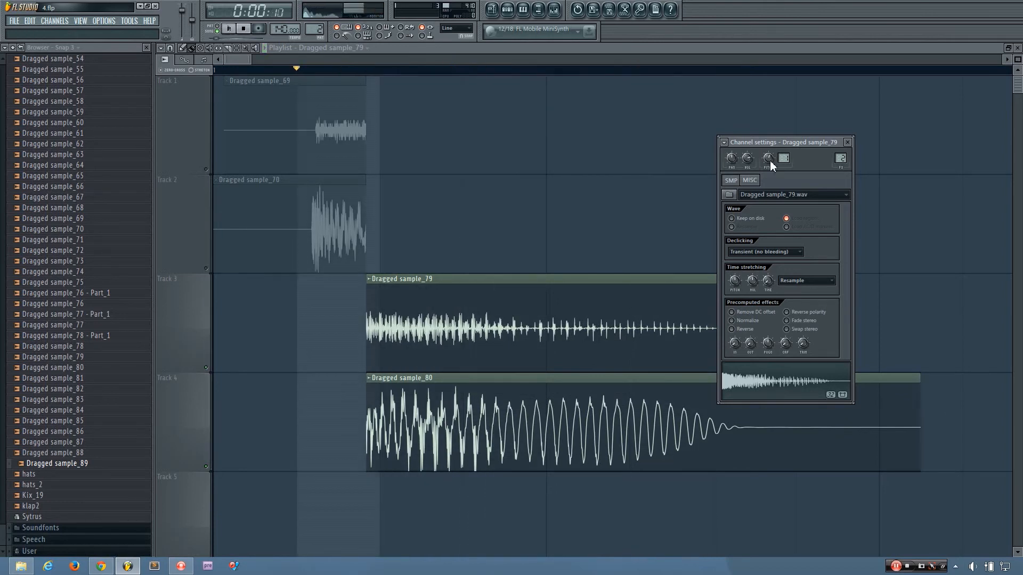
pyautogui.click(228, 28)
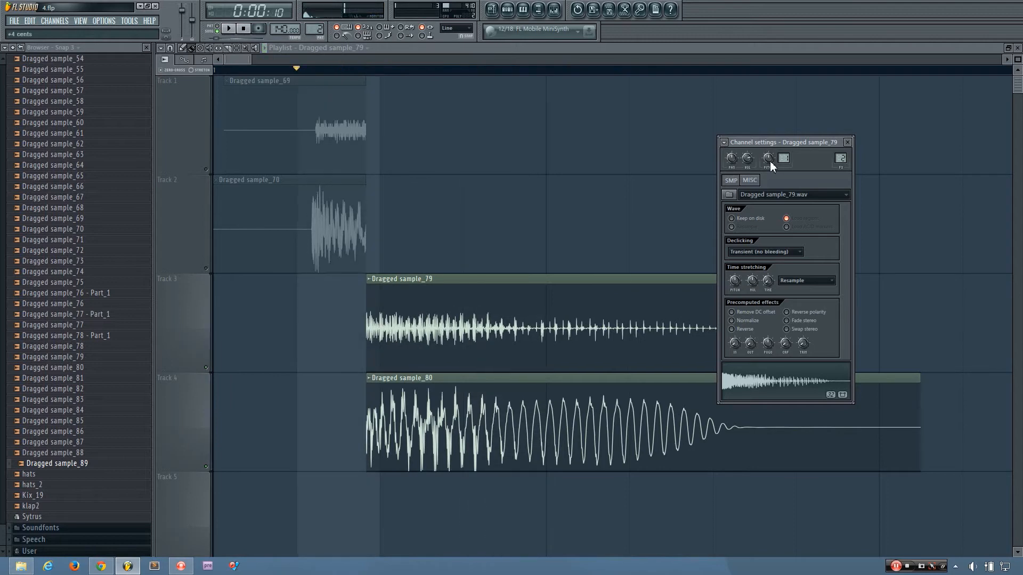
pyautogui.click(229, 28)
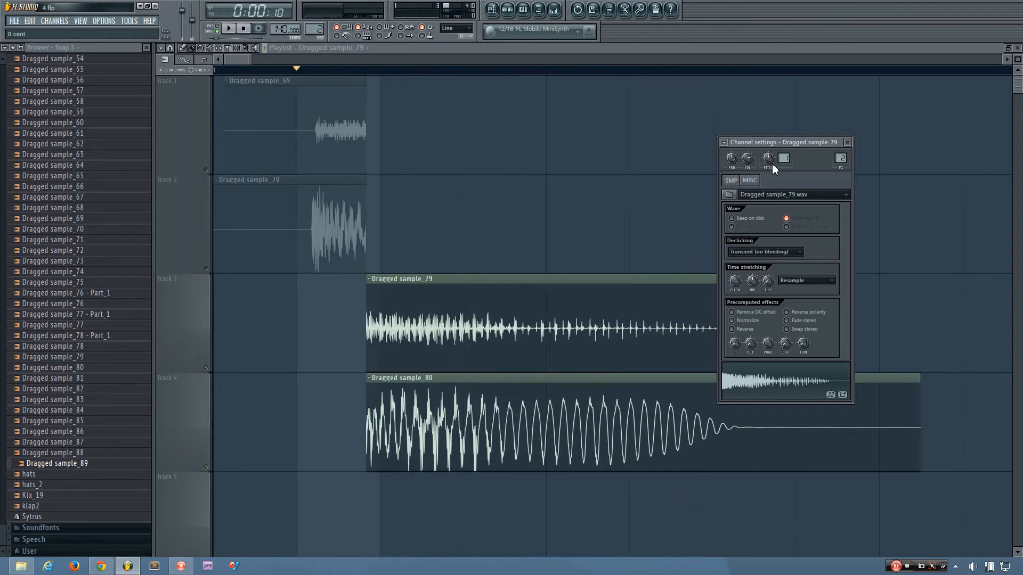
pyautogui.moveTo(769, 163)
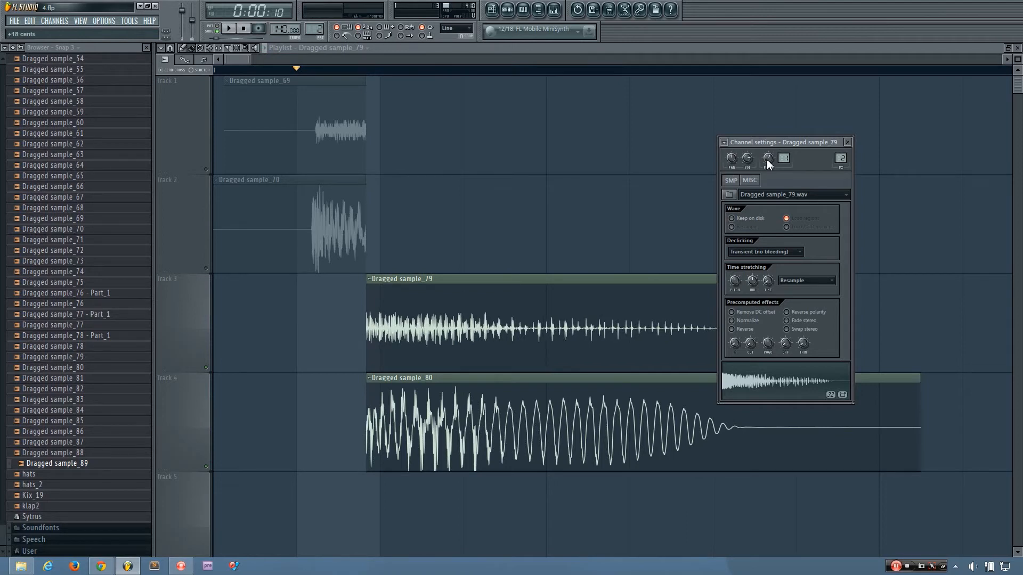
# - Audition the kick with the layer retuned to roughly +100 cents, then unmute all four layers
pyautogui.click(227, 28)
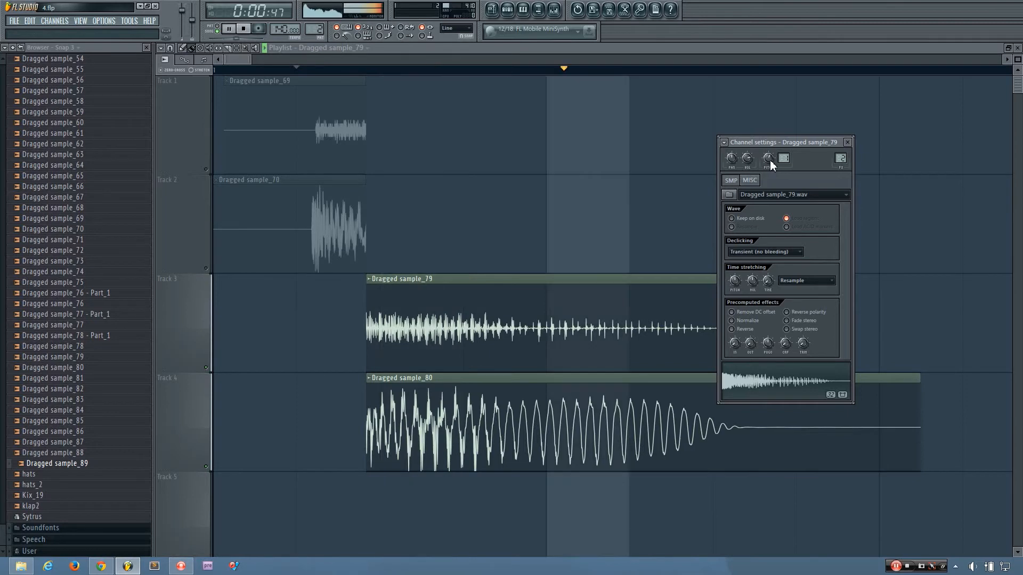
pyautogui.click(227, 28)
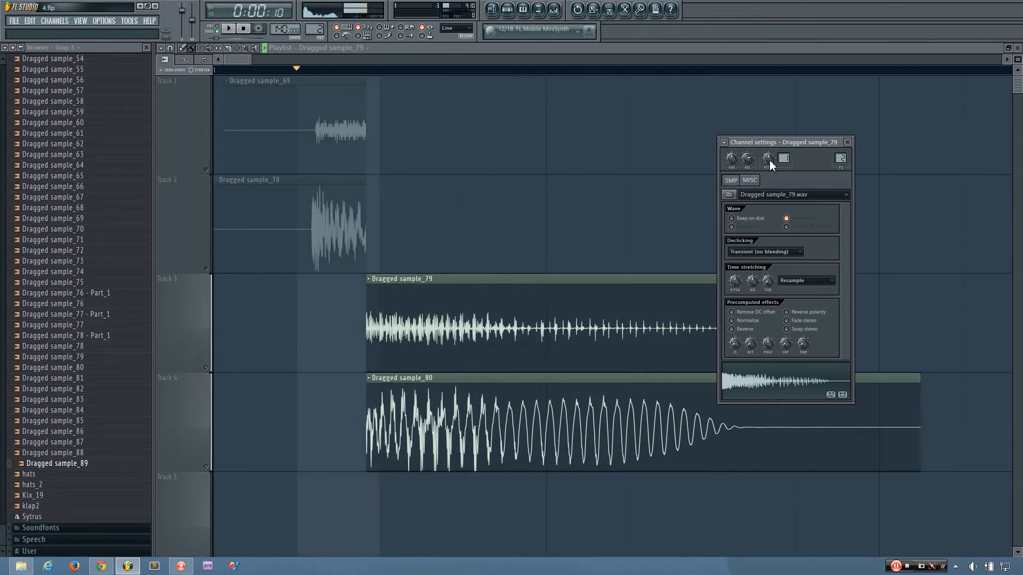
pyautogui.click(227, 29)
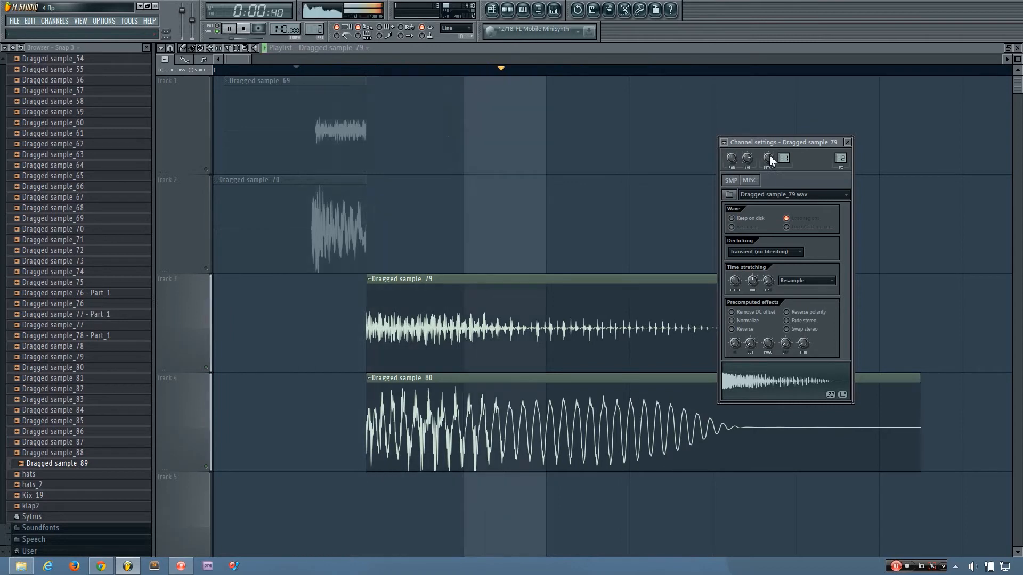
pyautogui.click(228, 29)
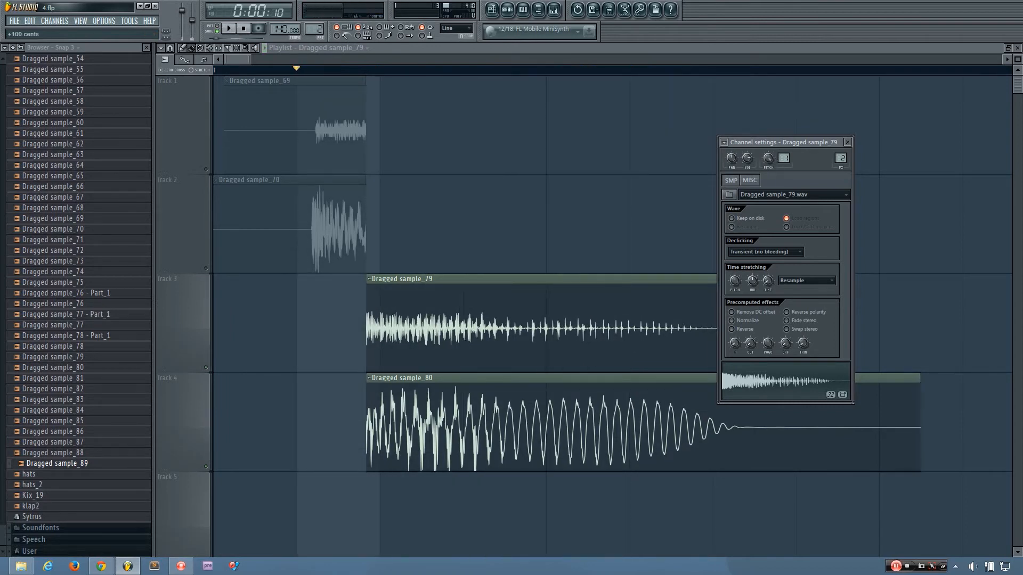
pyautogui.click(227, 28)
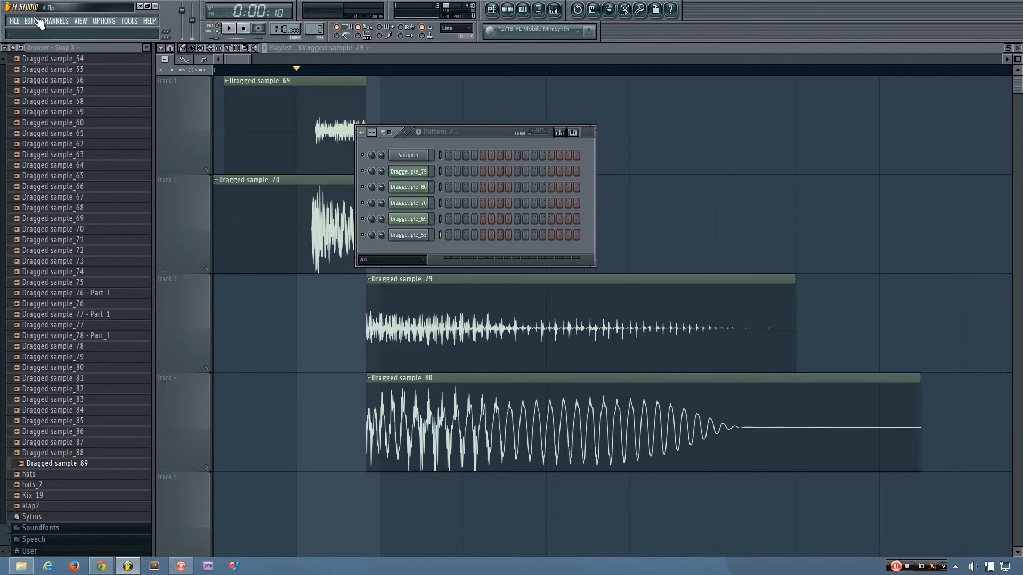
# - Add a Sytrus channel, inspect its OP1 volume envelope and return to the MAIN page
pyautogui.click(55, 20)
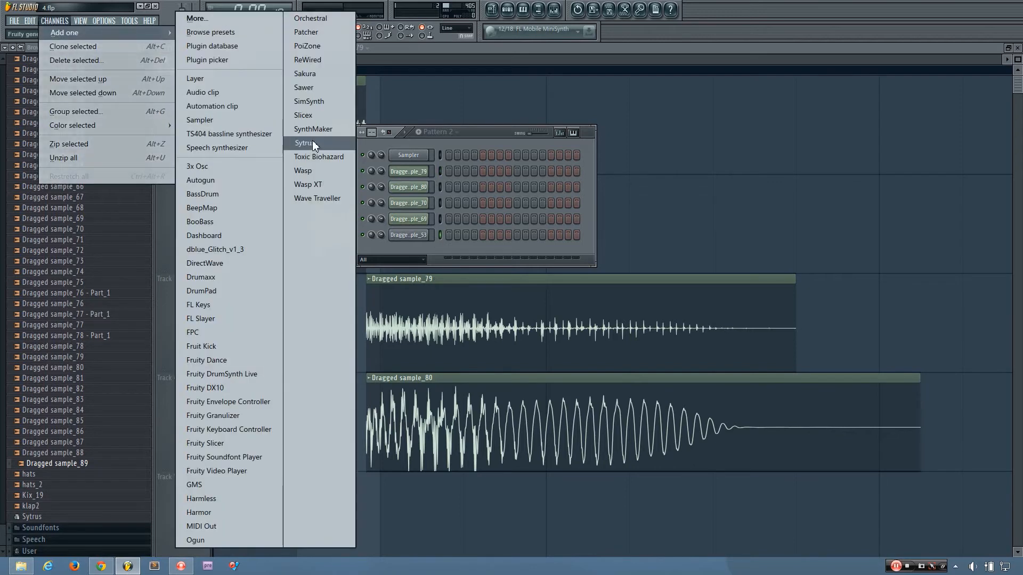
pyautogui.click(304, 143)
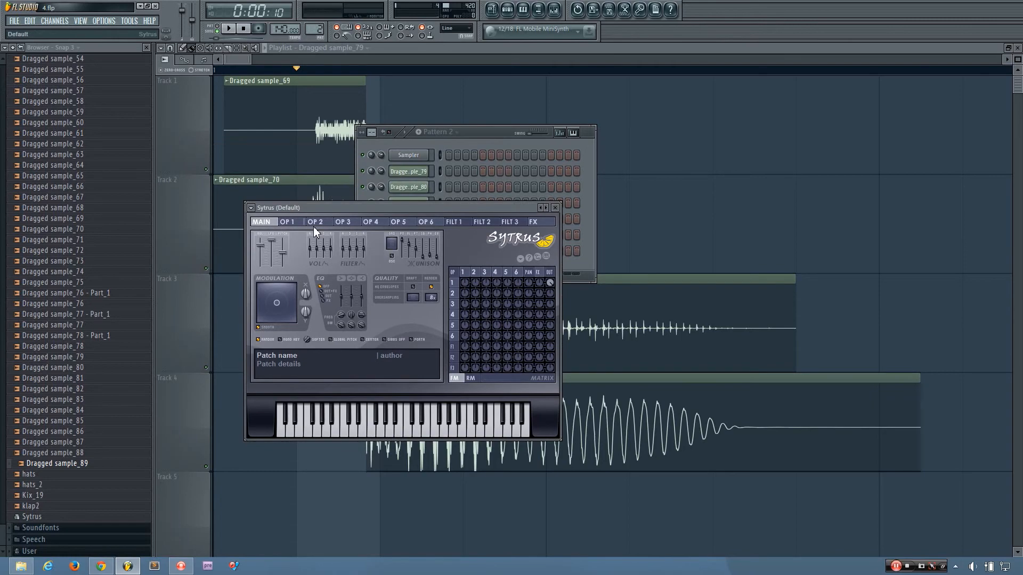
pyautogui.click(298, 252)
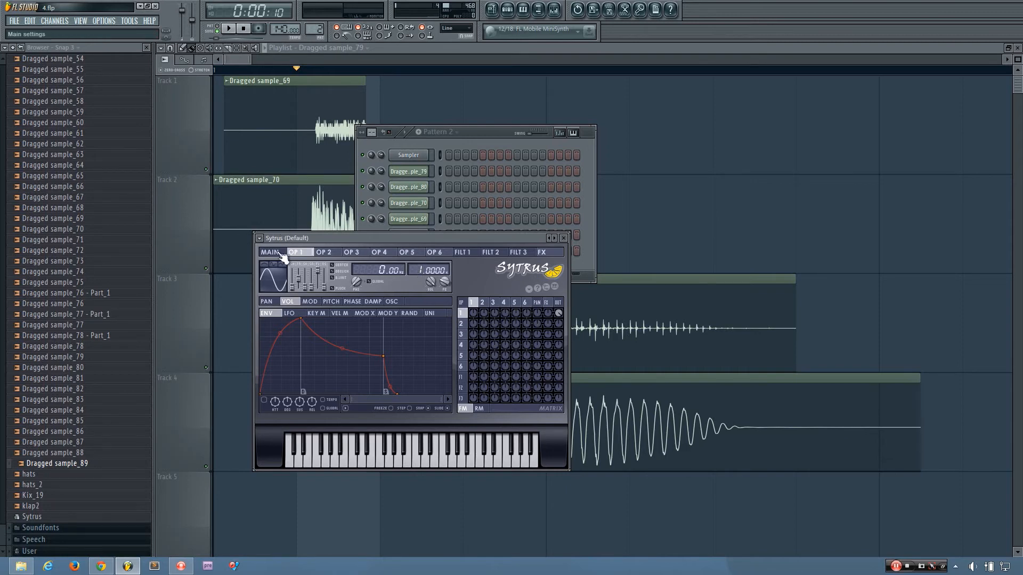
pyautogui.click(270, 252)
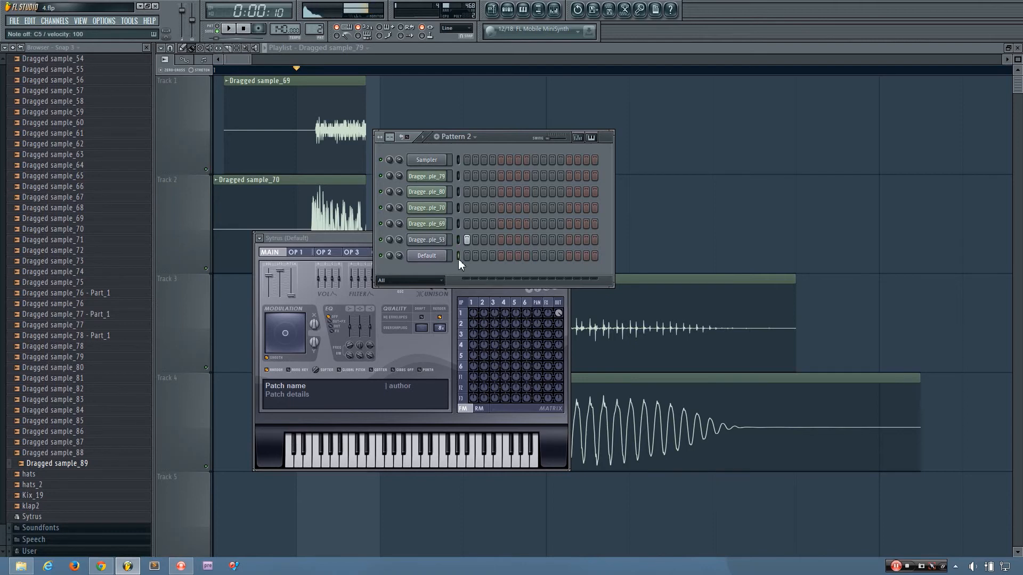
pyautogui.moveTo(450, 255)
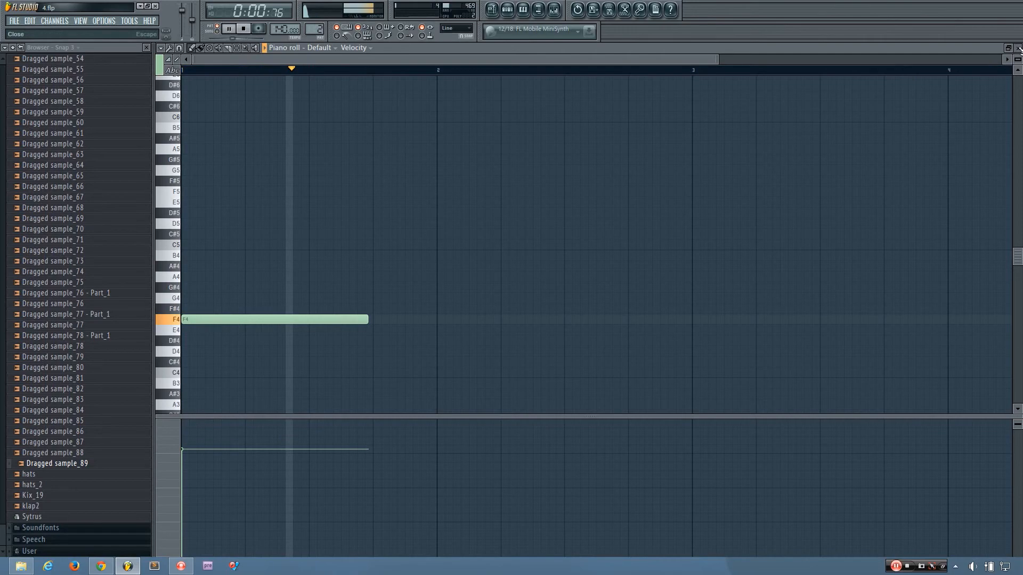
# - Close the piano roll and load Wave Candy on the master mixer track for a live spectrogram
pyautogui.click(553, 9)
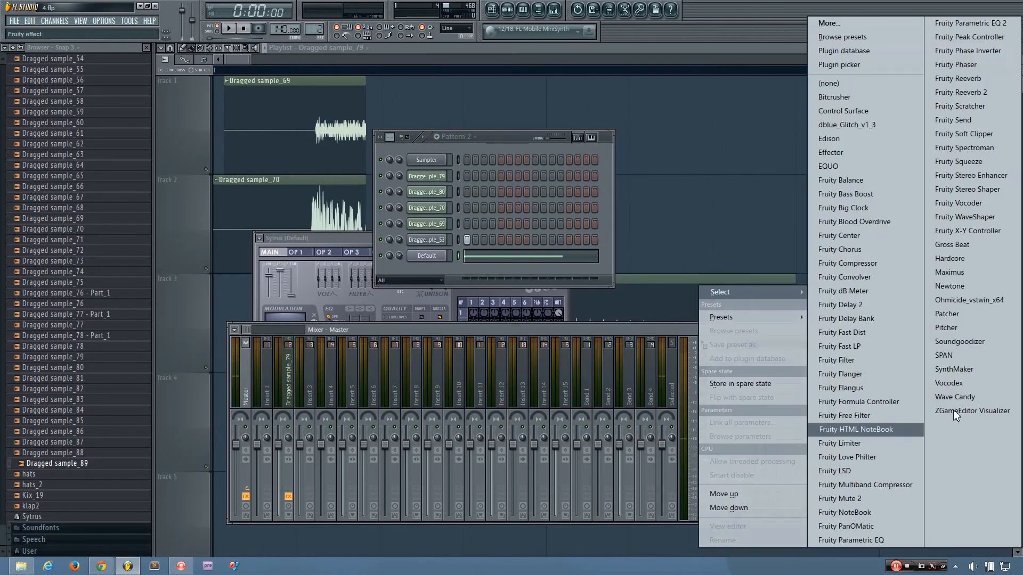
pyautogui.click(954, 396)
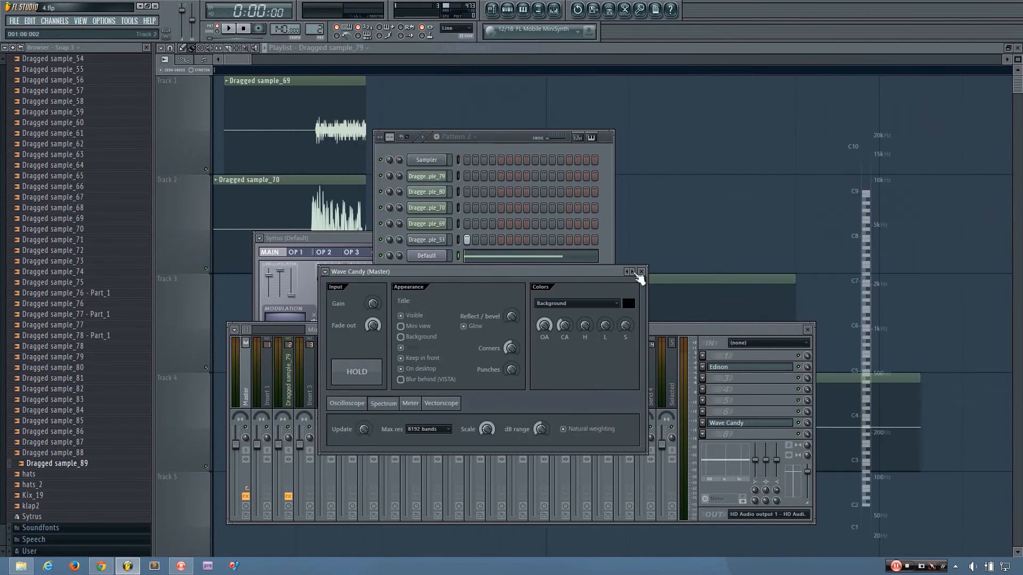
pyautogui.click(640, 271)
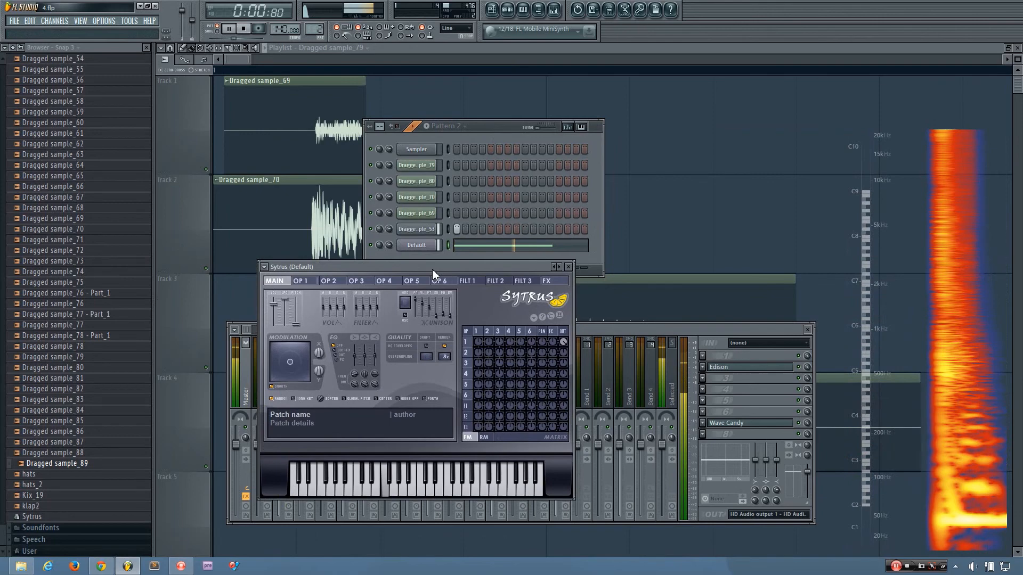
# - Give an OP 1 volume-envelope point a smooth curve shape so the swell rounds off before falling
pyautogui.click(227, 29)
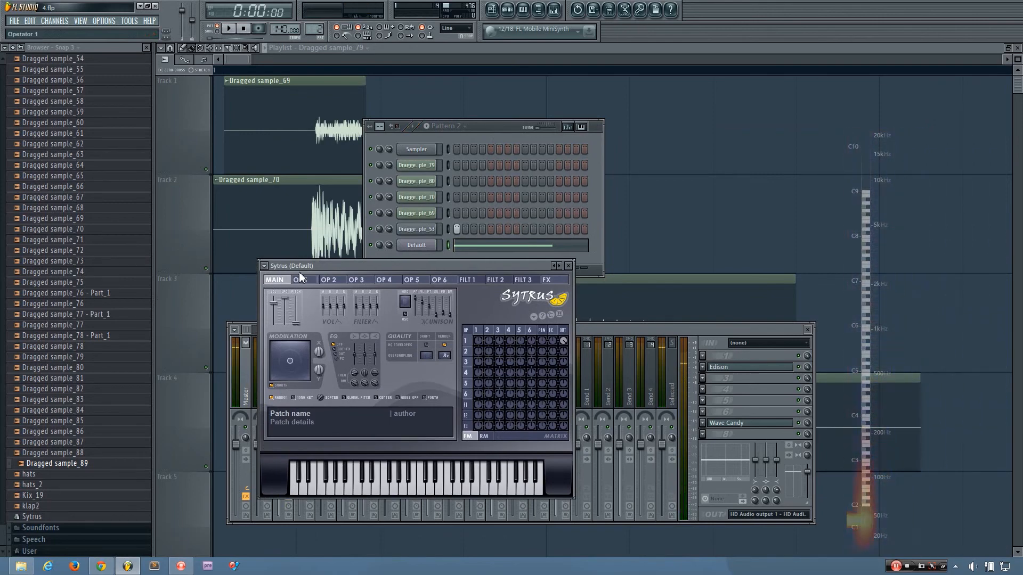
pyautogui.click(302, 279)
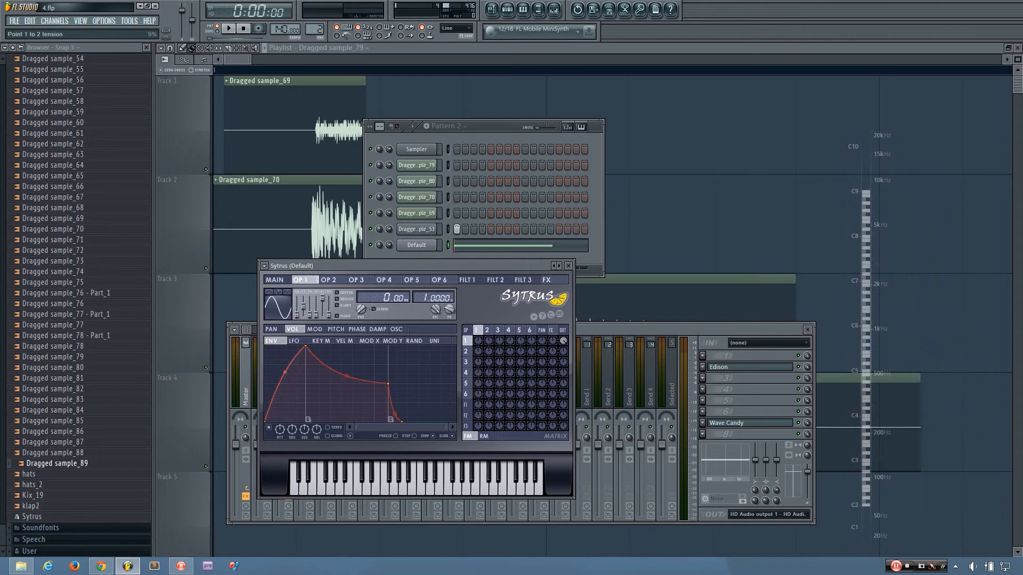
pyautogui.rightClick(358, 391)
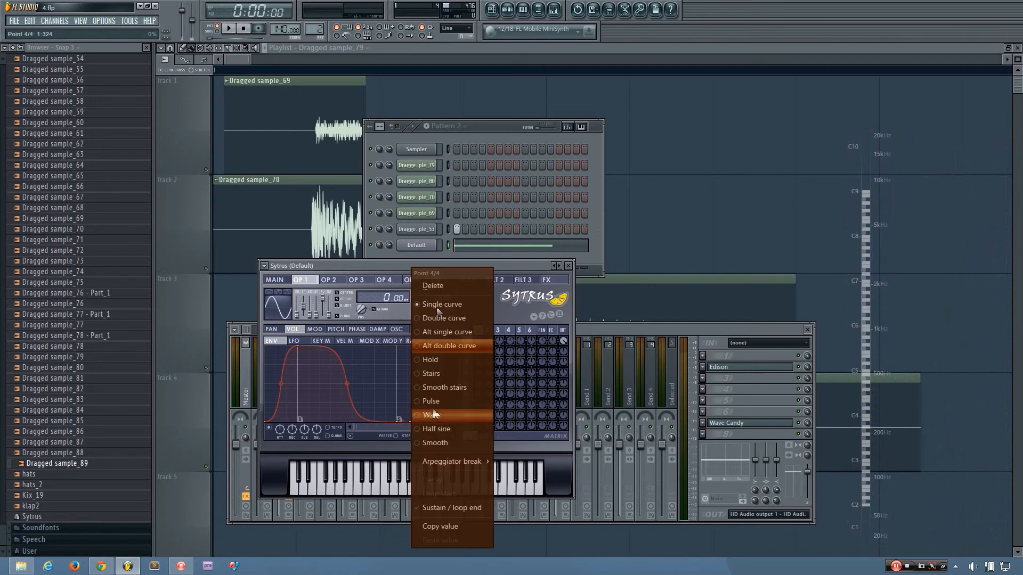
pyautogui.click(431, 415)
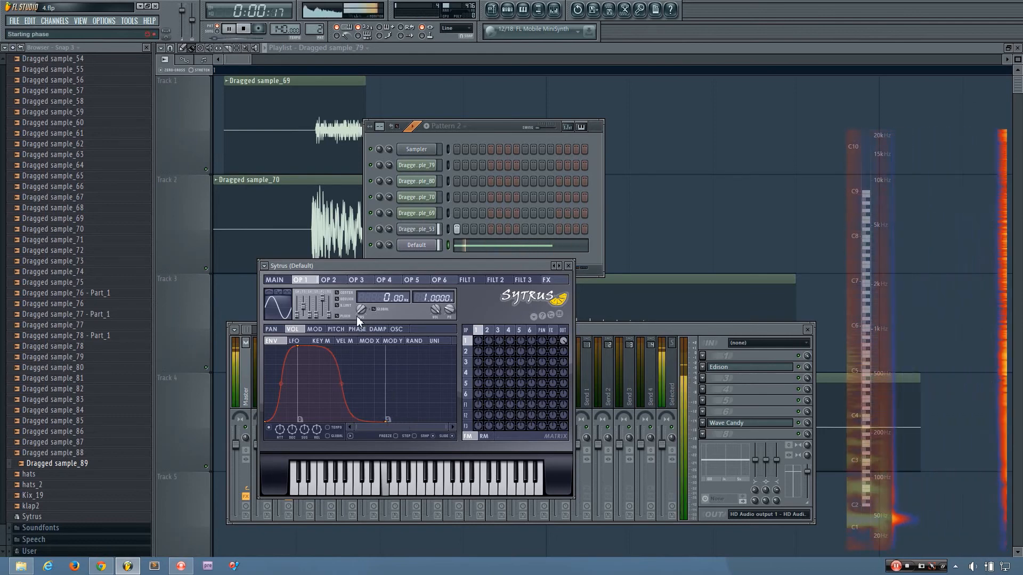
# - Adjust OP 1's starting phase and nudge the volume envelope's peak point
pyautogui.click(227, 28)
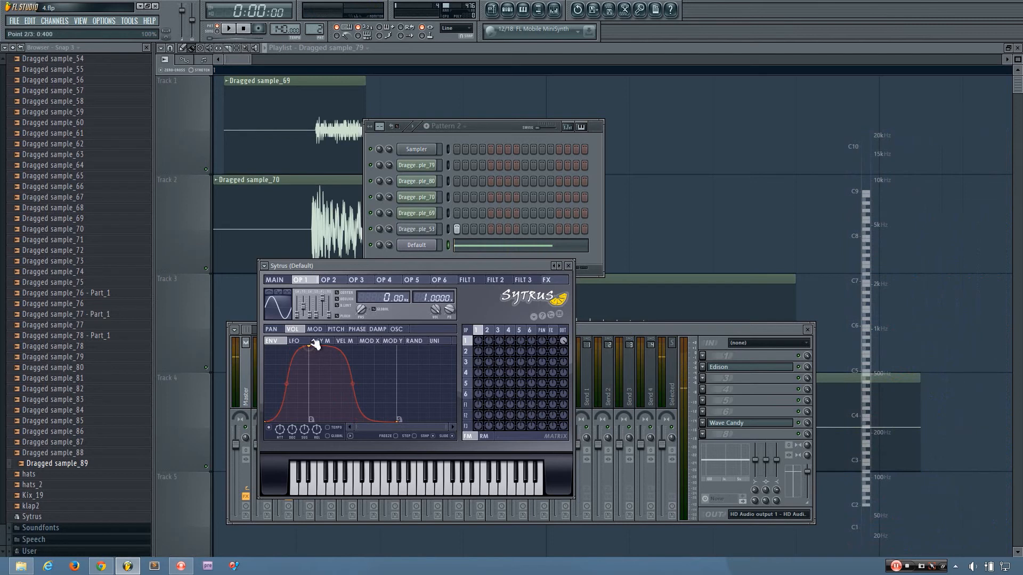
pyautogui.click(335, 329)
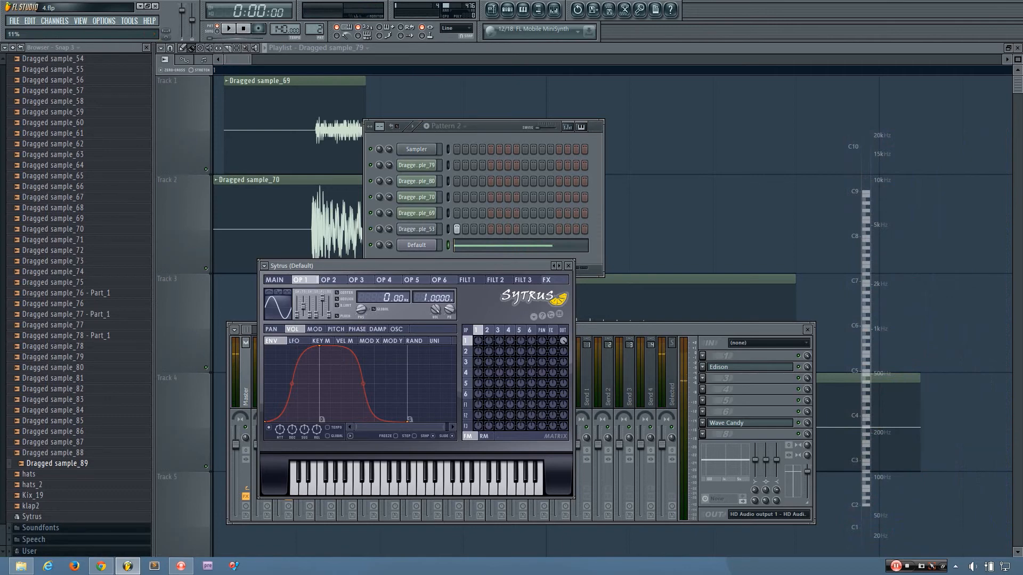
# - Replay the layered kick with the Sytrus sub repeatedly to audition the low end, then stop
pyautogui.click(227, 29)
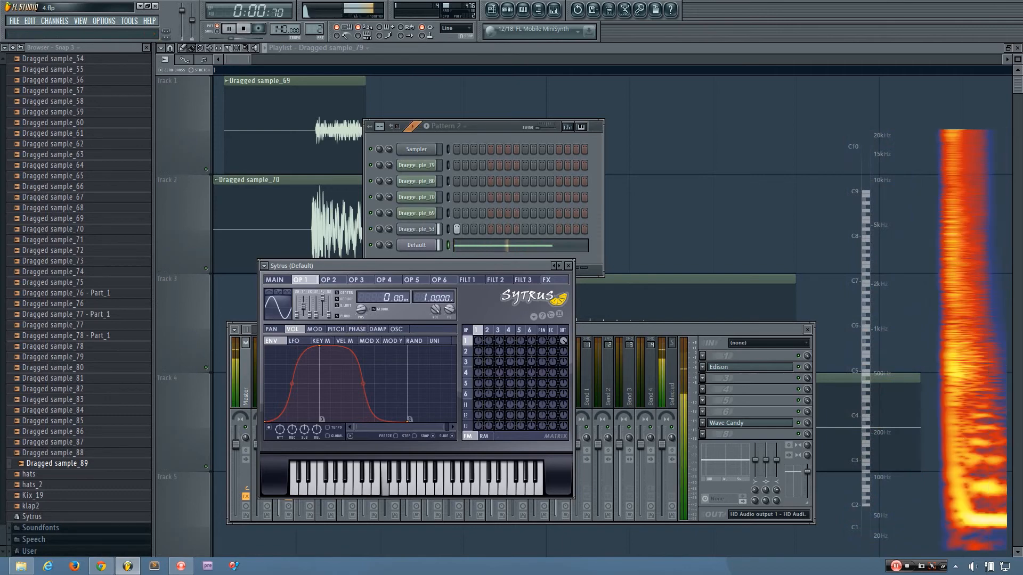
pyautogui.click(229, 28)
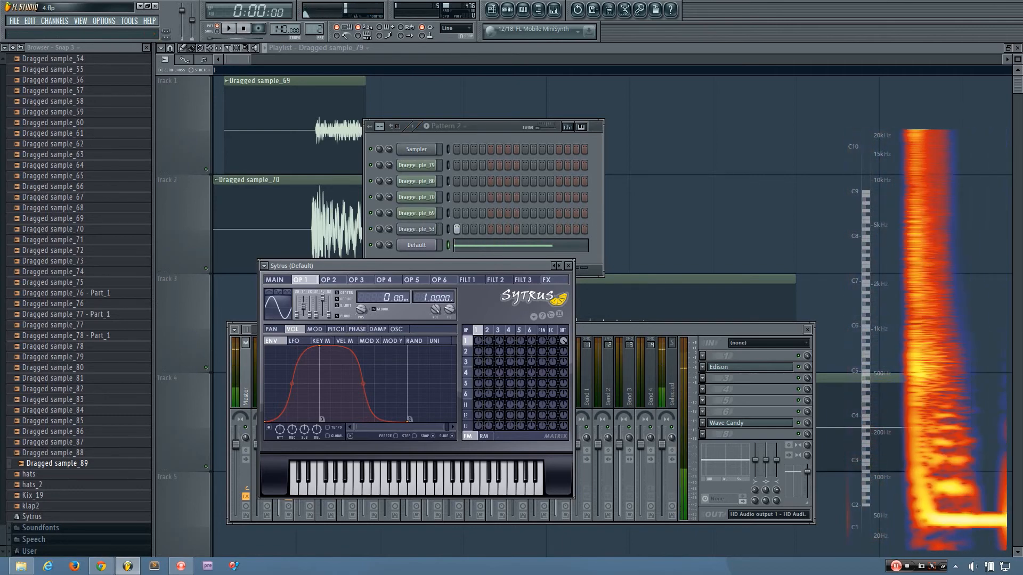
pyautogui.click(228, 28)
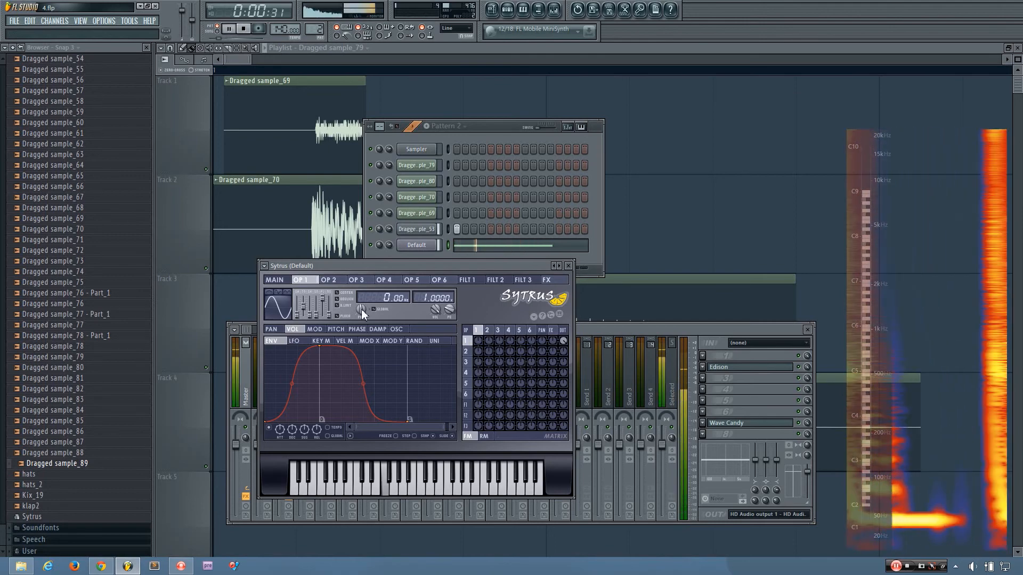
pyautogui.click(227, 28)
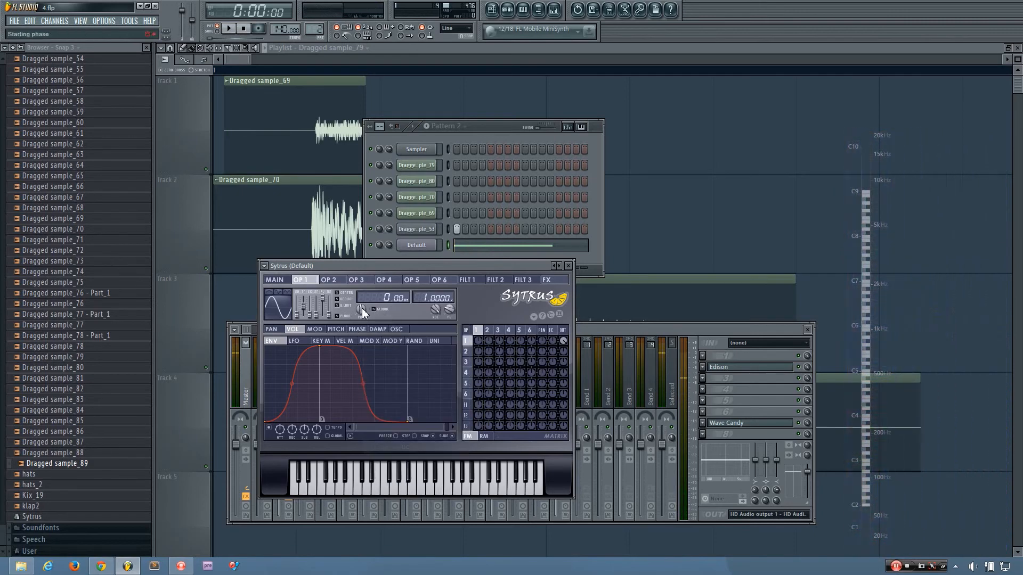
pyautogui.click(228, 28)
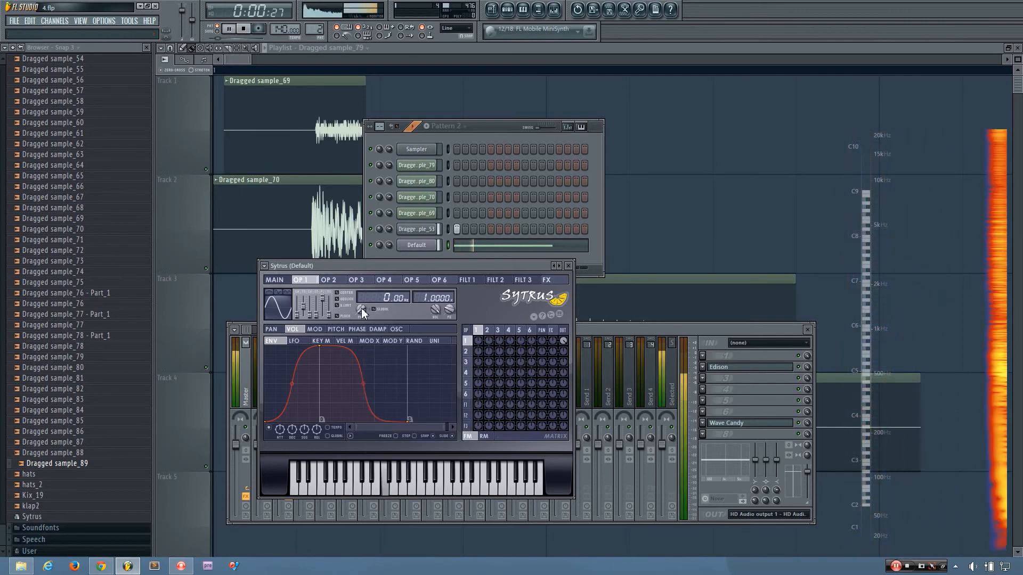
pyautogui.click(228, 29)
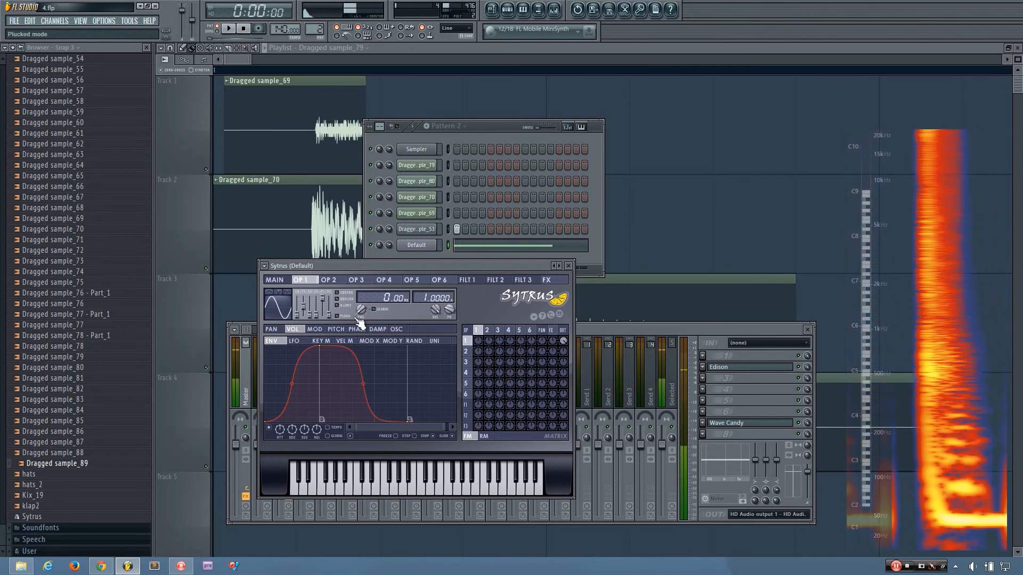
pyautogui.click(229, 28)
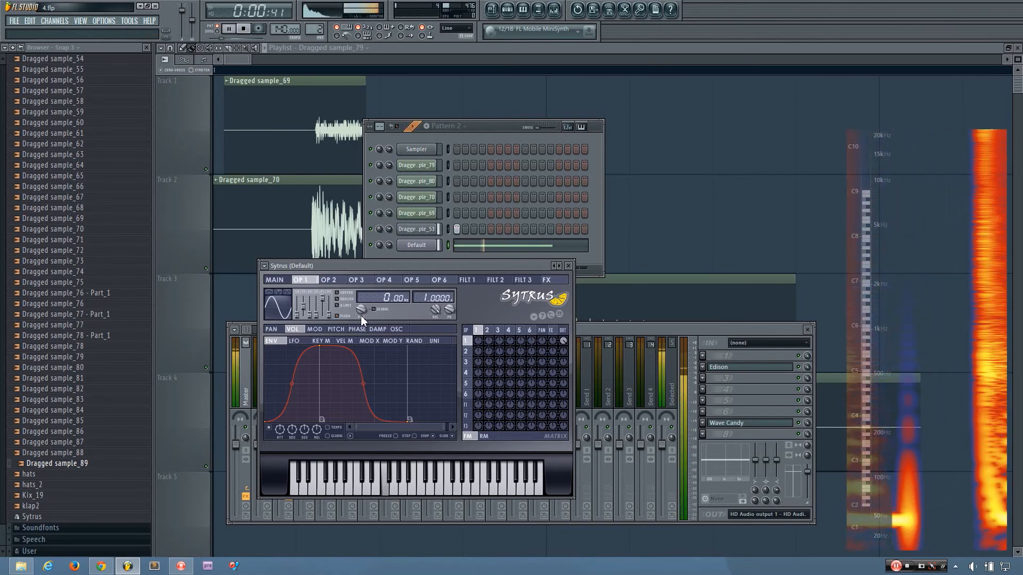
pyautogui.click(228, 28)
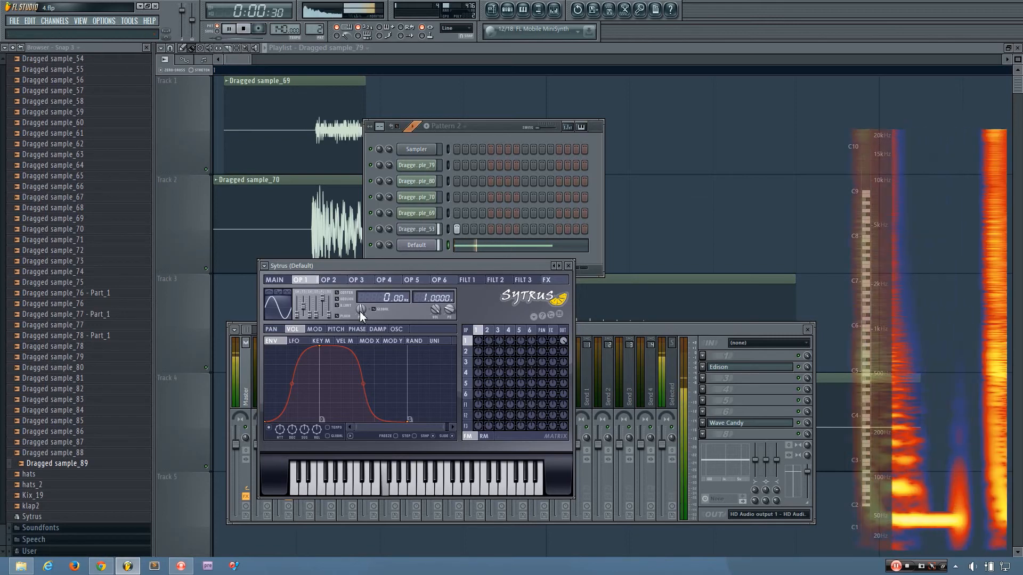
pyautogui.click(228, 28)
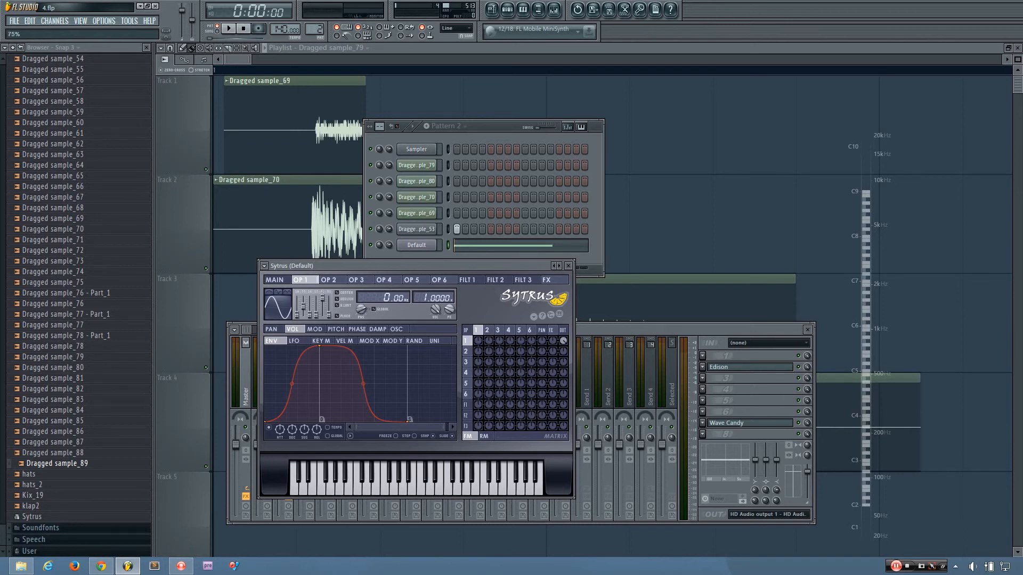
pyautogui.click(229, 28)
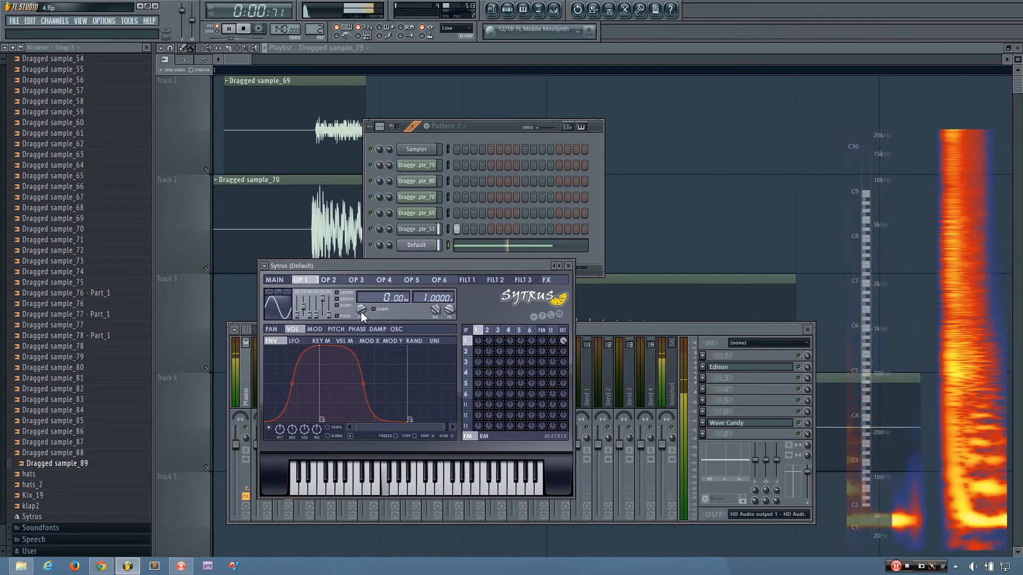
pyautogui.click(229, 28)
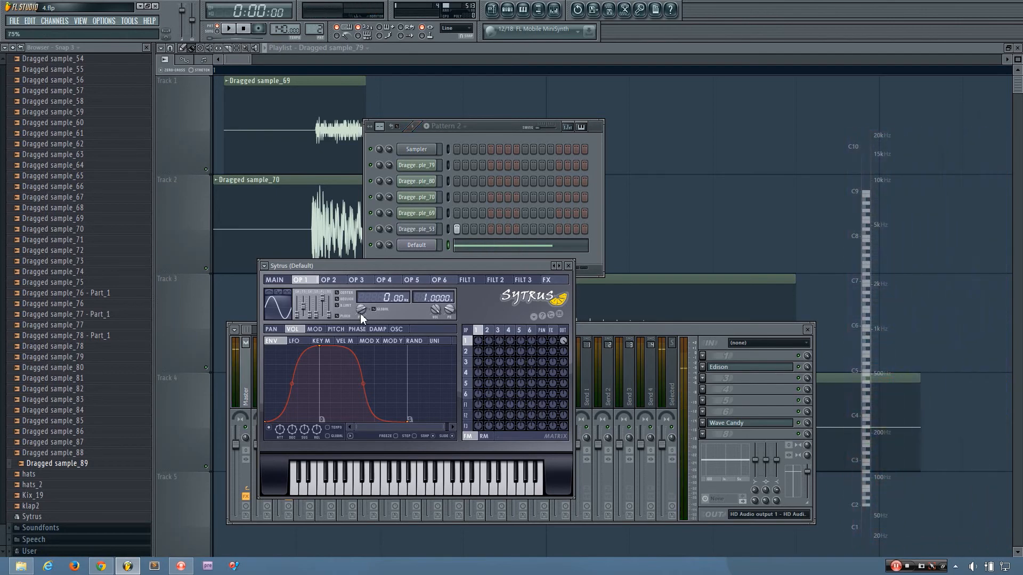
pyautogui.click(227, 28)
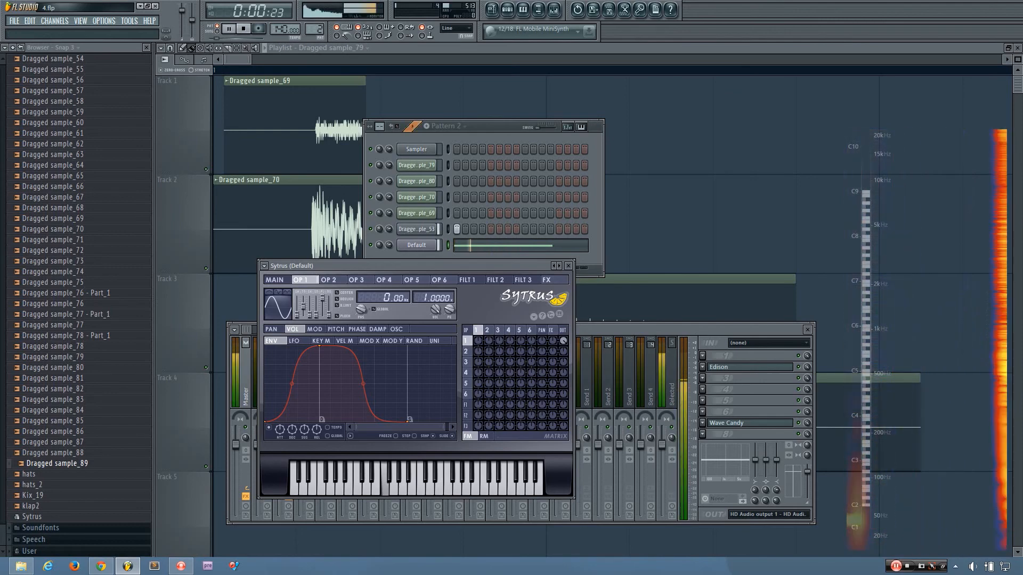
pyautogui.click(227, 28)
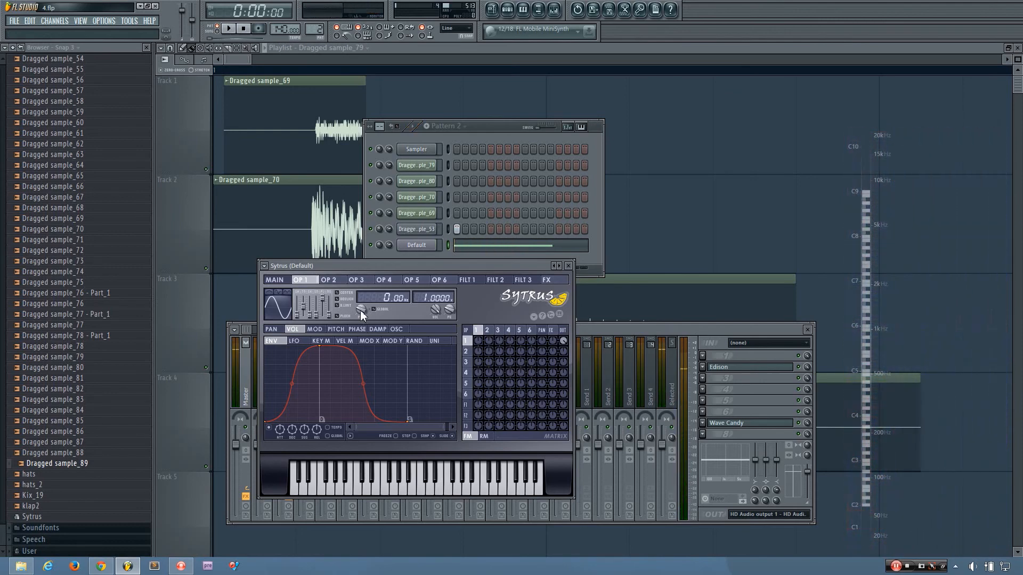
pyautogui.moveTo(336, 343)
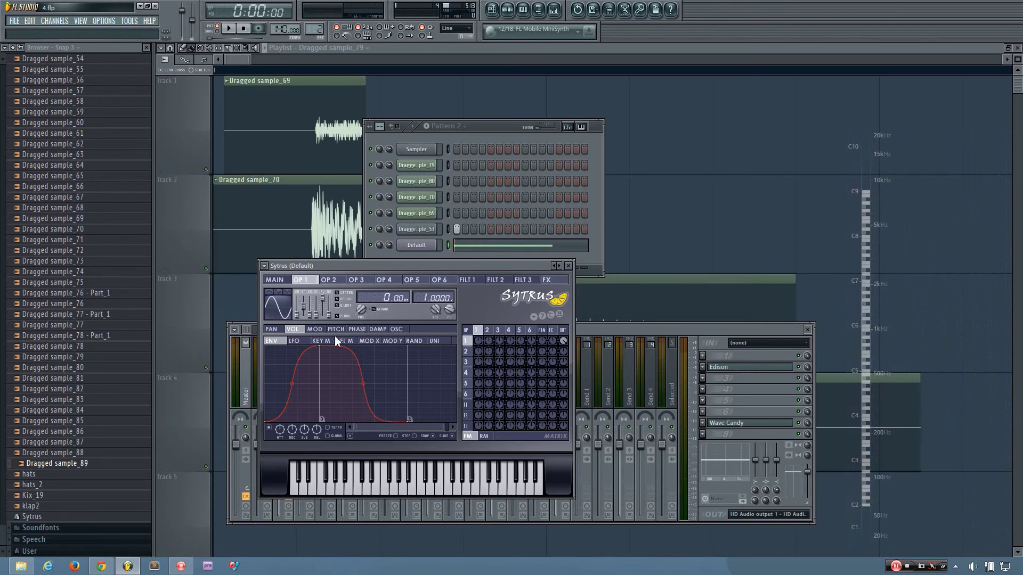
pyautogui.moveTo(336, 341)
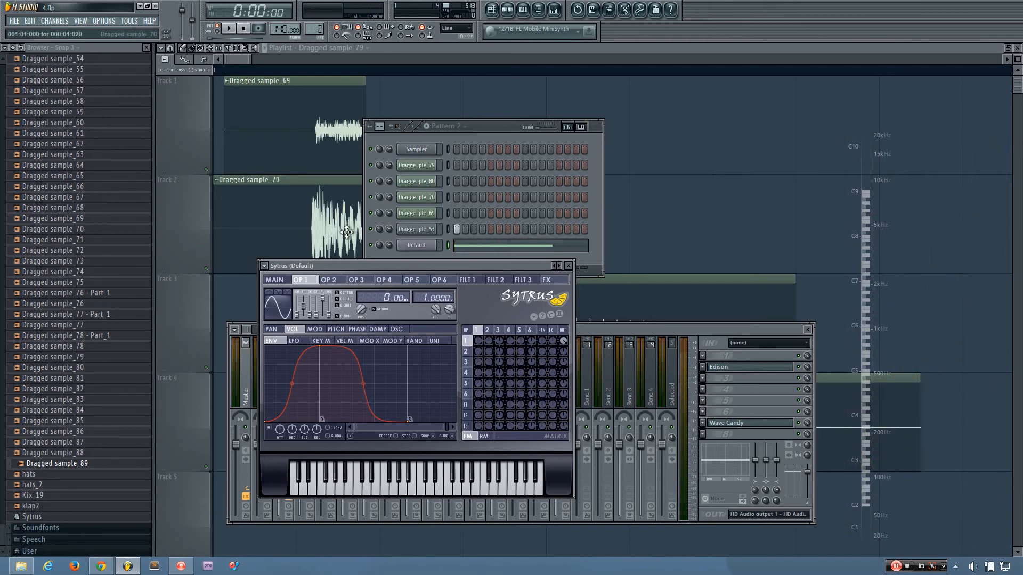
pyautogui.click(227, 28)
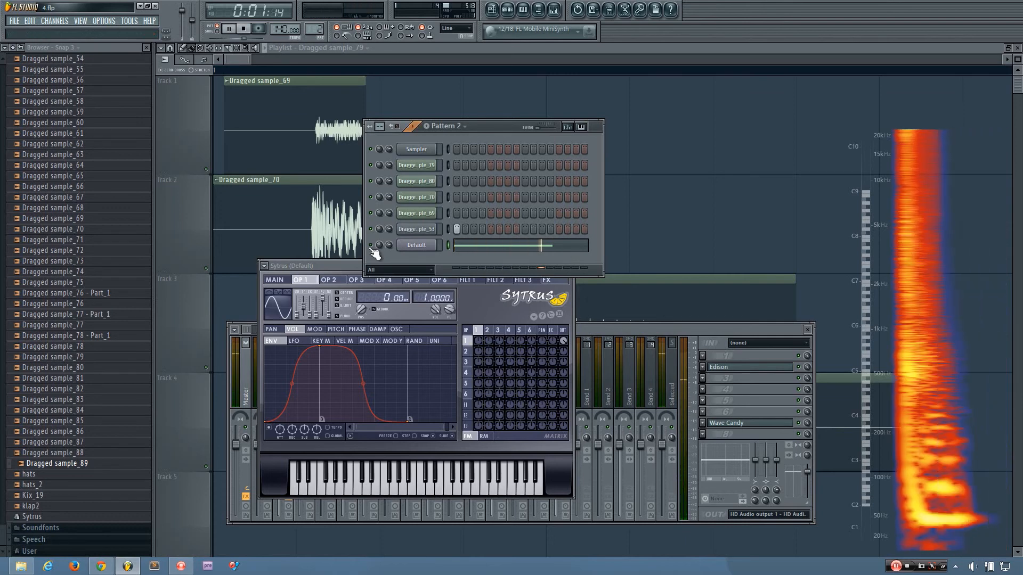
pyautogui.click(243, 29)
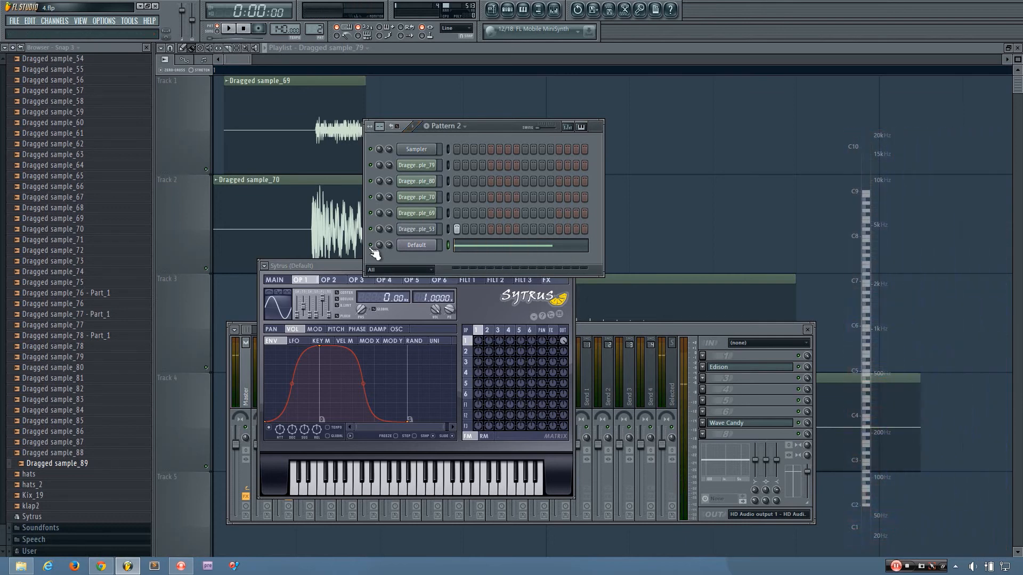
pyautogui.moveTo(372, 259)
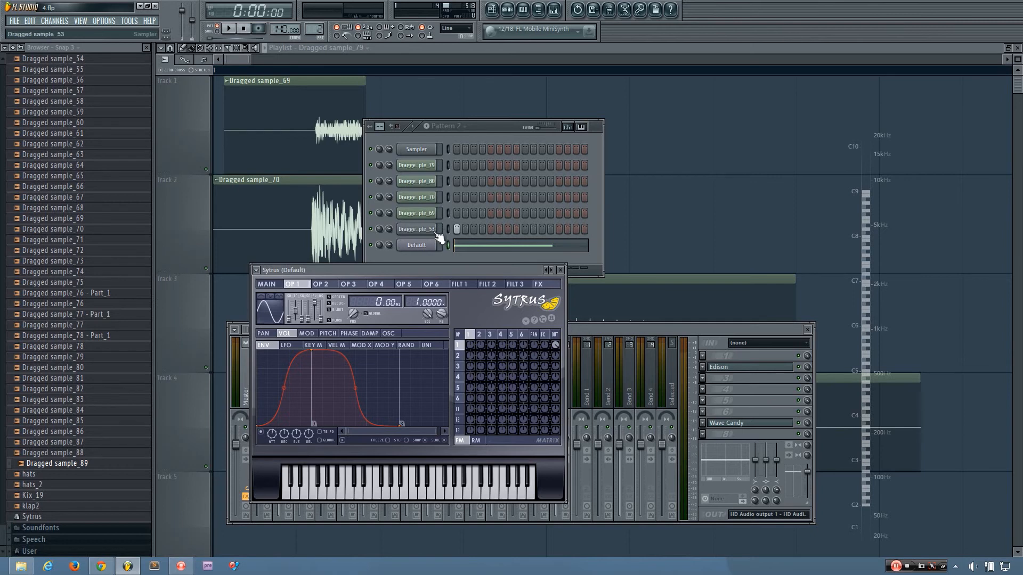
pyautogui.moveTo(399, 264)
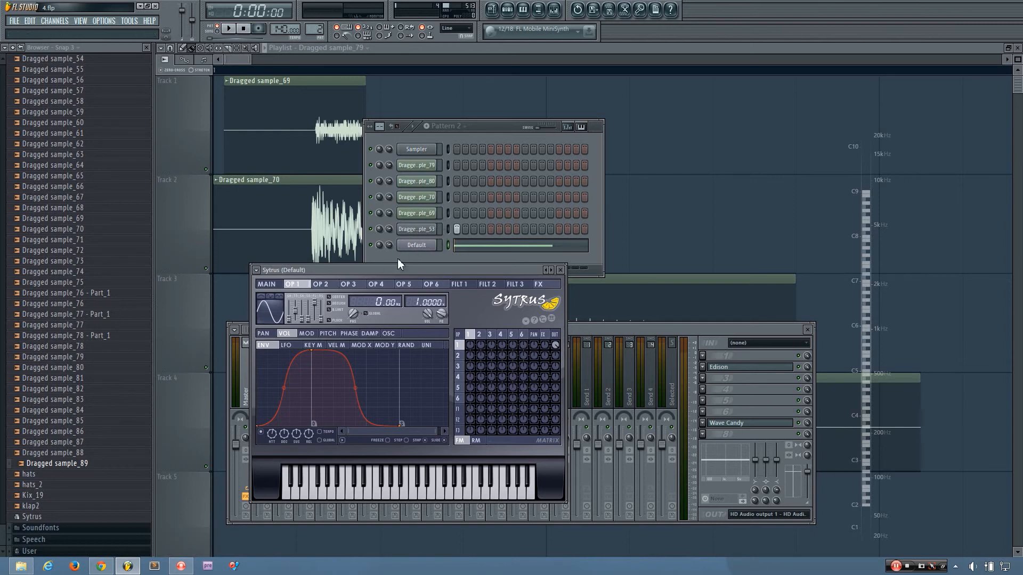
pyautogui.moveTo(400, 266)
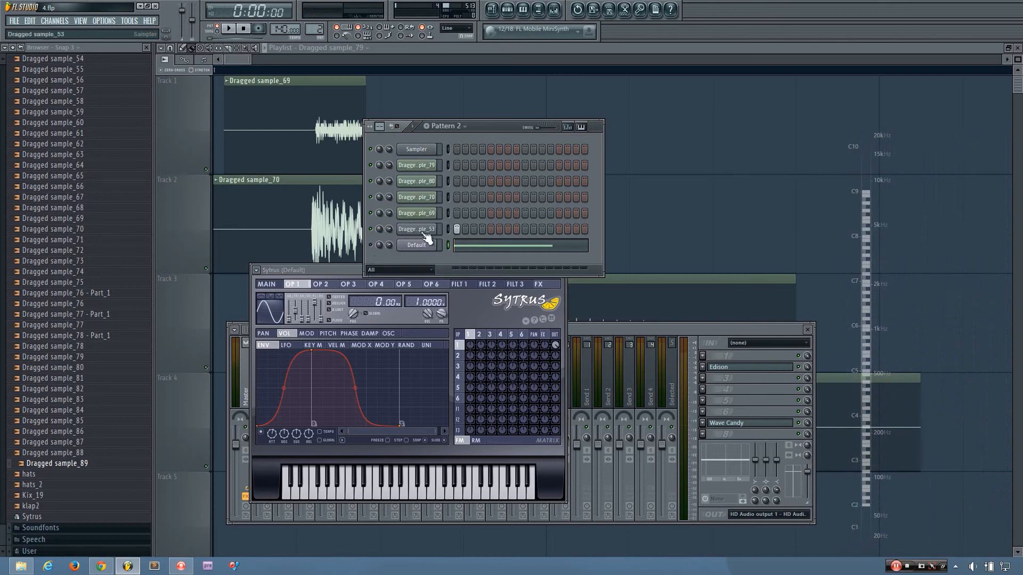
# - Clone the Dragged sample_53 channel and load Fruity Parametric EQ 2 on the clone's mixer insert
pyautogui.rightClick(416, 229)
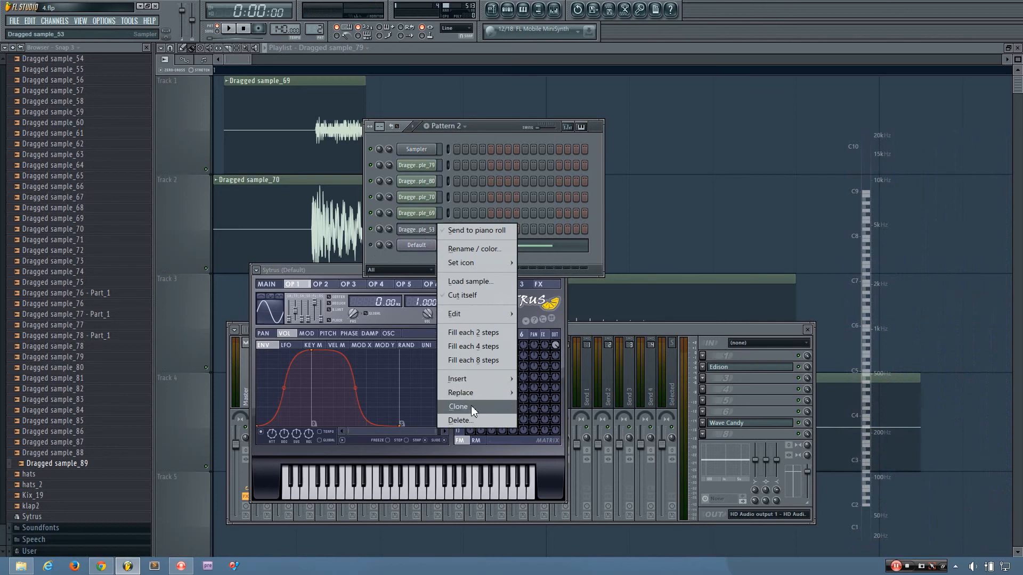
pyautogui.click(459, 406)
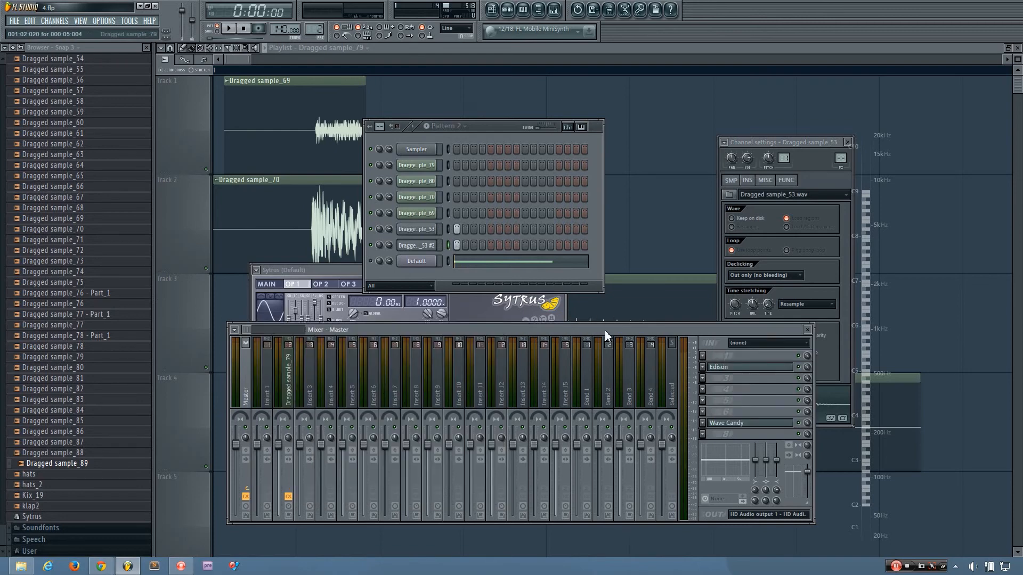
pyautogui.click(436, 365)
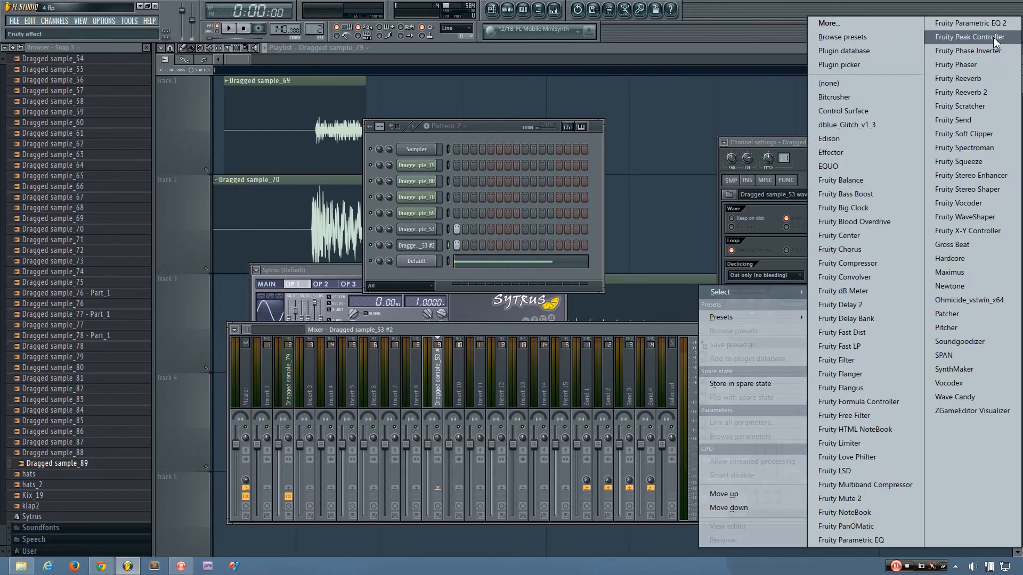
pyautogui.click(960, 23)
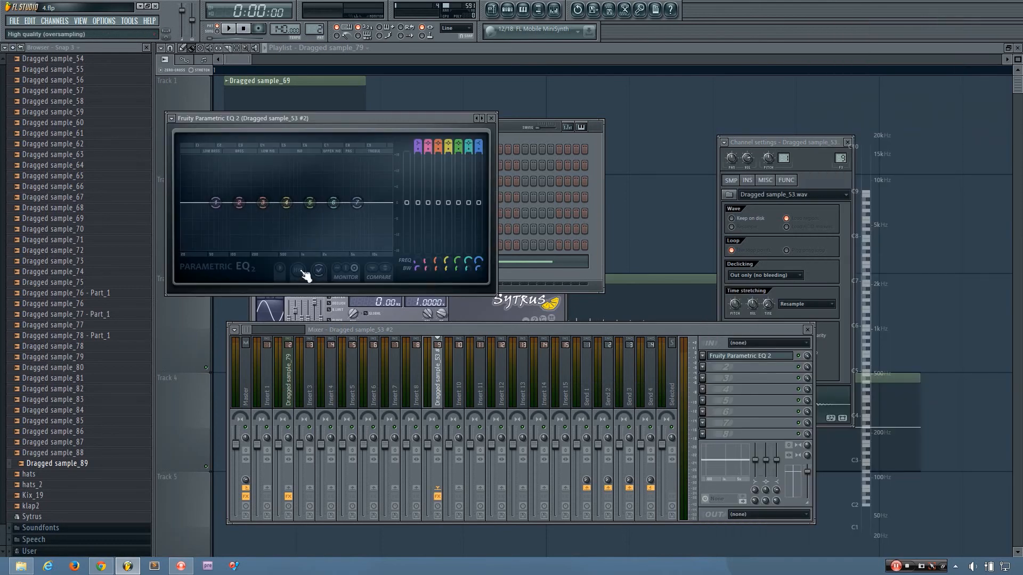
pyautogui.moveTo(477, 143)
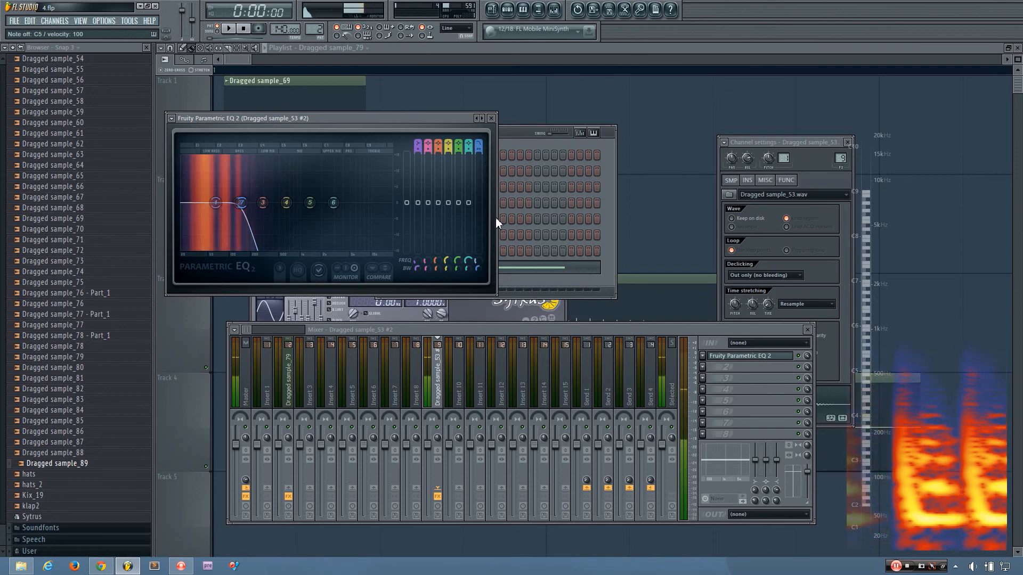
# - Close the Parametric EQ 2 window after low-passing the clone to its low end
pyautogui.click(491, 118)
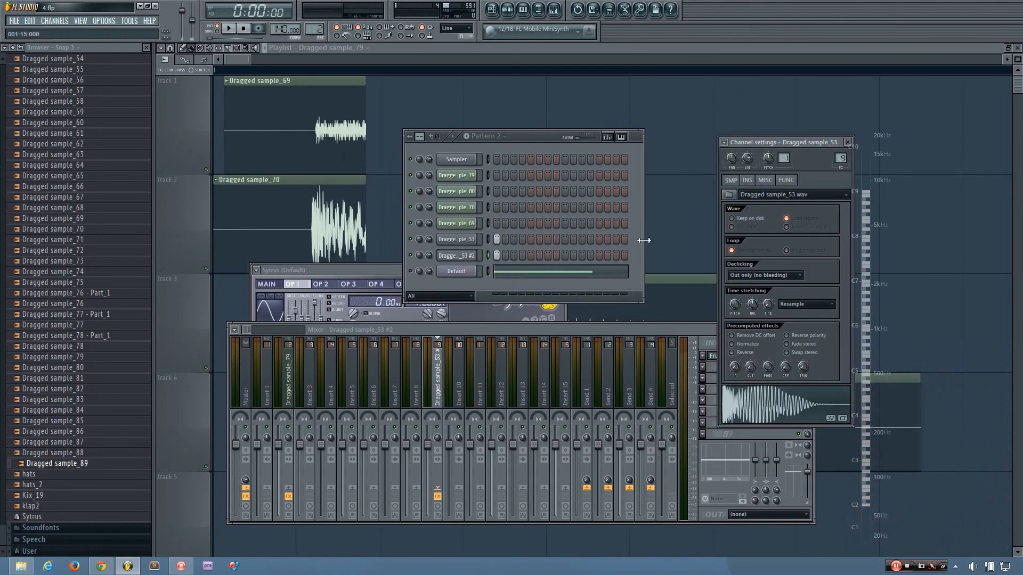
# - Lengthen the clone's volume-envelope release and set its channel volume so it sustains as a bass tail
pyautogui.click(747, 180)
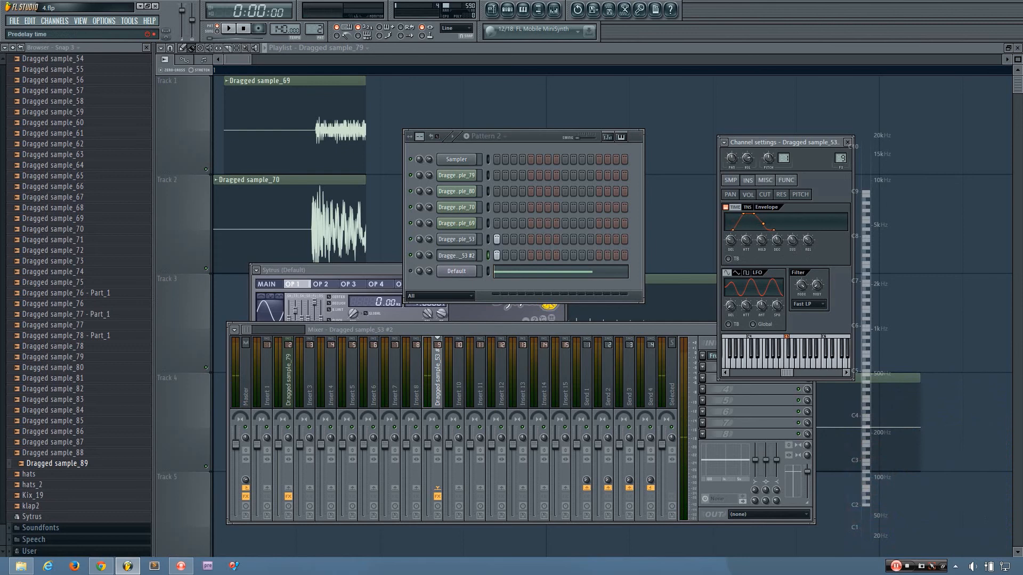
pyautogui.click(227, 29)
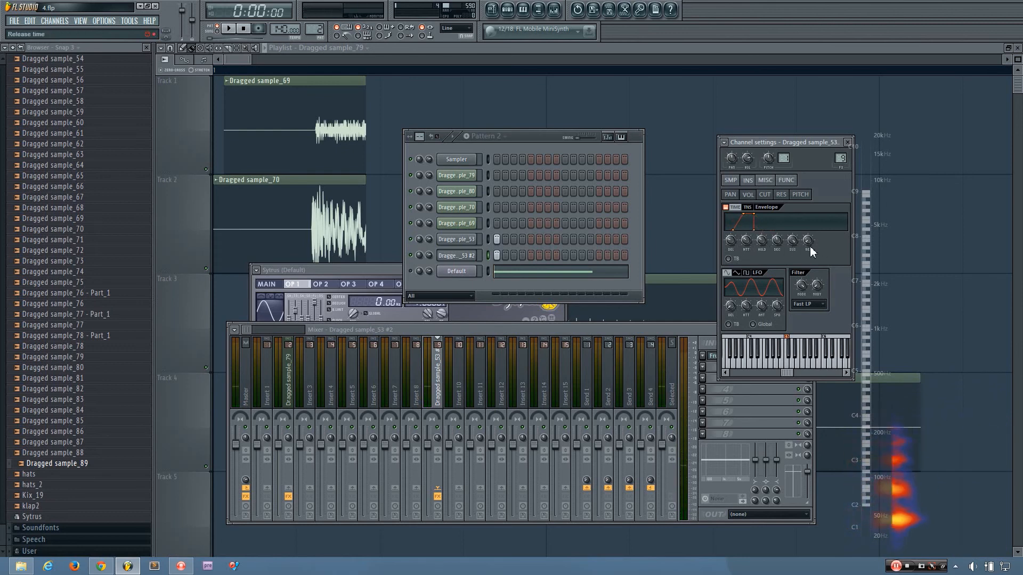
pyautogui.moveTo(415, 261)
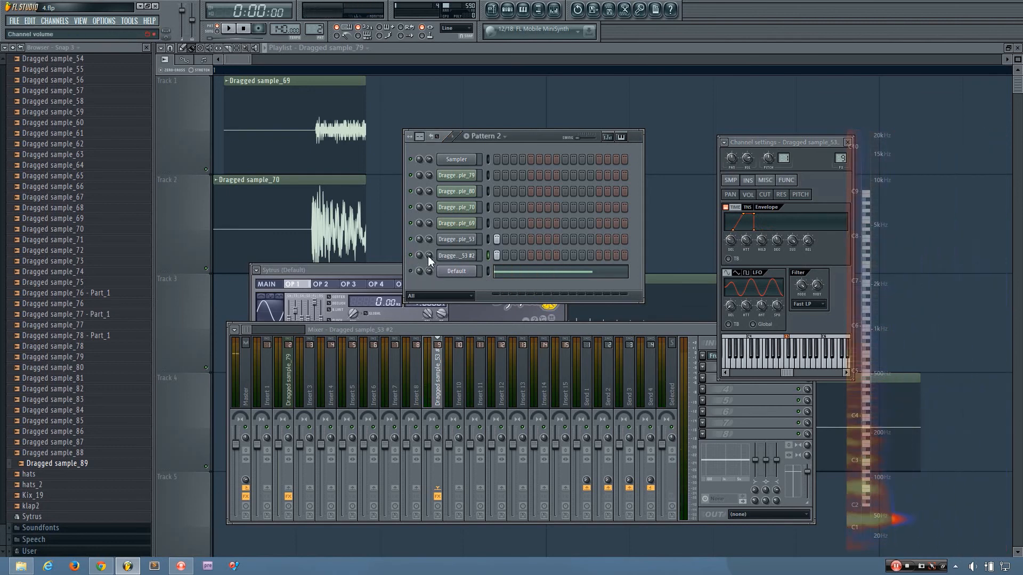
pyautogui.click(228, 29)
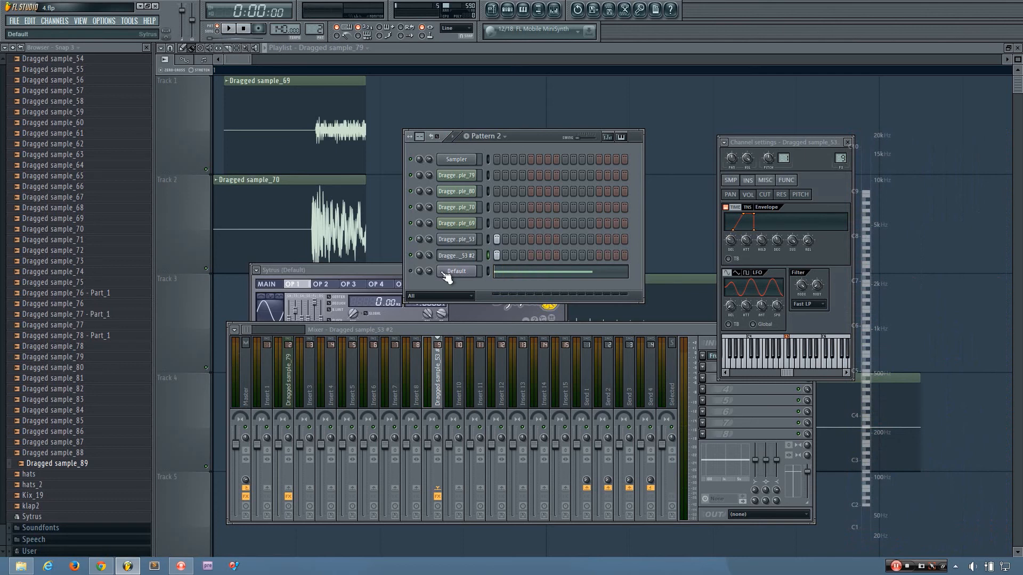
pyautogui.moveTo(444, 291)
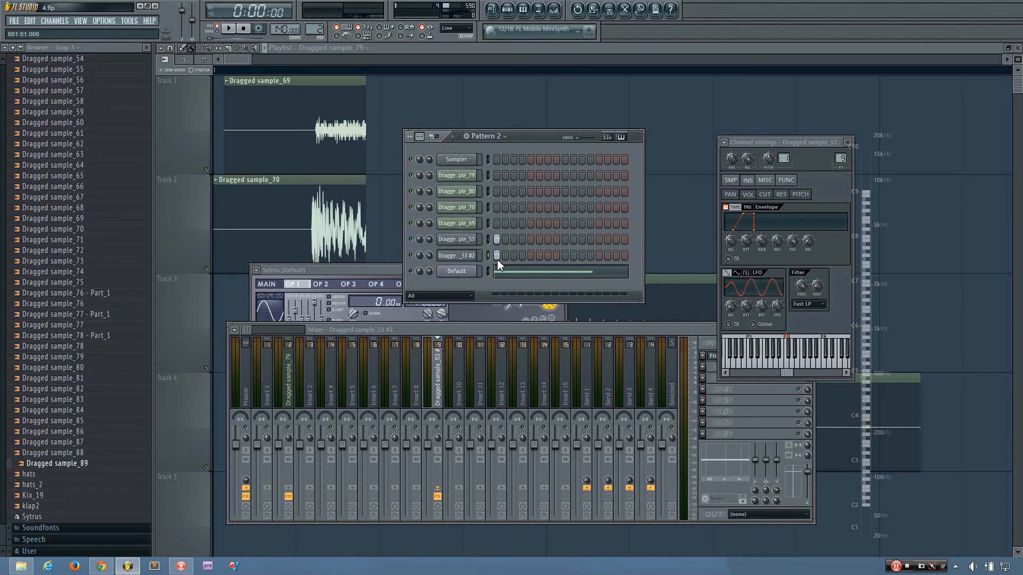
pyautogui.click(227, 28)
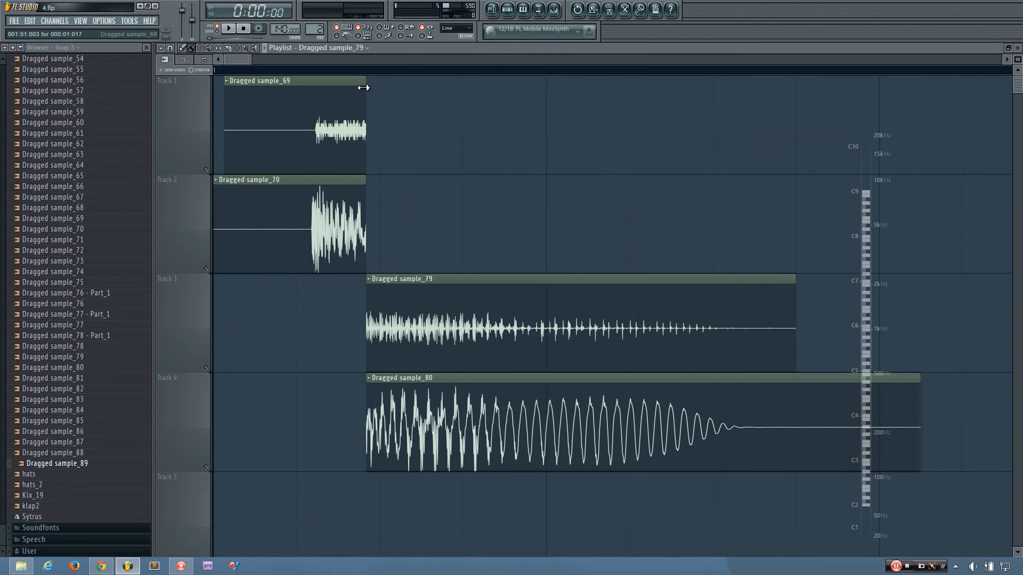
pyautogui.moveTo(124, 261)
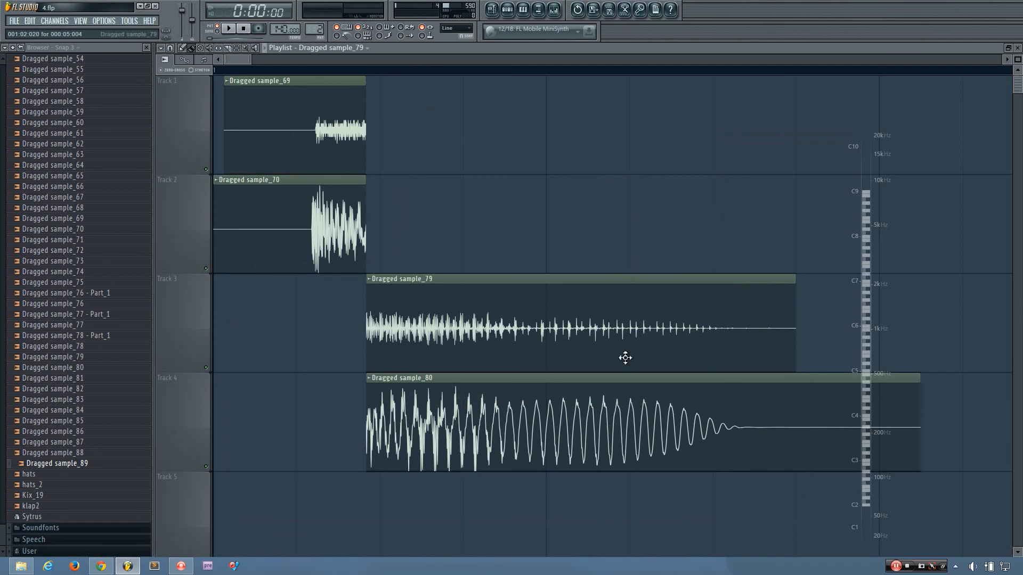
pyautogui.moveTo(482, 302)
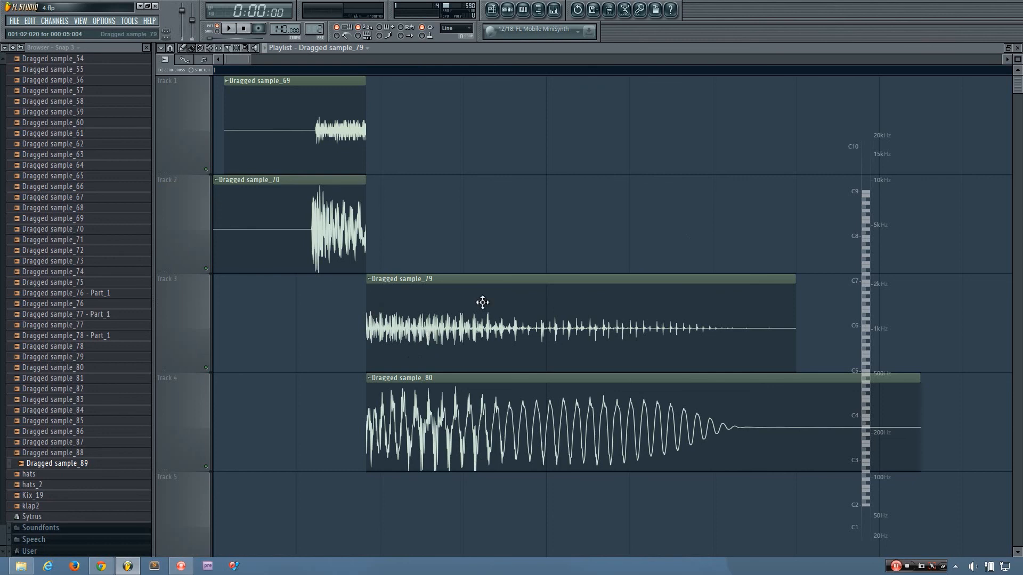
pyautogui.moveTo(3, 518)
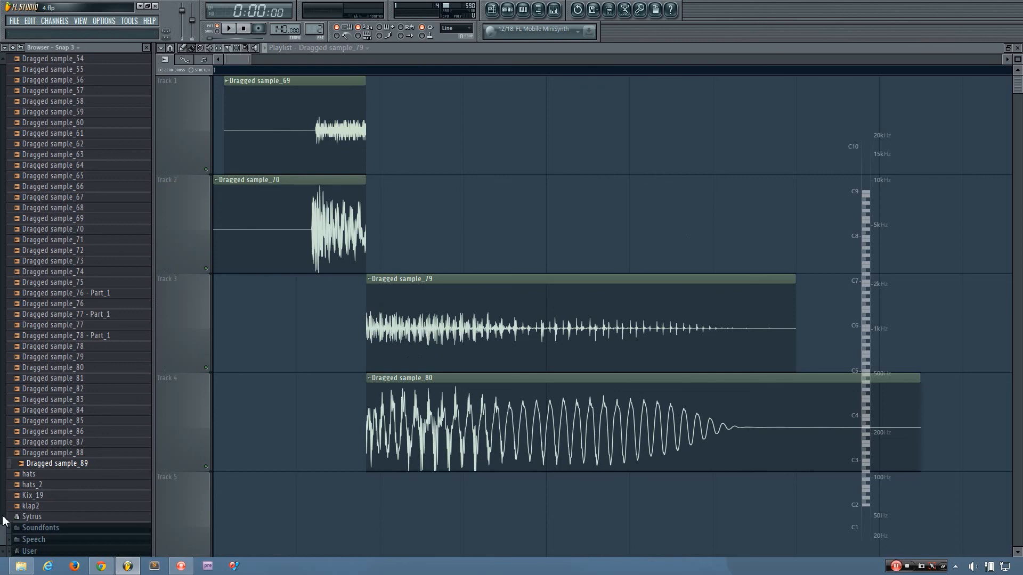
pyautogui.scroll(3)
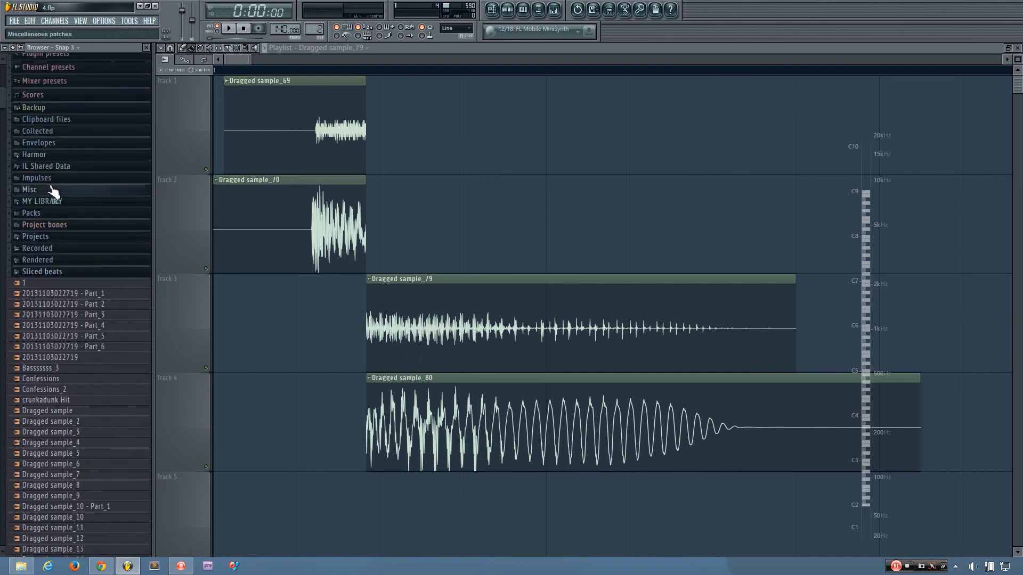
pyautogui.click(31, 213)
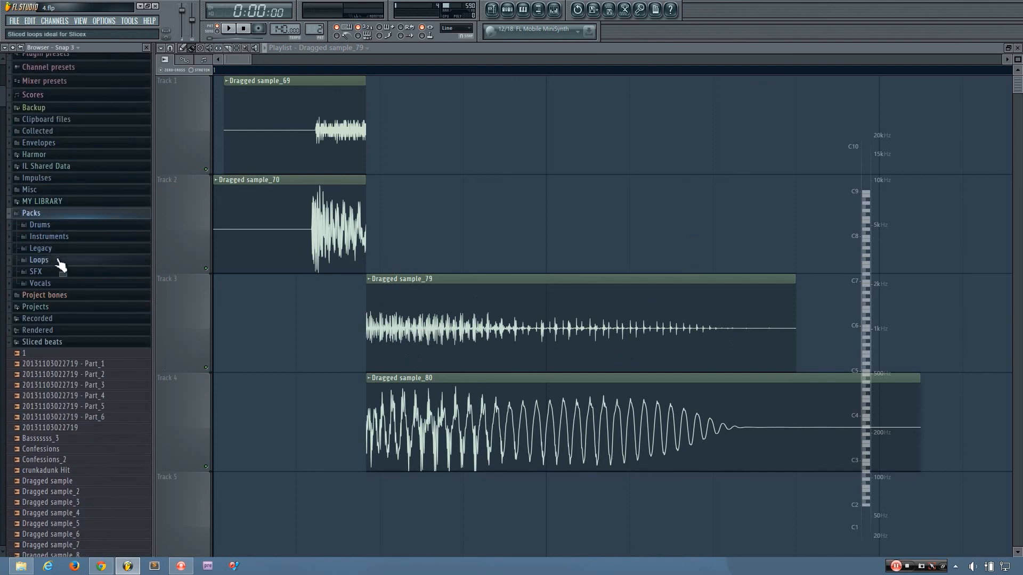
pyautogui.click(31, 212)
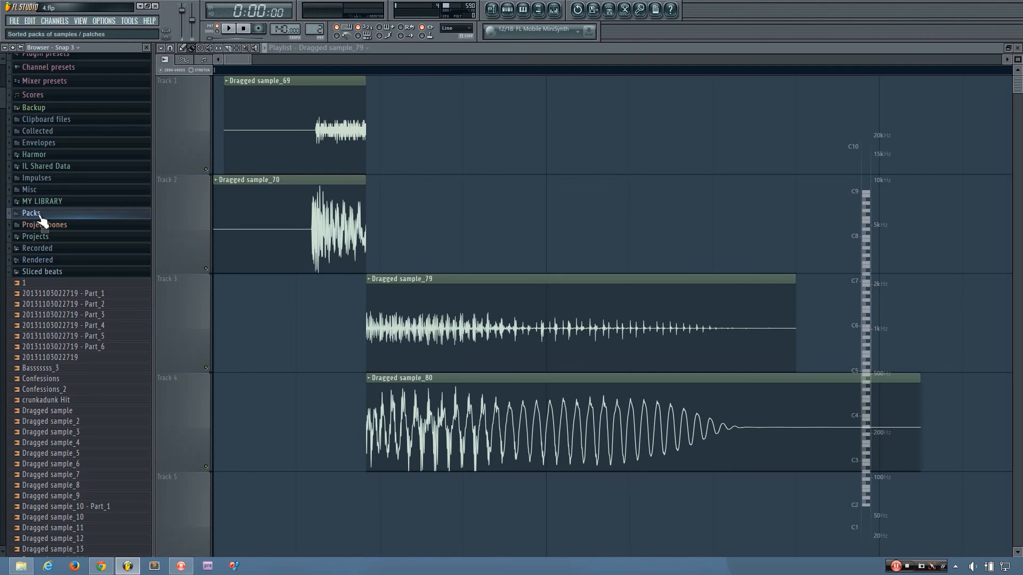
pyautogui.moveTo(155, 336)
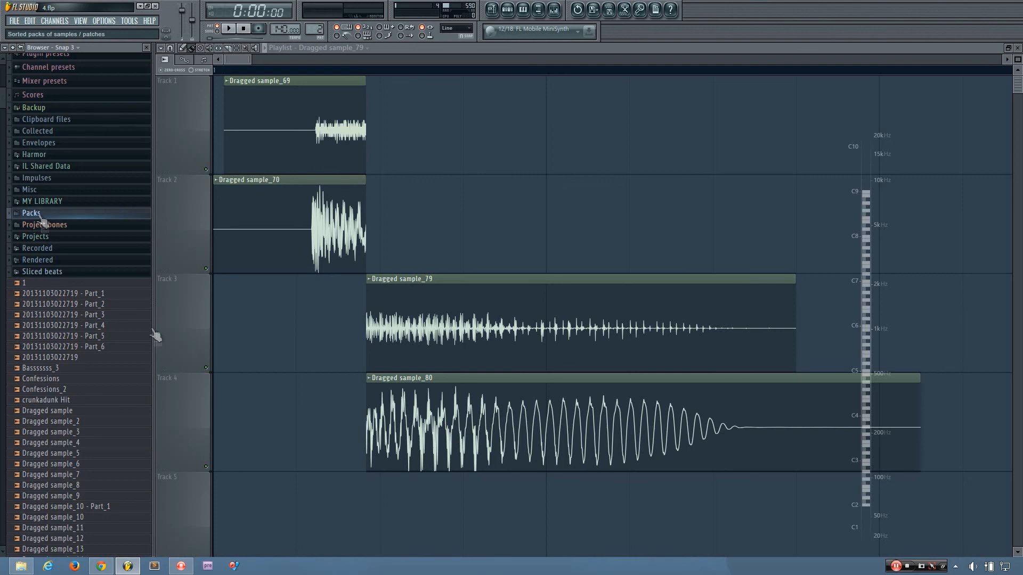